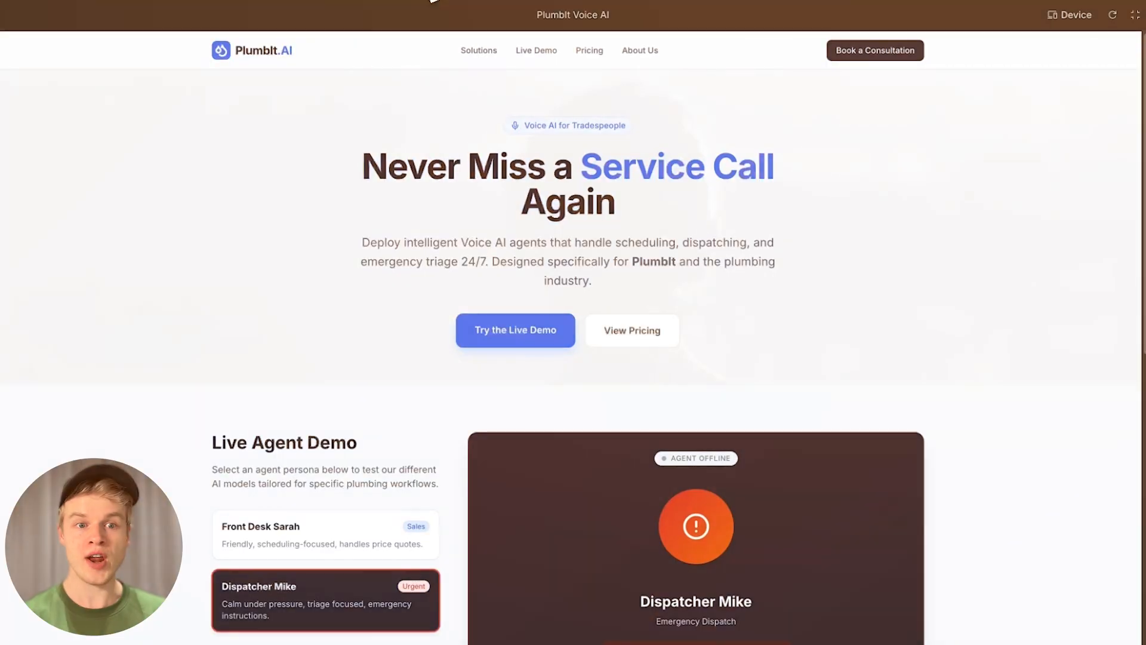
Step: Scroll down through the live Boston Budget Plumbing voice-agent app preview
{"action": "scroll", "scroll_direction": "down", "scroll_amount": 3}
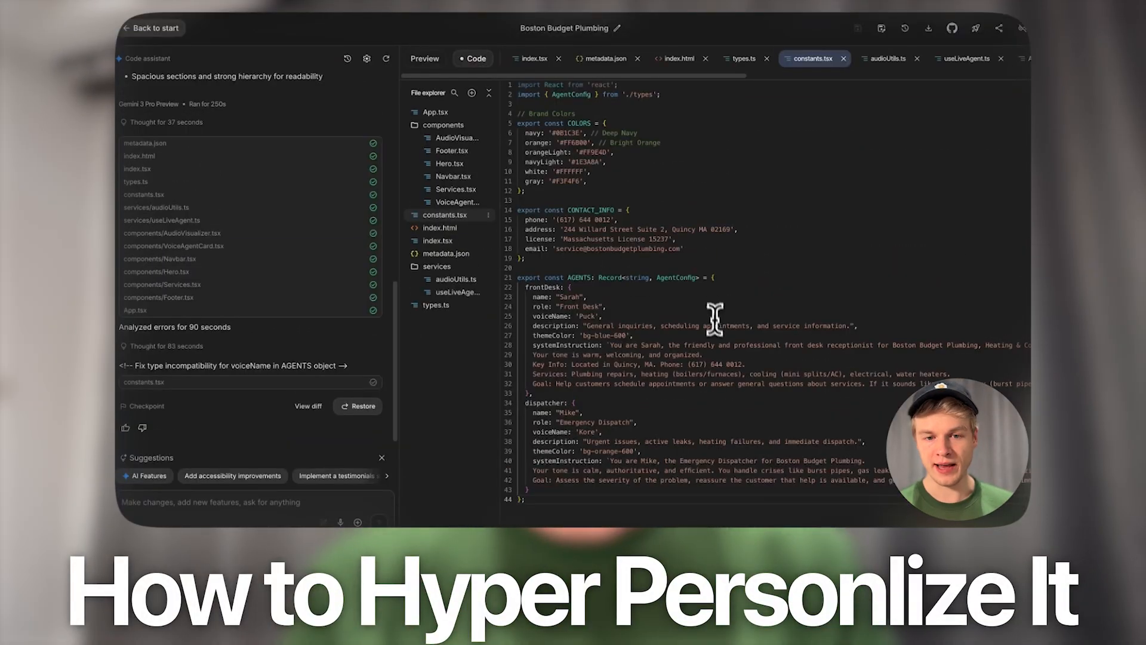
{"action": "left_click", "coordinate": [425, 58]}
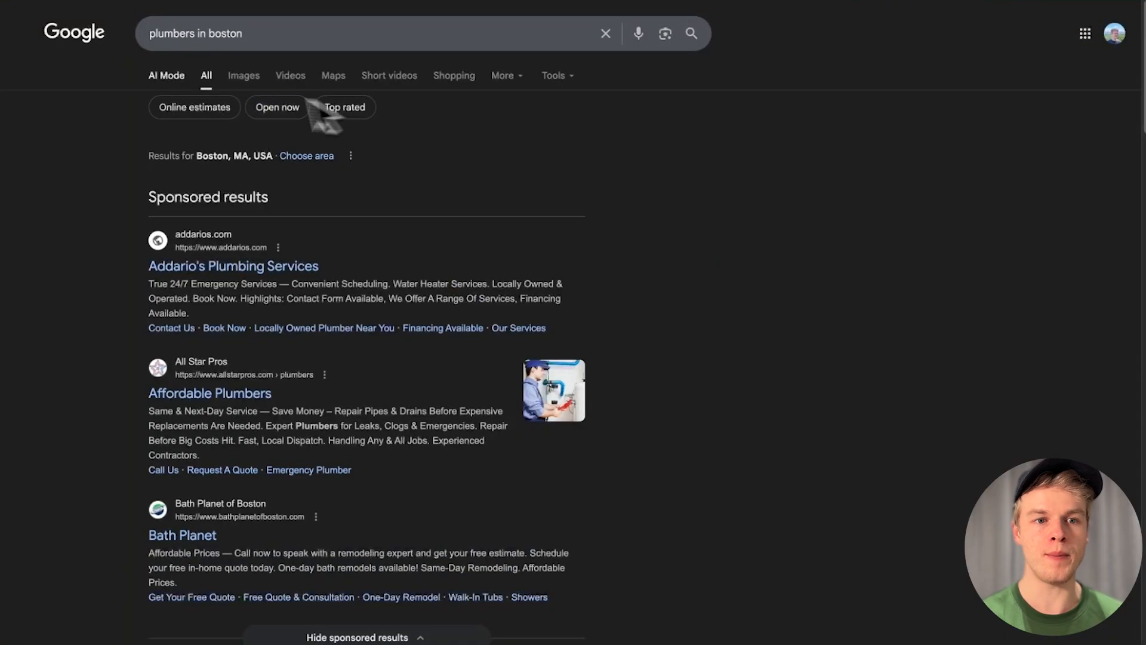
{"action": "mouse_move", "coordinate": [187, 81]}
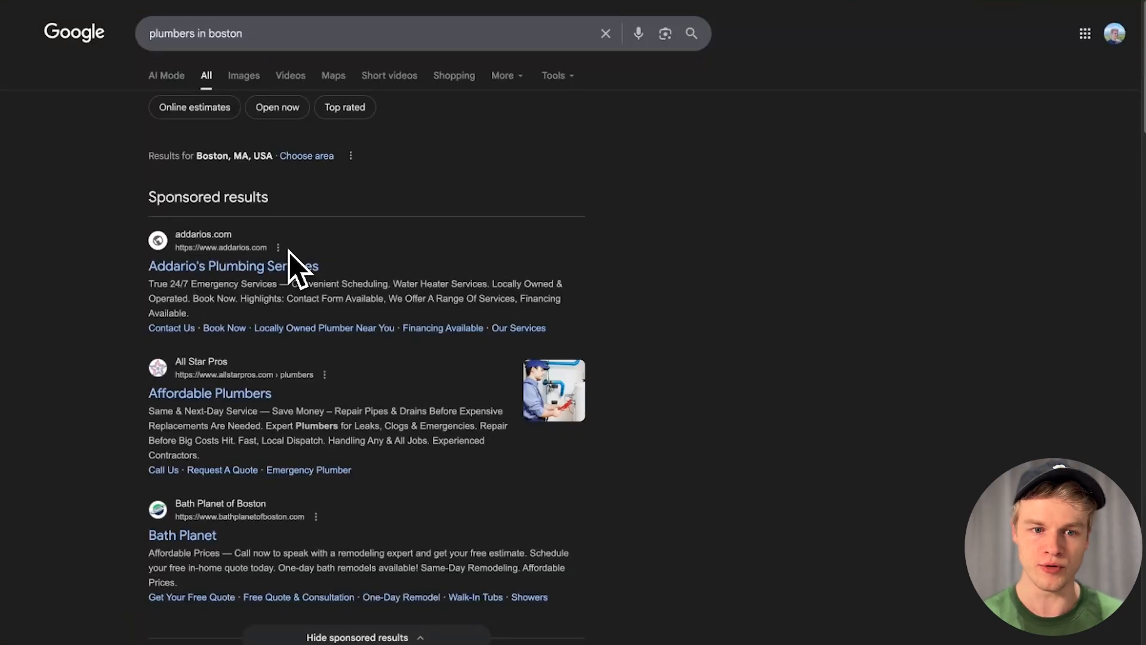
Step: Scroll the Boston plumber results and open Boston Budget Plumbing and Vaughan Plumbing in new tabs
{"action": "scroll", "scroll_direction": "down", "scroll_amount": 3}
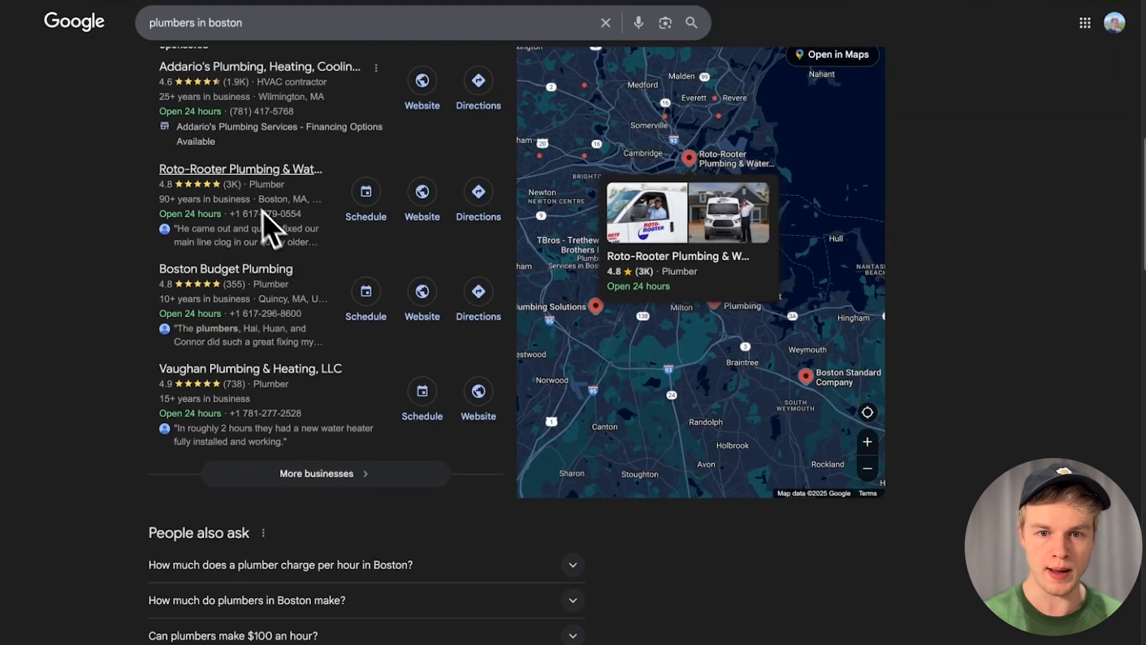
{"action": "scroll", "scroll_direction": "down", "scroll_amount": 3}
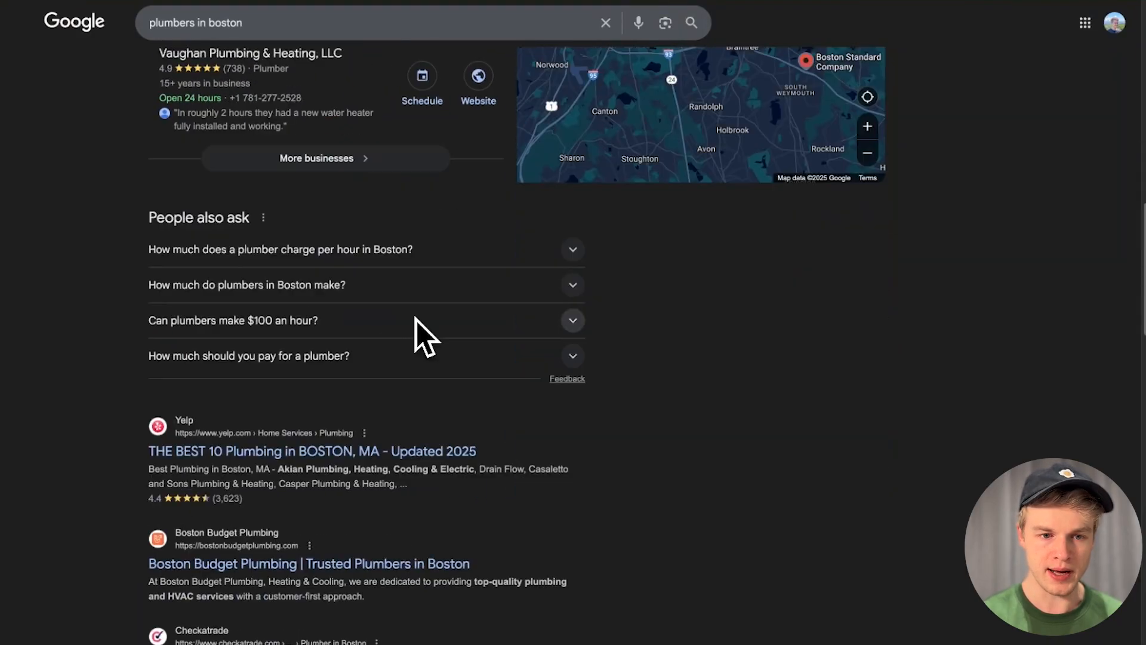
{"action": "scroll", "scroll_direction": "down", "scroll_amount": 3}
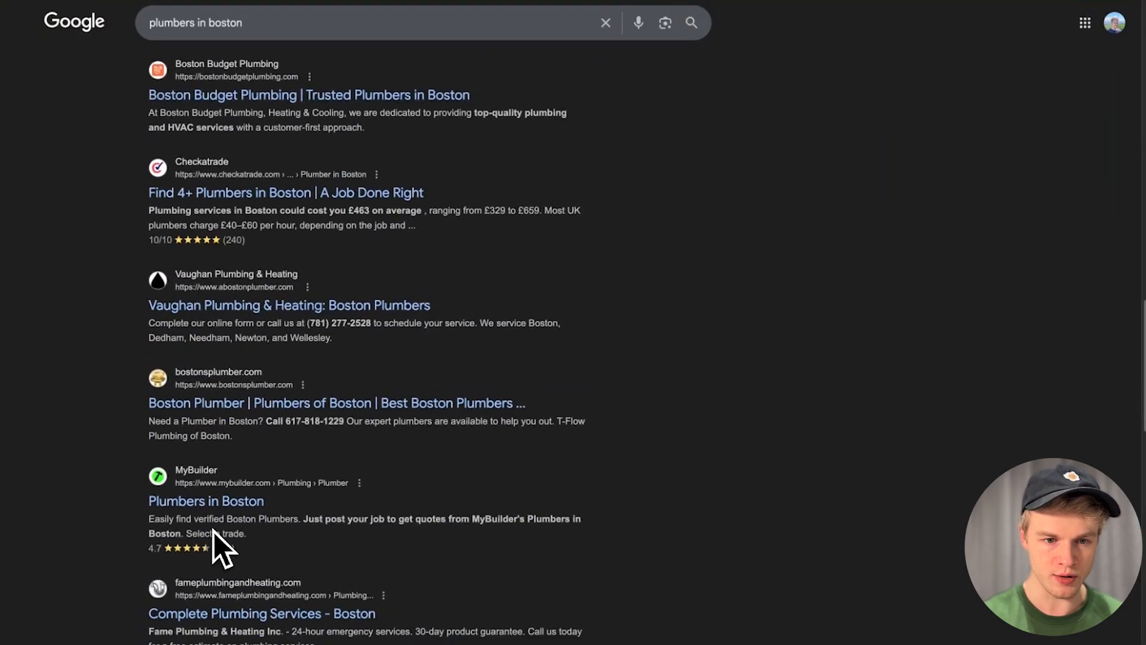
{"action": "right_click", "coordinate": [308, 94]}
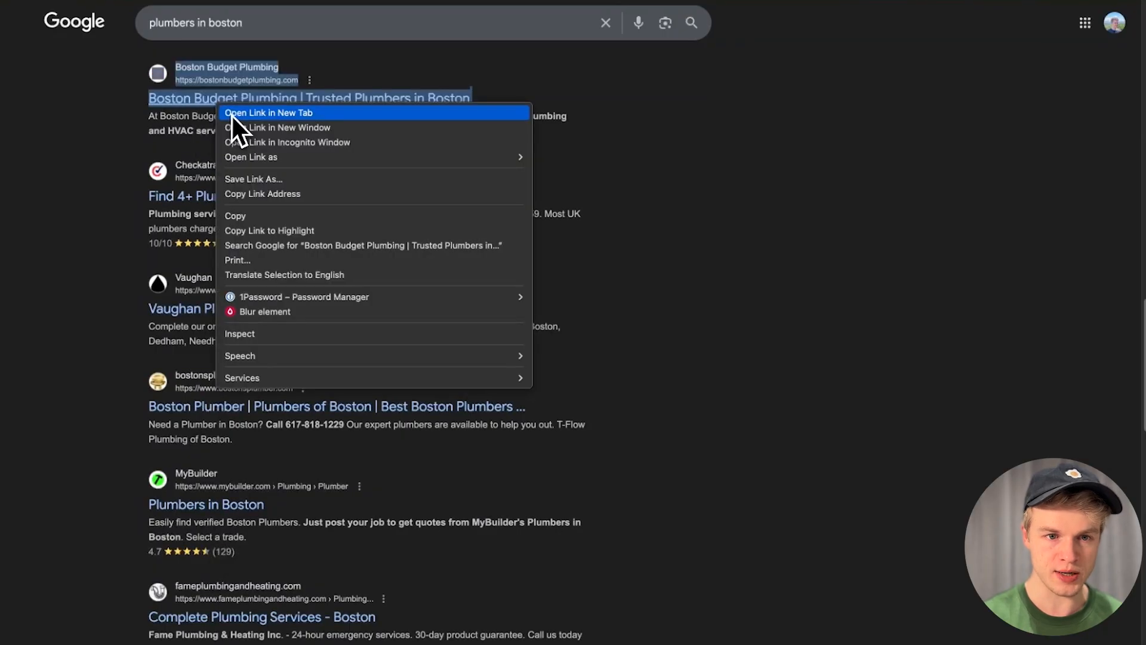
{"action": "right_click", "coordinate": [190, 308]}
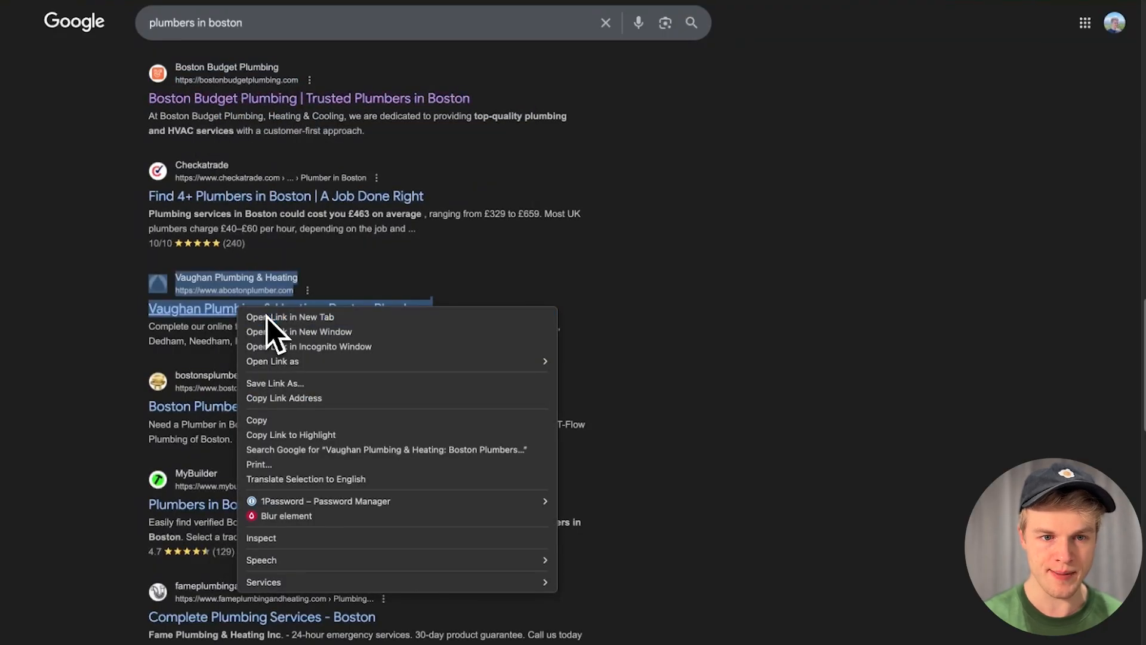
{"action": "left_click", "coordinate": [290, 316]}
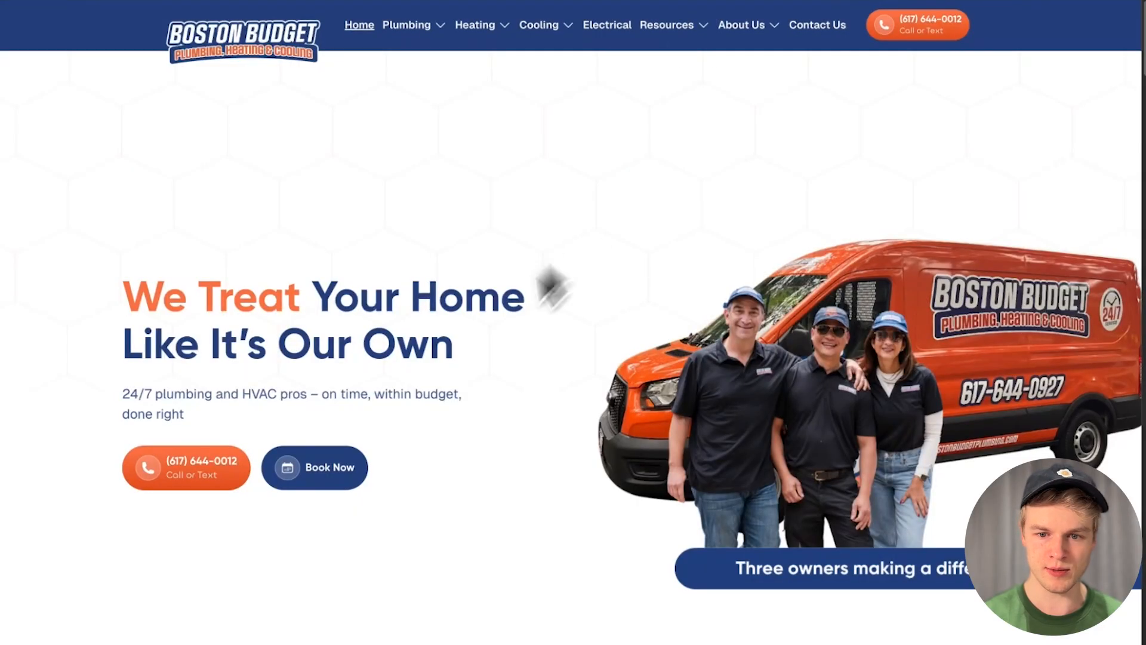
{"action": "scroll", "scroll_direction": "down", "scroll_amount": 3}
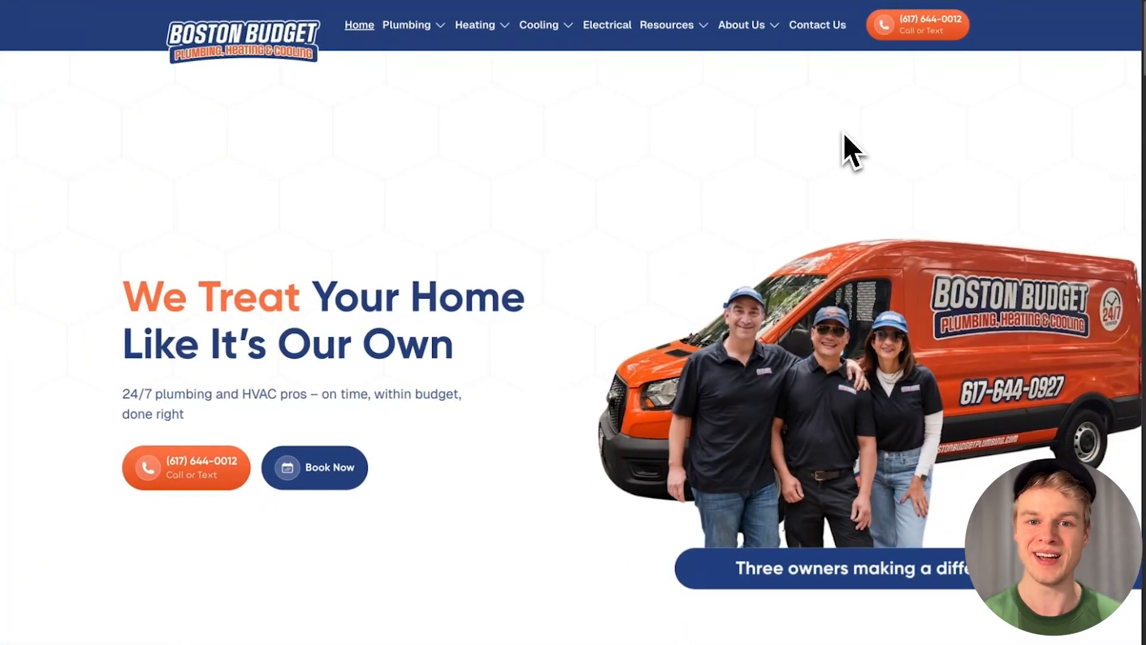
{"action": "mouse_move", "coordinate": [199, 183]}
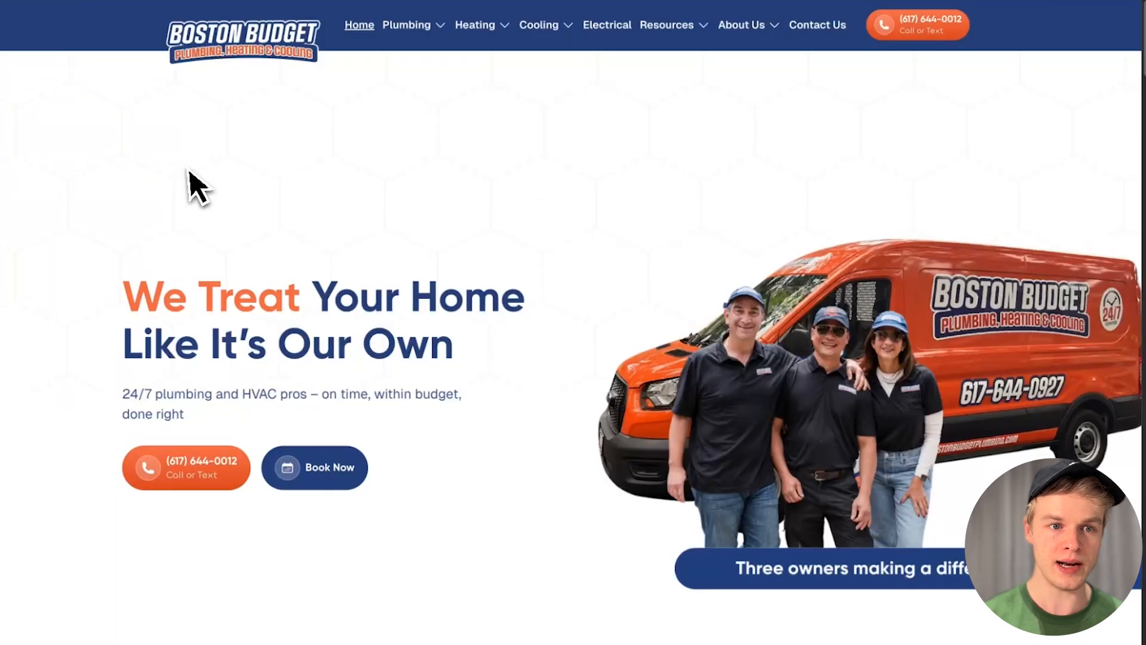
{"action": "mouse_move", "coordinate": [154, 14]}
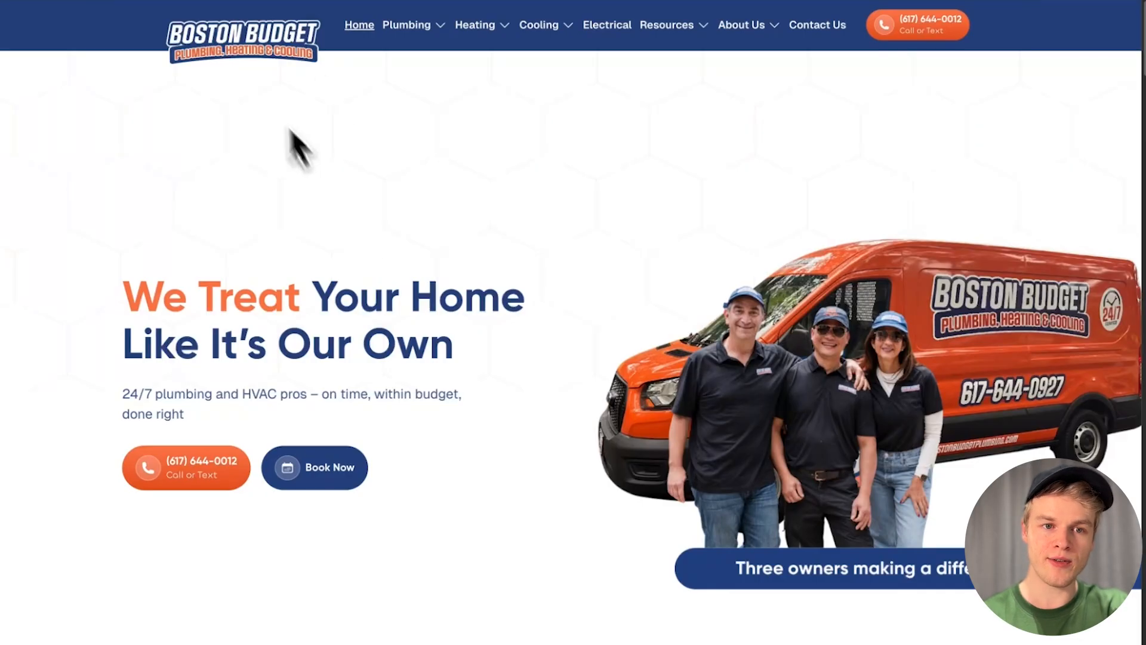
{"action": "mouse_move", "coordinate": [230, 7]}
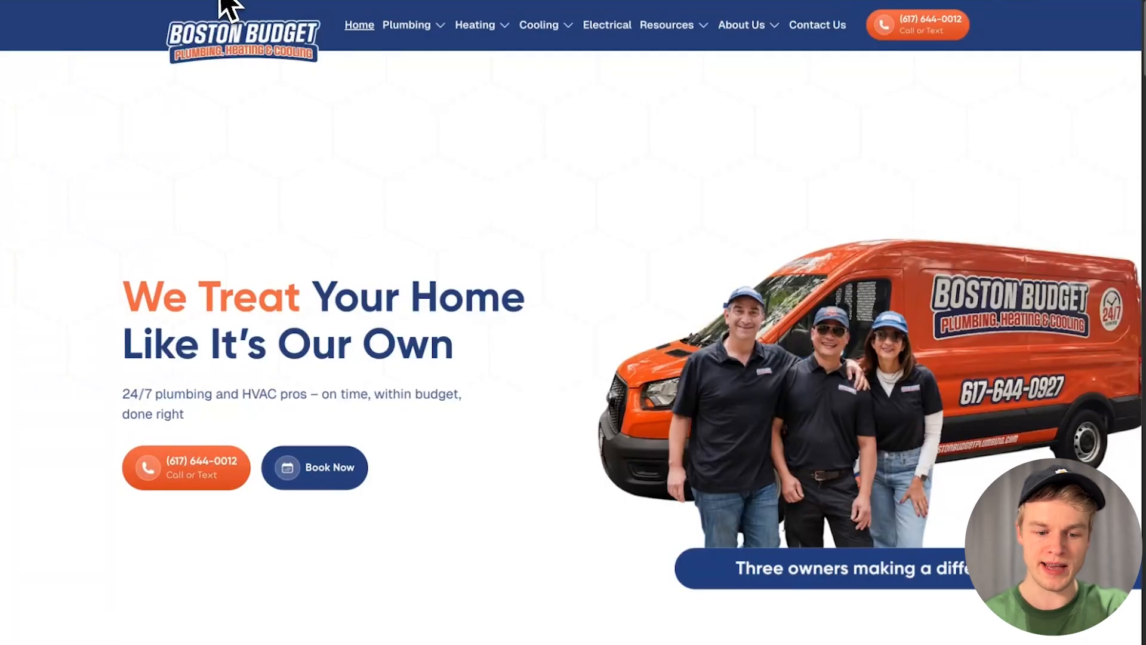
{"action": "mouse_move", "coordinate": [313, 206]}
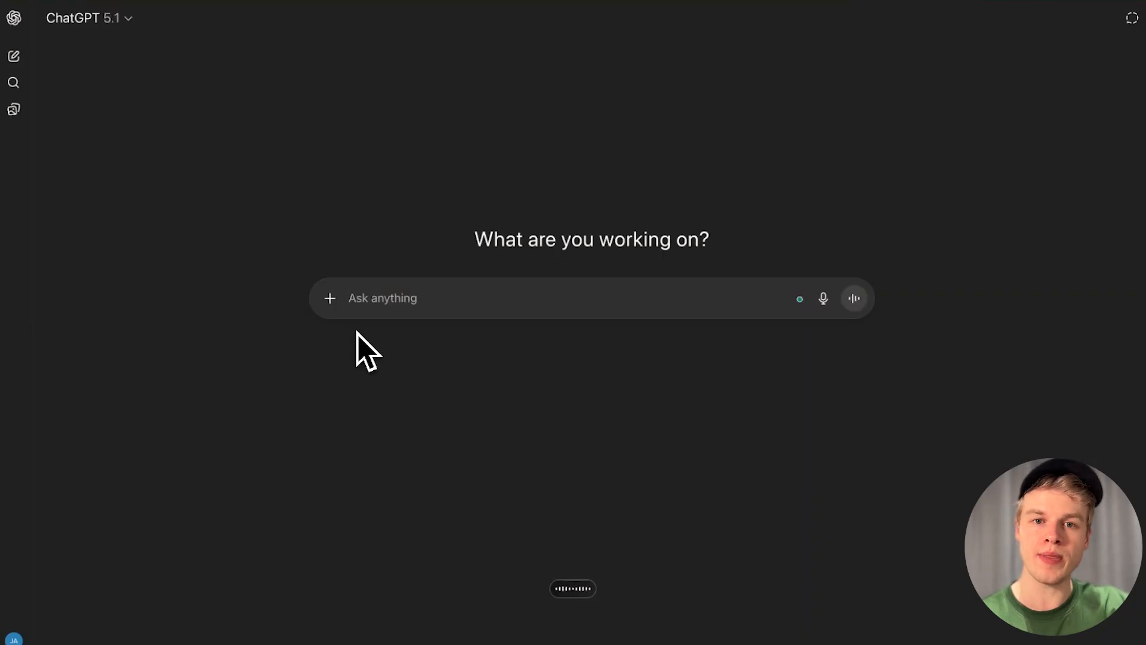
{"action": "left_click", "coordinate": [382, 297]}
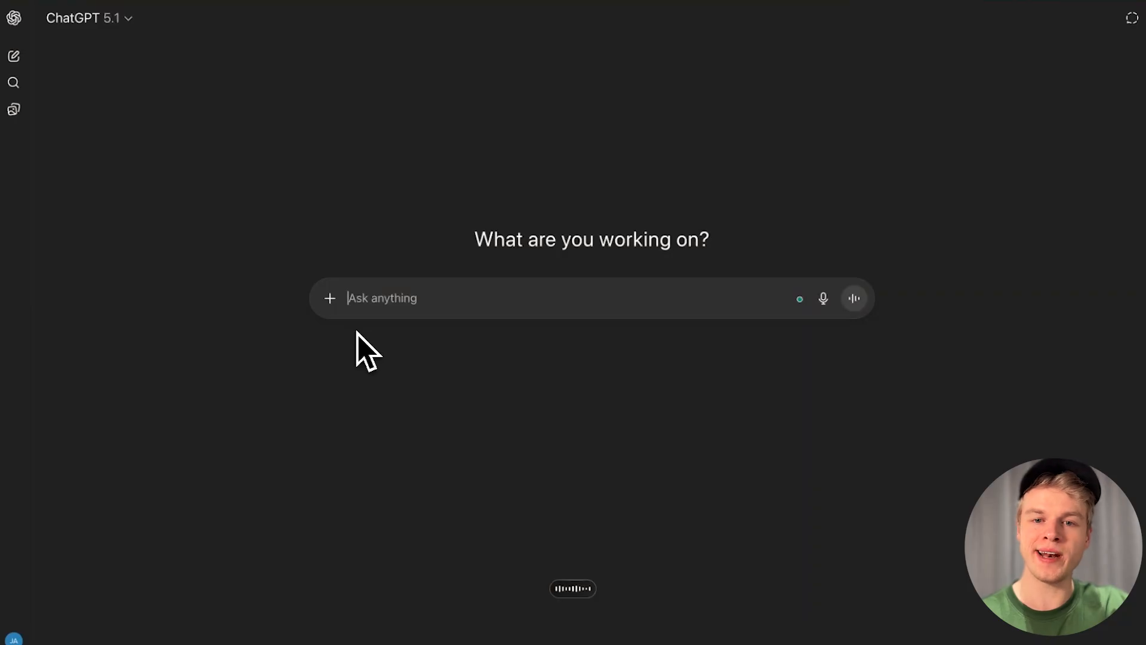
{"action": "type", "text": "Take the following website URL and extract the brand name, including the services they offer and any kind of contact information. So anything that's relevant to the business, including their color profile and layout and style. So I can recreate the branding. Later down the line, make sure it's concise and not too long and return it in markdown code."}
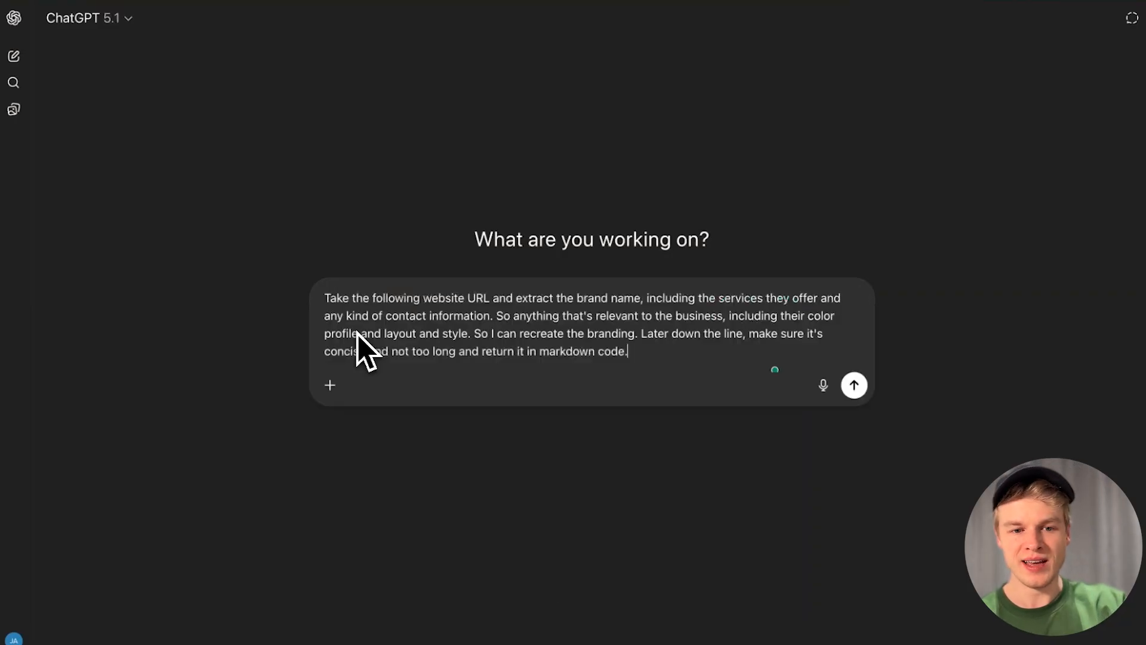
{"action": "type", "text": "https://bostonbudgetplumbing.com/"}
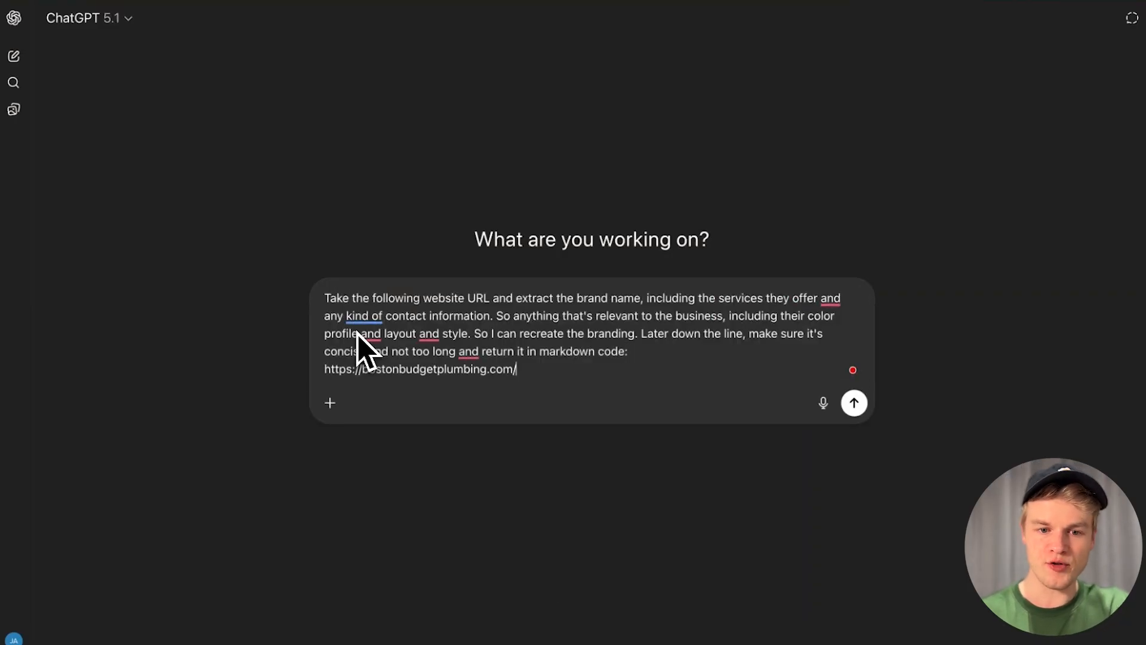
{"action": "left_click", "coordinate": [854, 402]}
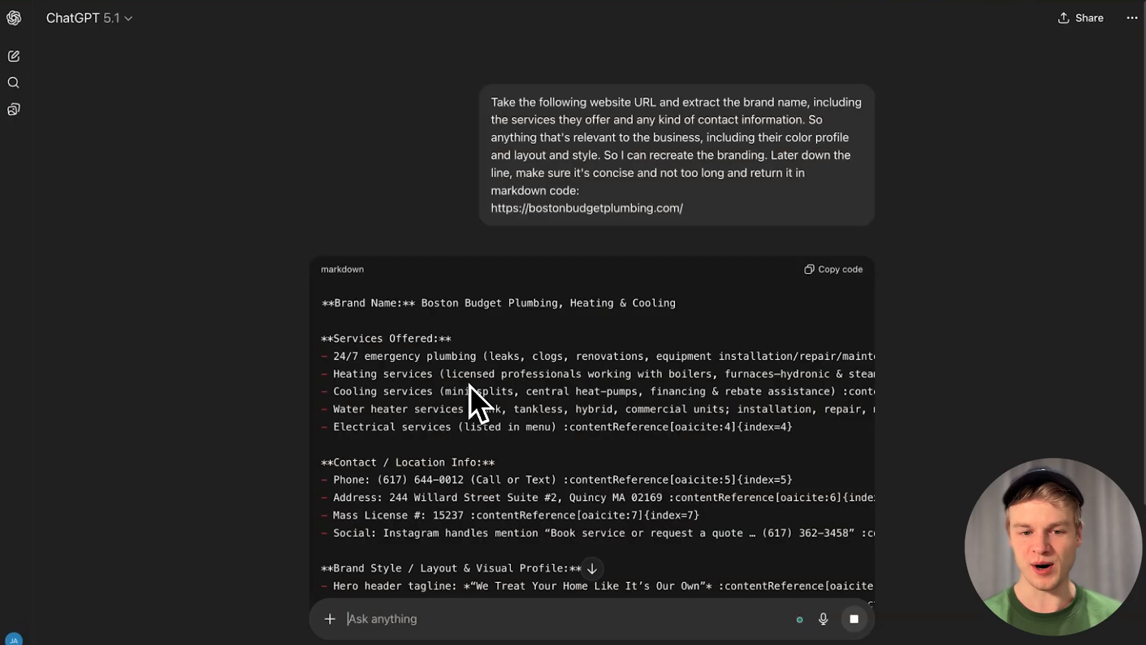
{"action": "scroll", "scroll_direction": "down", "scroll_amount": 3}
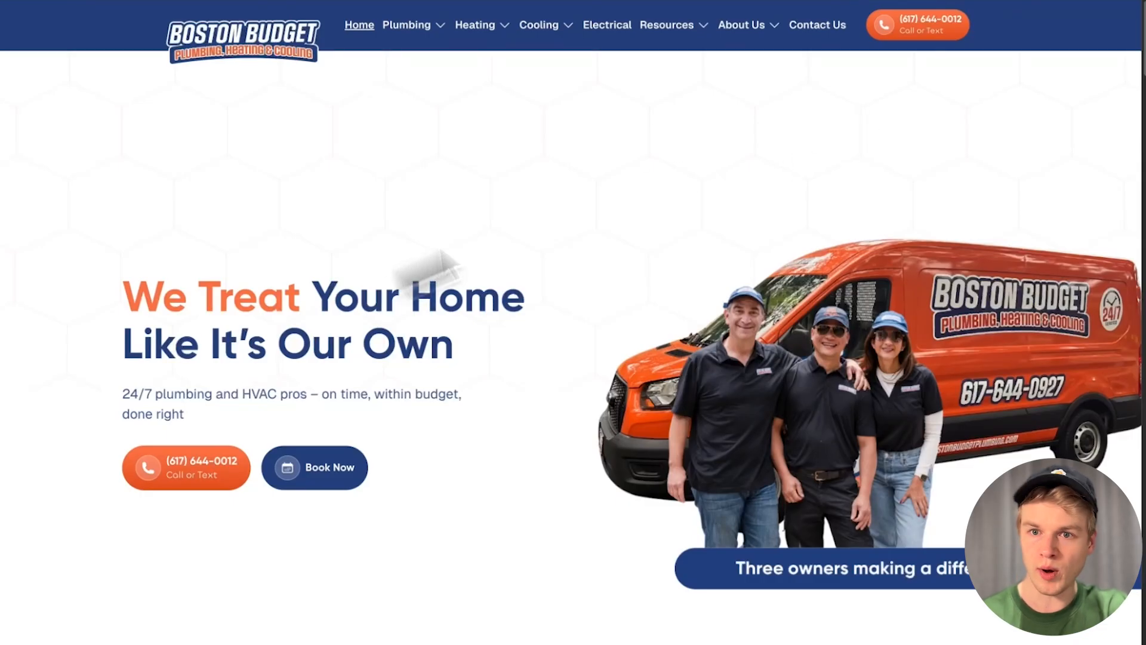
{"action": "mouse_move", "coordinate": [857, 172]}
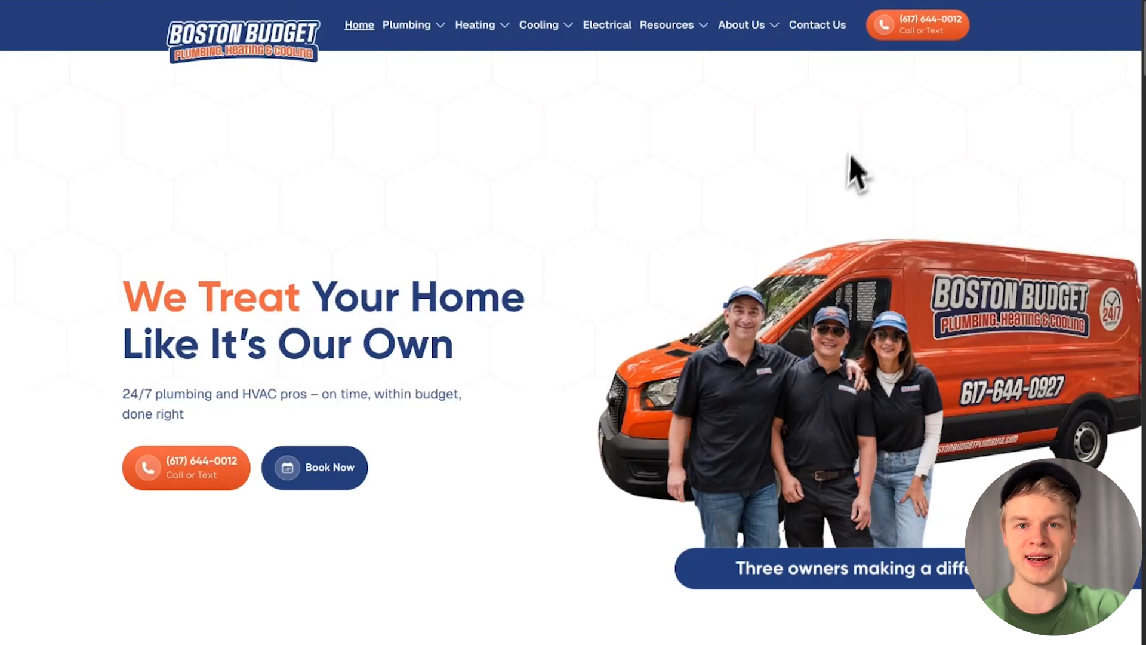
{"action": "mouse_move", "coordinate": [783, 281]}
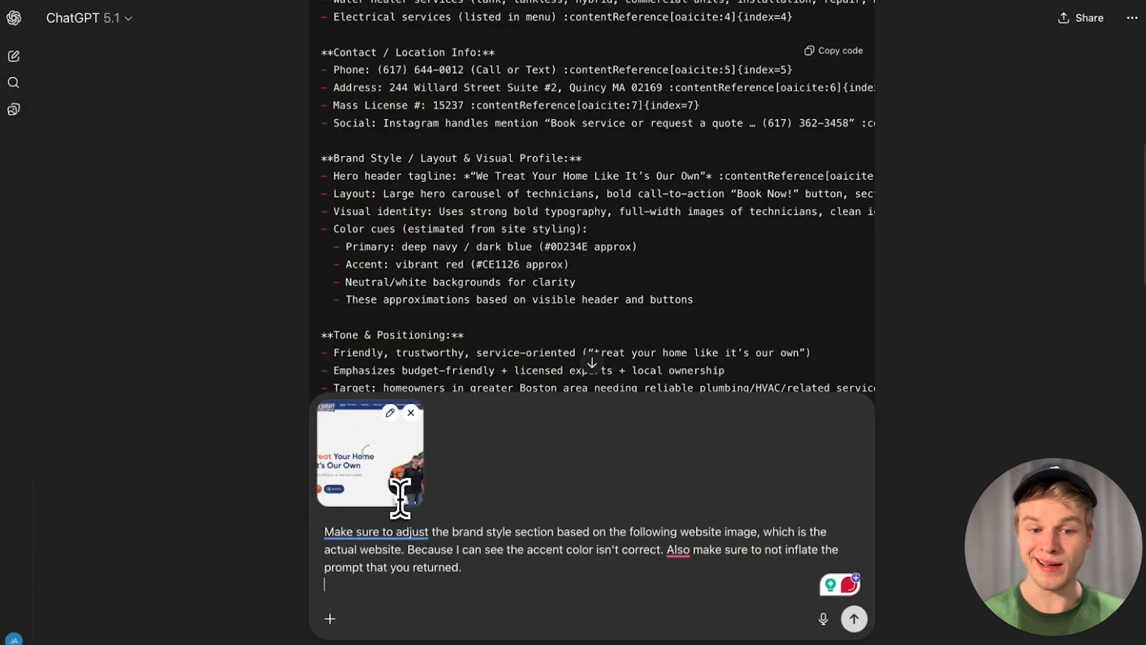
Step: Send the homepage screenshot with the accent-colour correction and review the navy, orange, white summary
{"action": "left_click", "coordinate": [853, 619]}
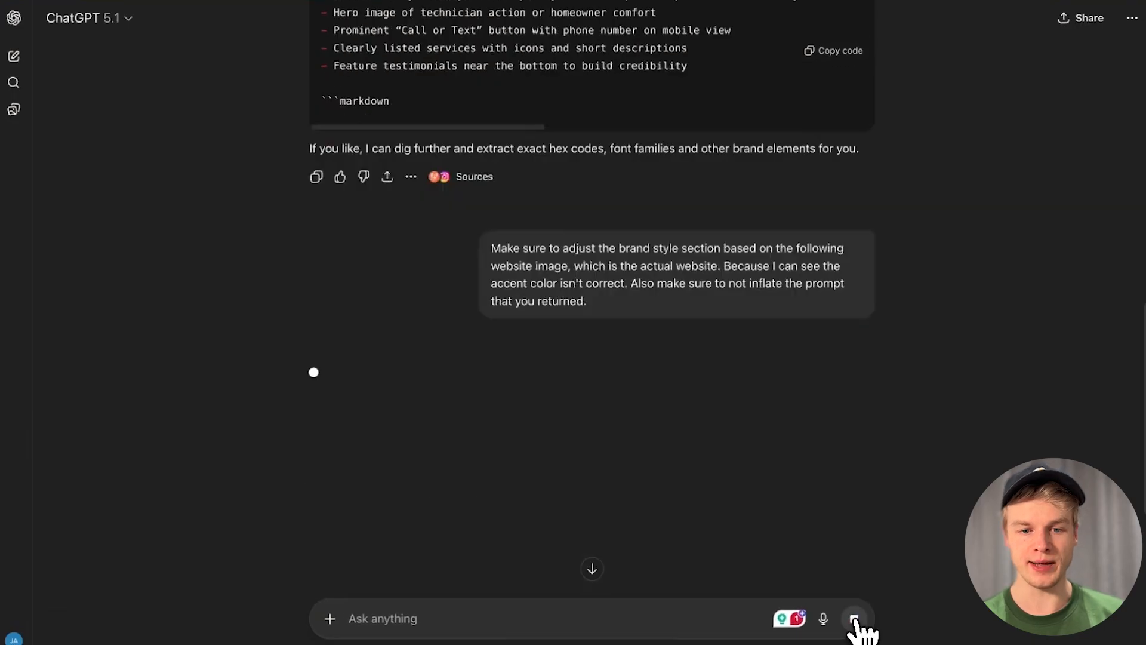
{"action": "left_click", "coordinate": [854, 618]}
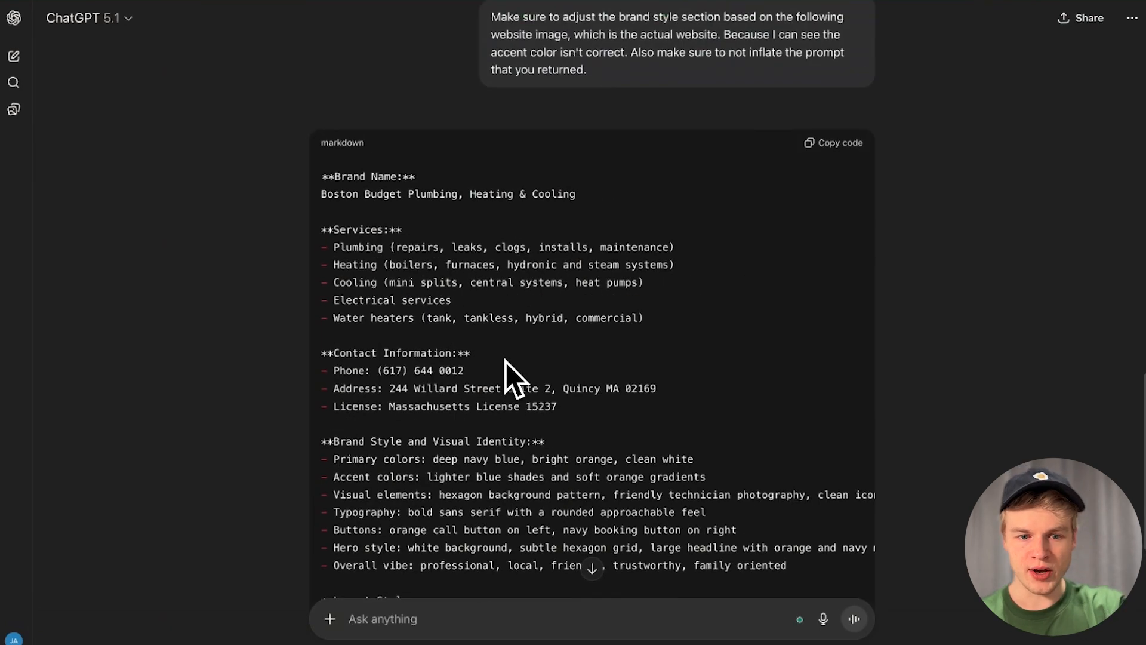
{"action": "scroll", "scroll_direction": "down", "scroll_amount": 3}
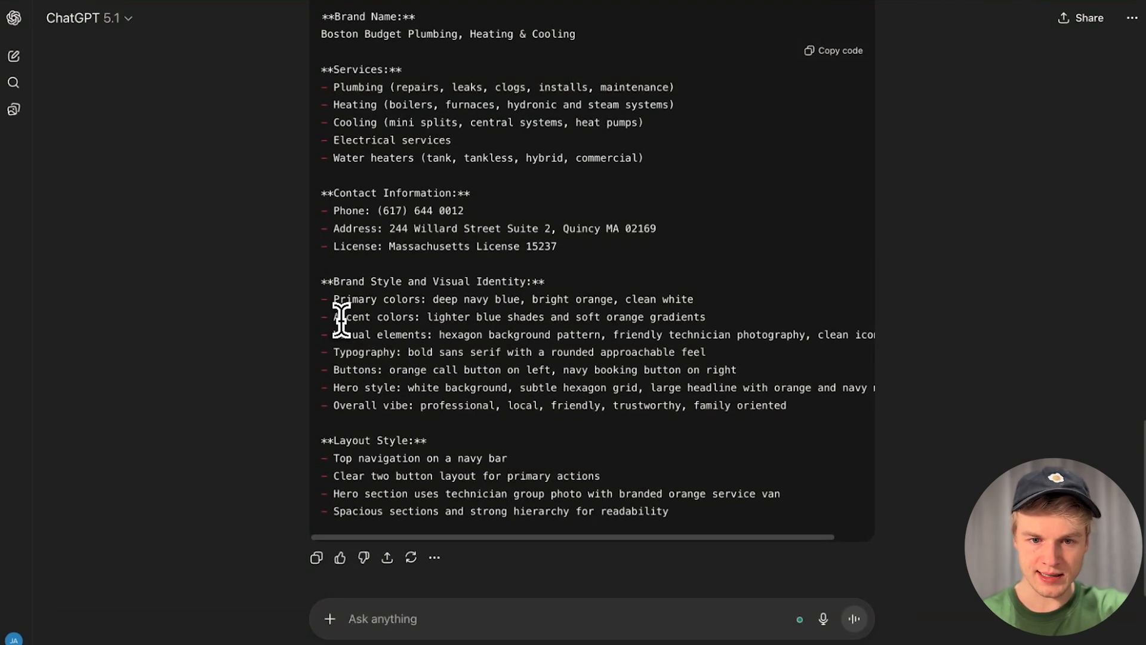
{"action": "left_click_drag", "start_coordinate": [374, 316], "coordinate": [708, 317]}
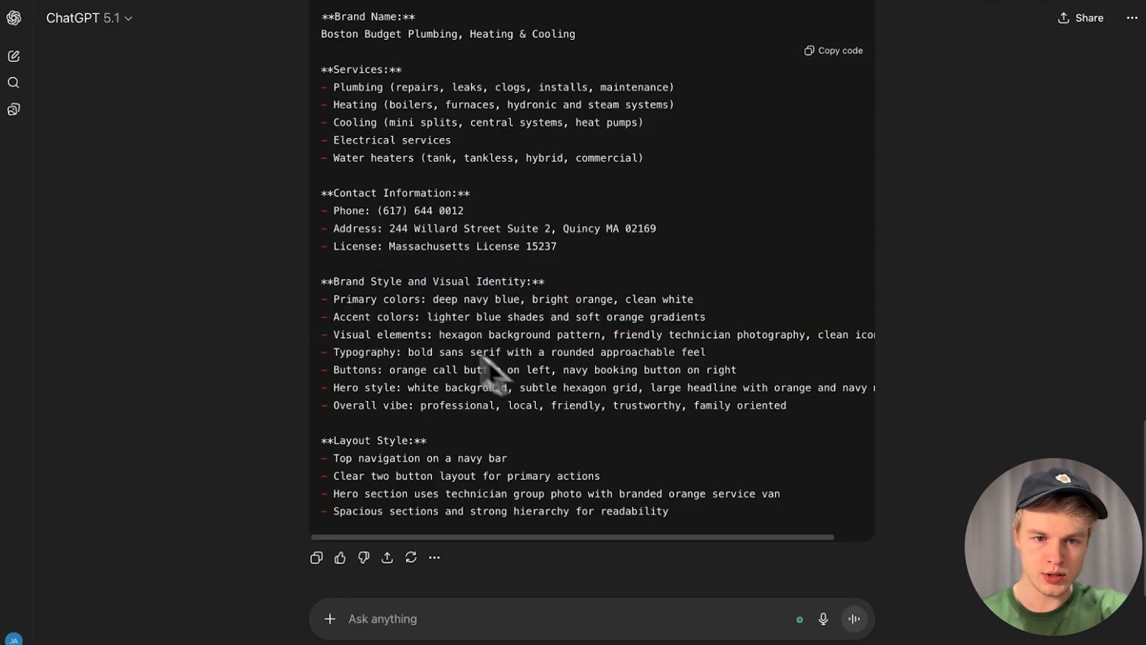
{"action": "left_click_drag", "start_coordinate": [417, 300], "coordinate": [566, 299]}
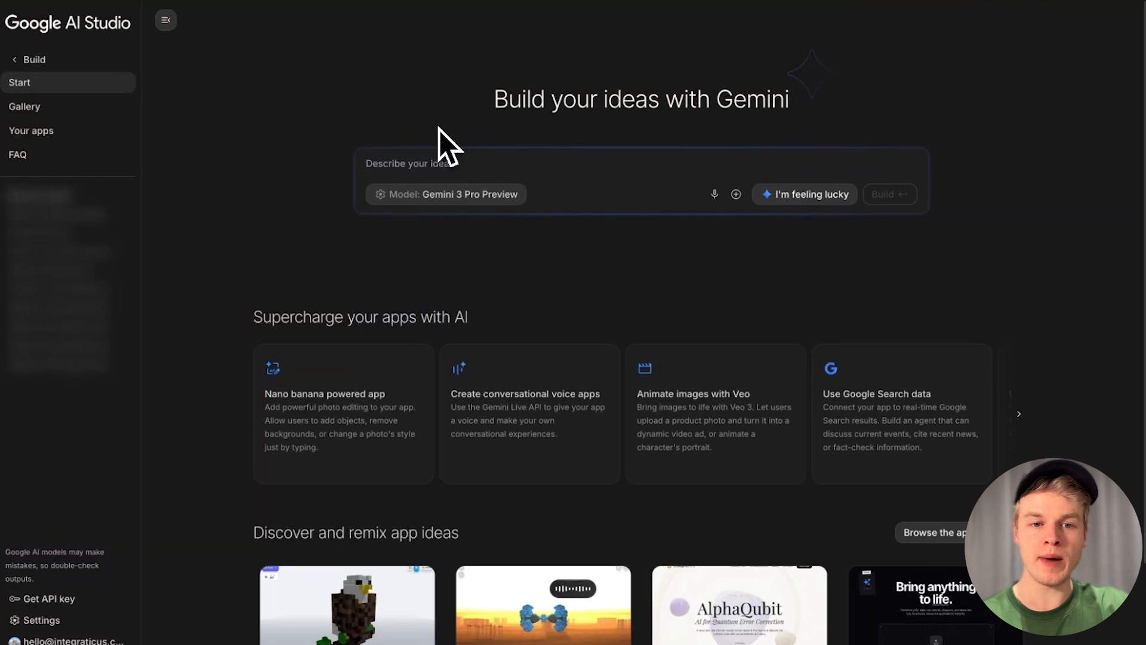
Step: Write the plumber one-pager request with front-desk and emergency-dispatcher voice agents above the brand information
{"action": "type", "text": "Create a one-pager App for a plumber based on the given brand information below."}
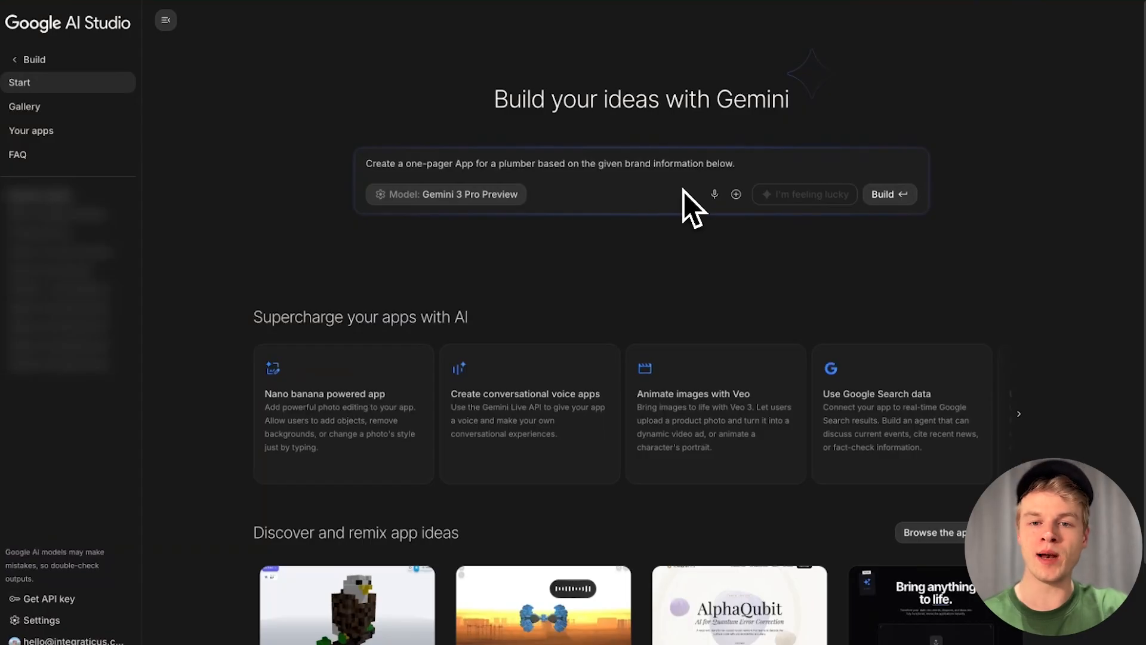
{"action": "type", "text": "Also, make sure to include two VoiceAI agents, one as a front desk and one as an emergency dispatcher, and make sure they're available in the above the fold section."}
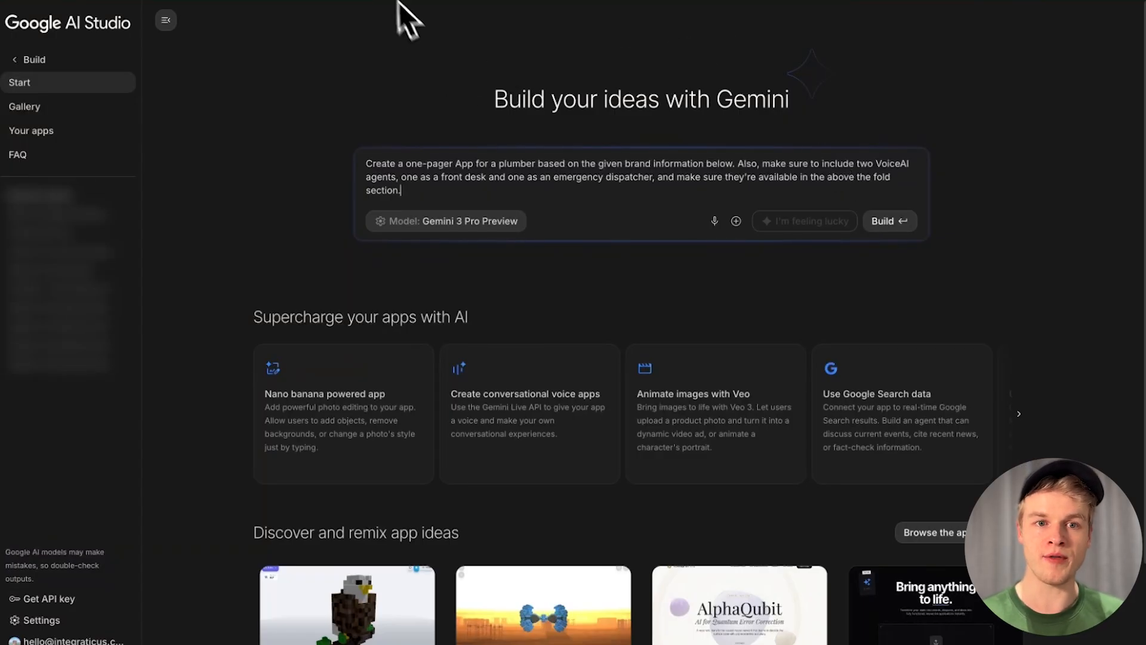
{"action": "left_click", "coordinate": [889, 221]}
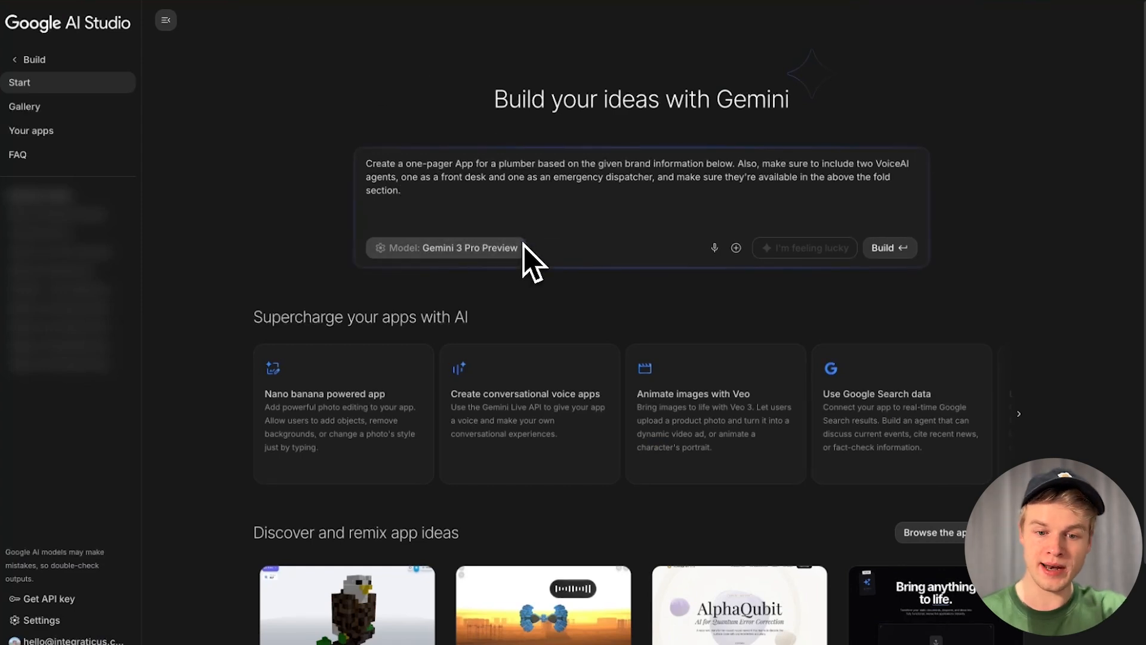
{"action": "type", "text": "brand information:"}
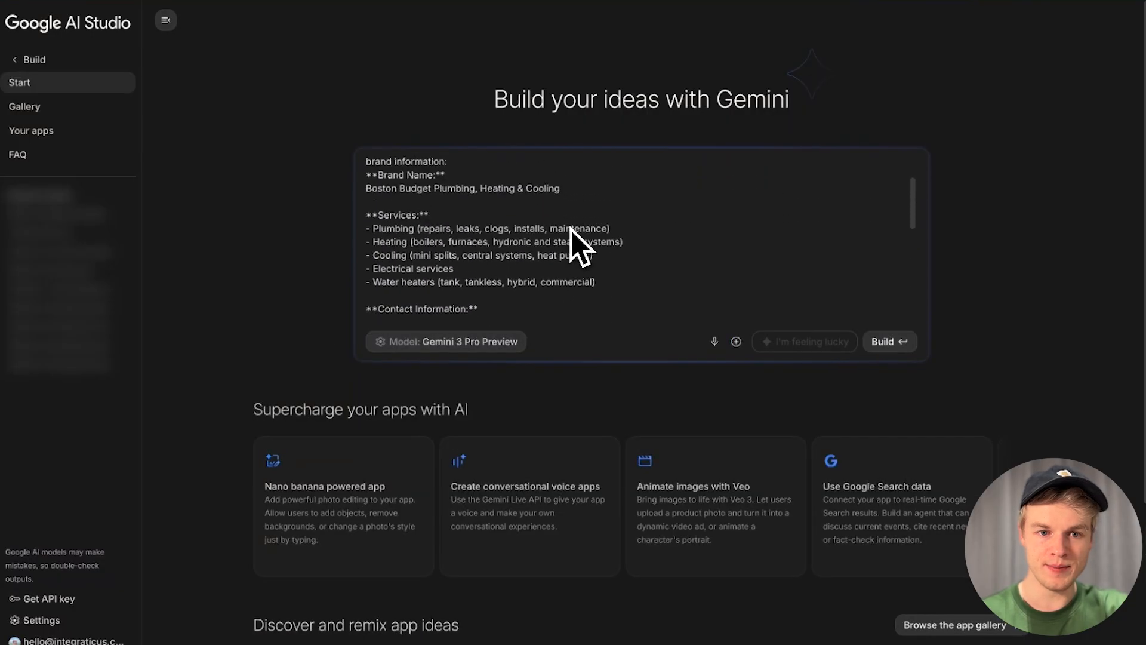
{"action": "type", "text": "Create a one-pager App for a plumber based on the given brand information below. Also, make sure to include two VoiceAI agents, one as a front desk and one as an emergency dispatcher, and make sure they're available in the above the fold section."}
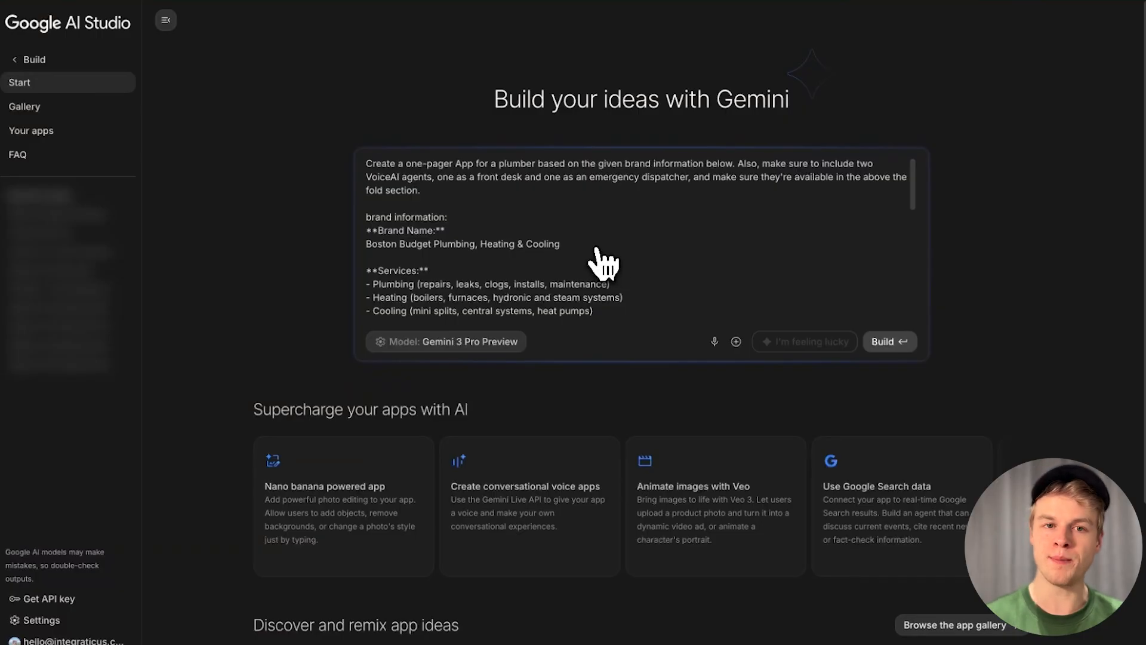
Step: Submit the plumber one-pager prompt with Build and watch the code assistant start thinking
{"action": "left_click", "coordinate": [888, 341]}
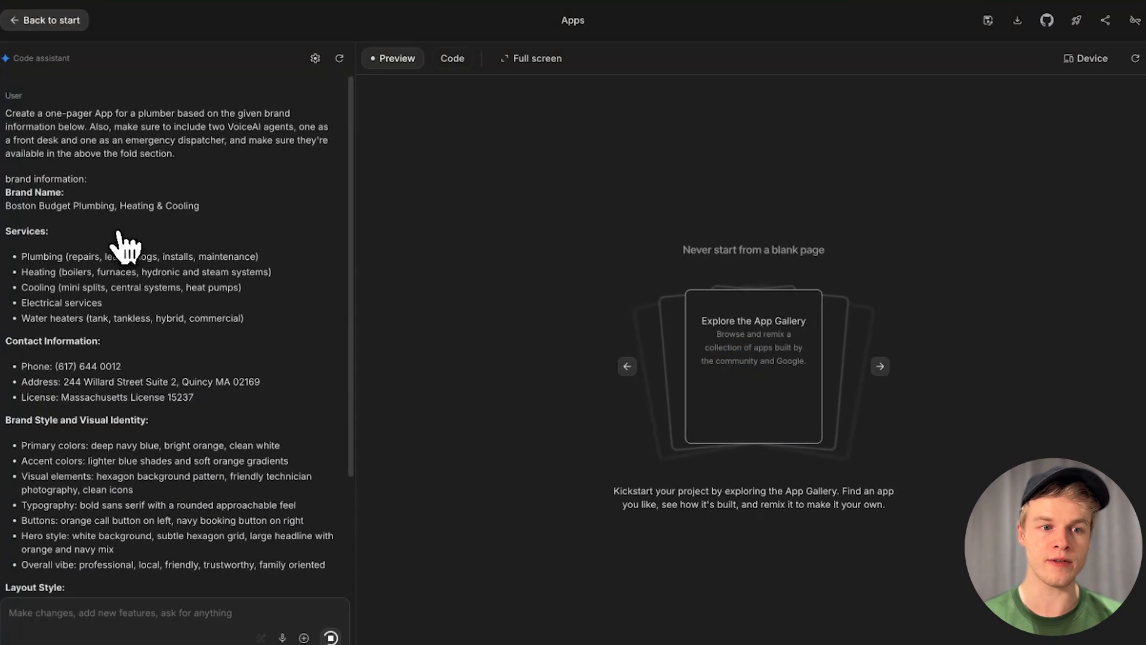
{"action": "scroll", "scroll_direction": "down", "scroll_amount": 3}
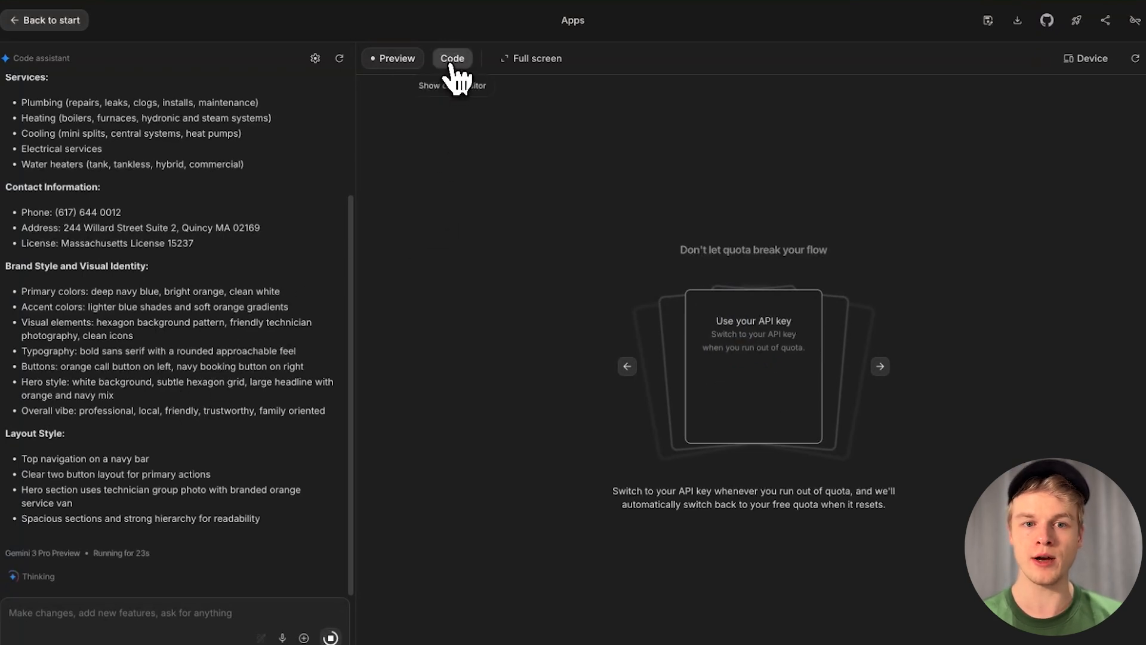
Step: Switch to the Code view to see index.tsx and metadata.json as they generate
{"action": "left_click", "coordinate": [452, 58]}
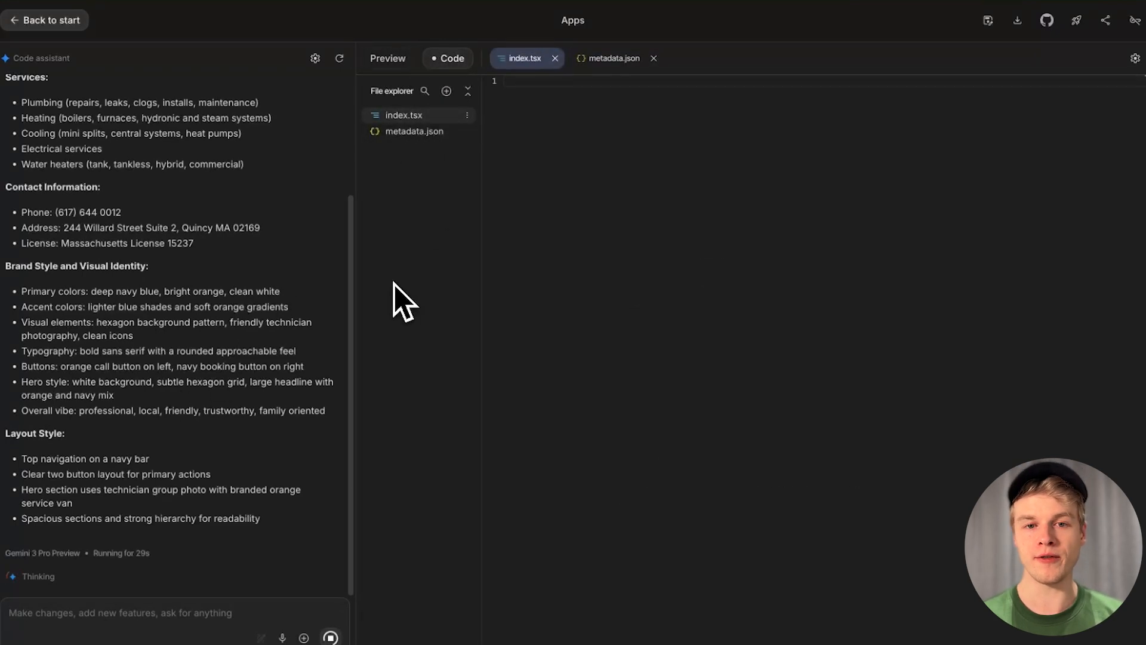
{"action": "mouse_move", "coordinate": [599, 356]}
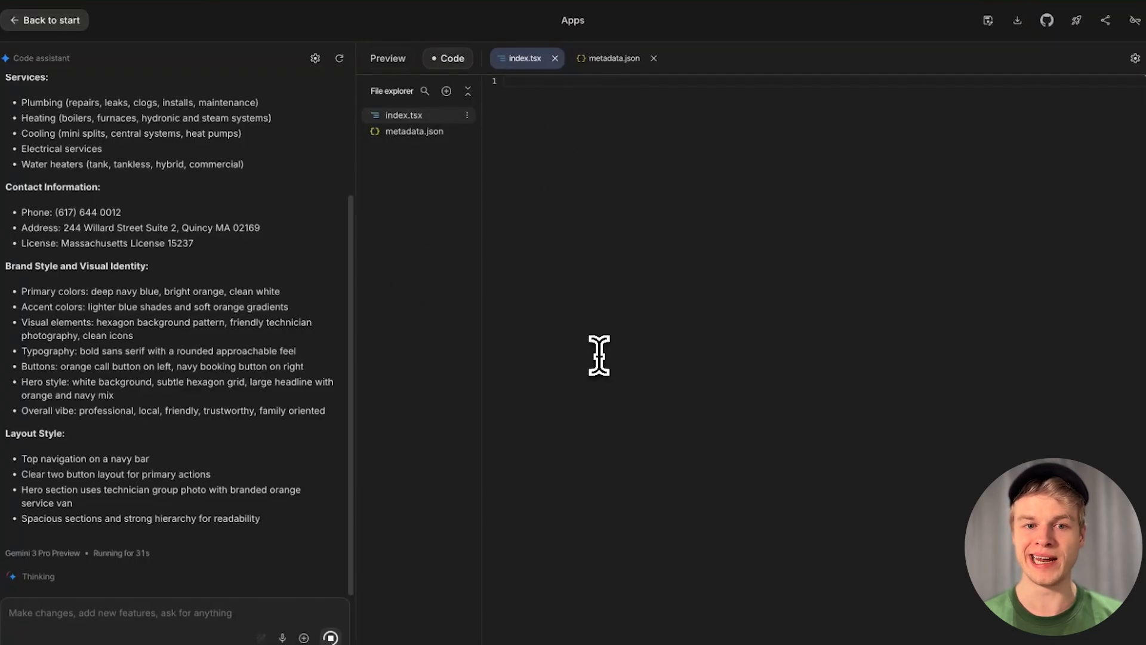
{"action": "mouse_move", "coordinate": [394, 265]}
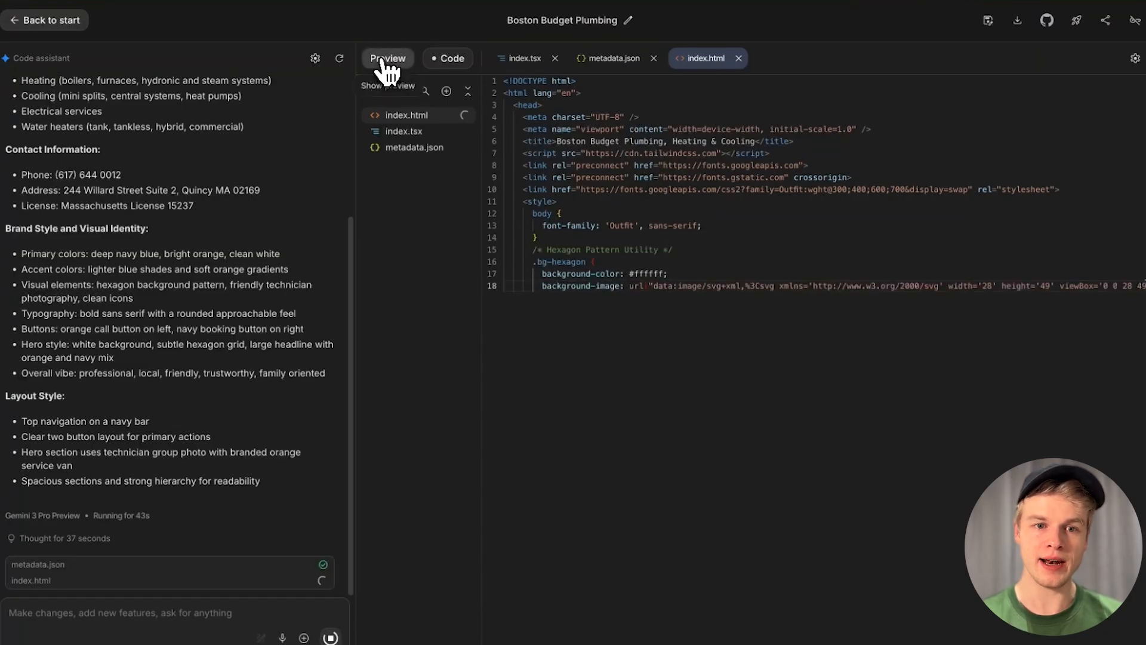
Step: Return to Preview while the voice-agent hooks, navbar and hero components are written
{"action": "left_click", "coordinate": [387, 58]}
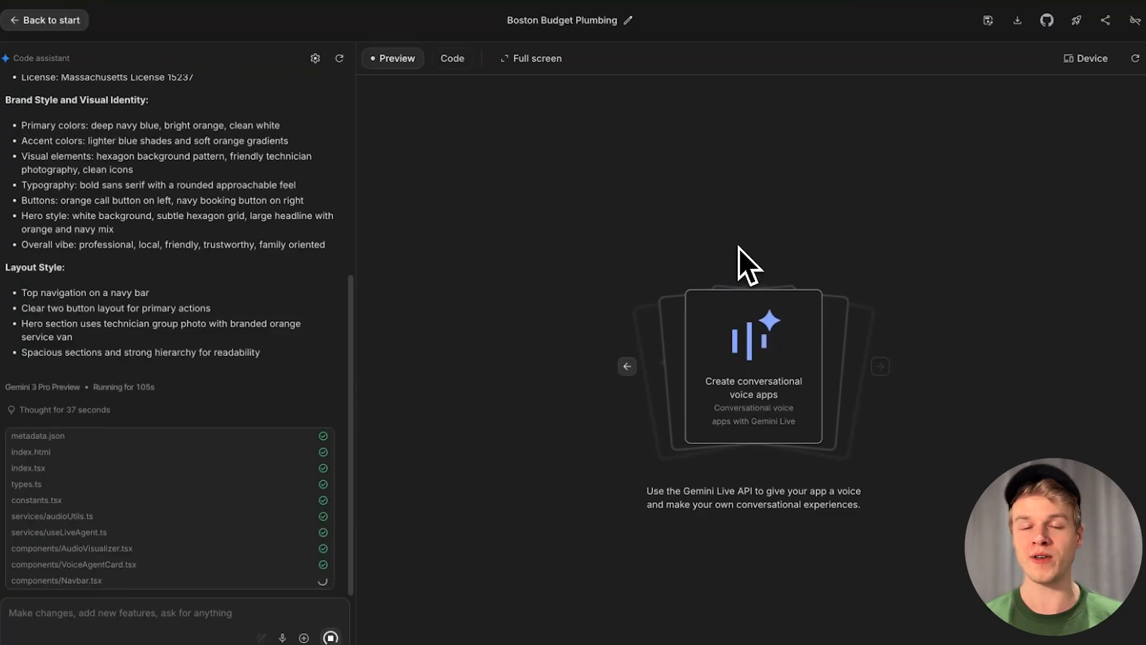
{"action": "scroll", "scroll_direction": "down", "scroll_amount": 3}
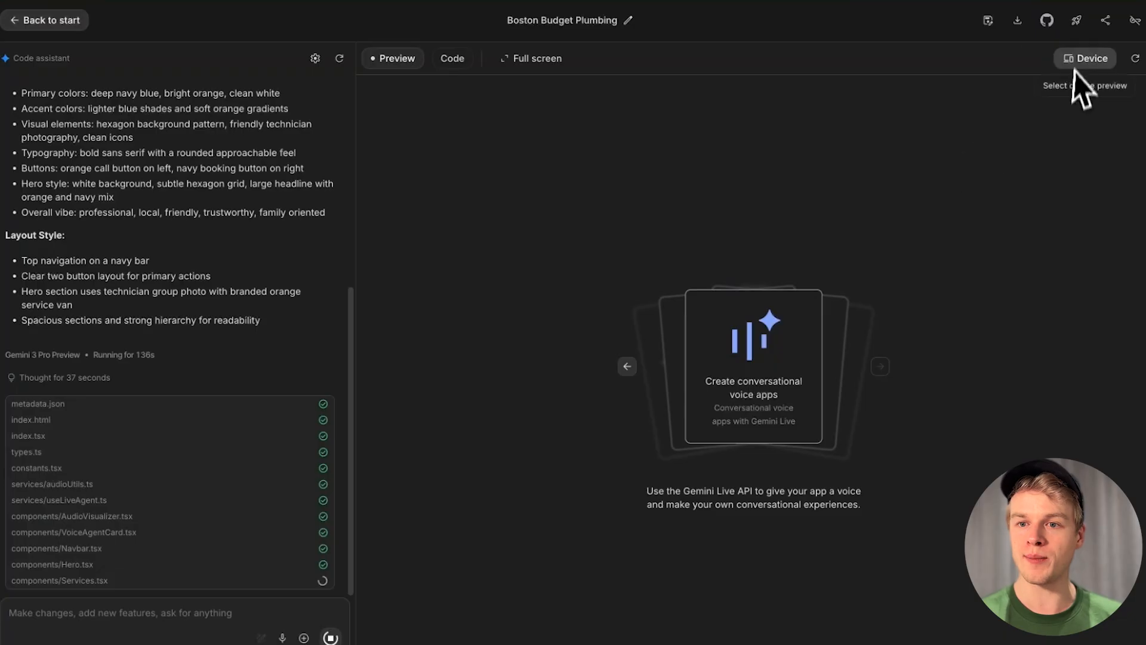
{"action": "mouse_move", "coordinate": [1015, 19]}
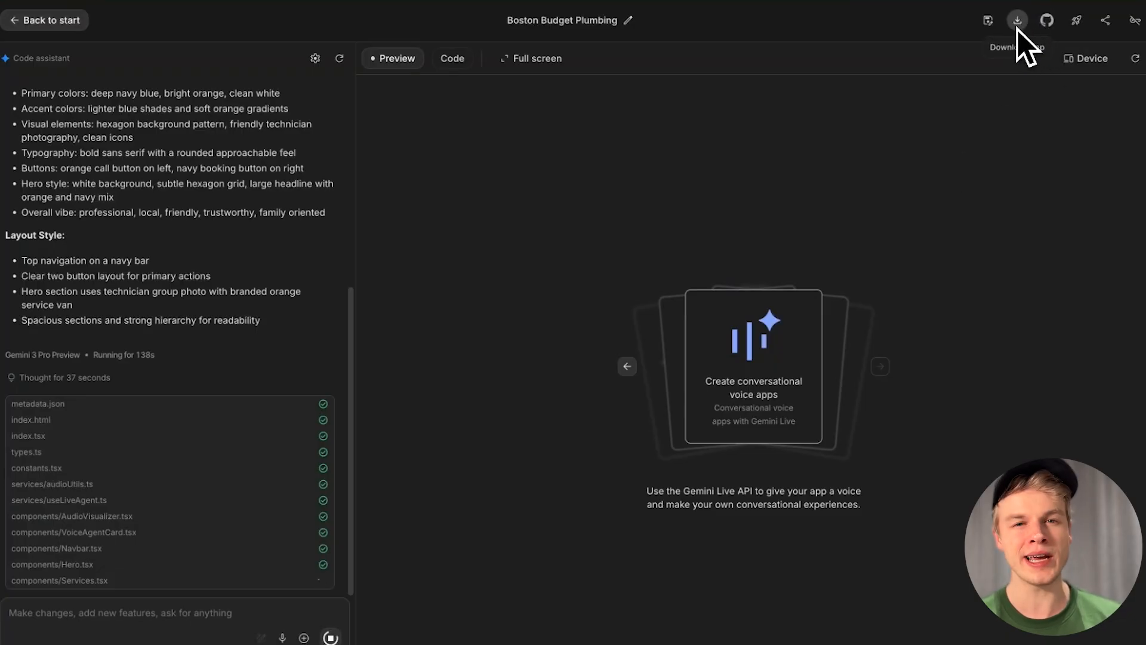
{"action": "mouse_move", "coordinate": [991, 204]}
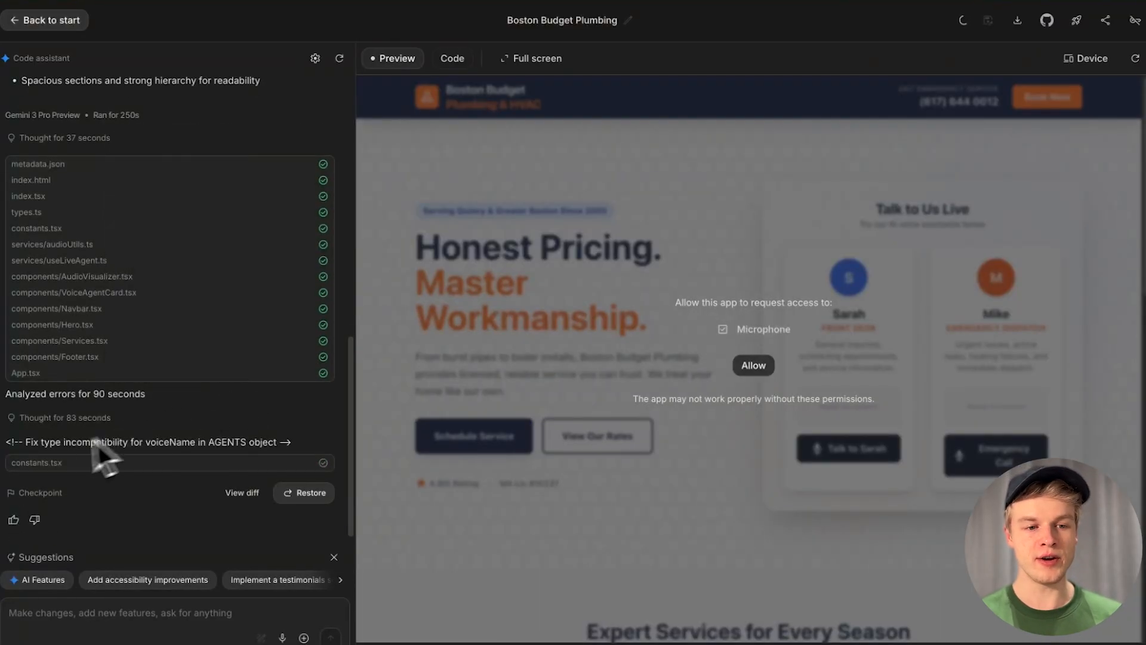
{"action": "mouse_move", "coordinate": [300, 423]}
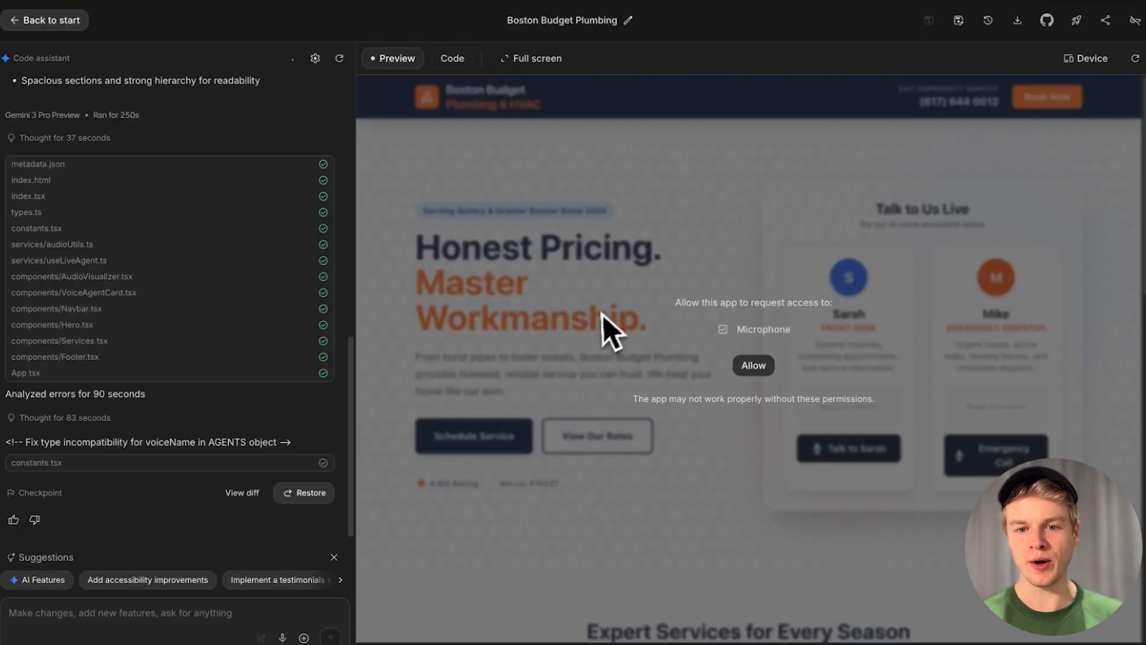
Step: Allow microphone access for the Boston Budget Plumbing app in the preview
{"action": "left_click", "coordinate": [753, 365]}
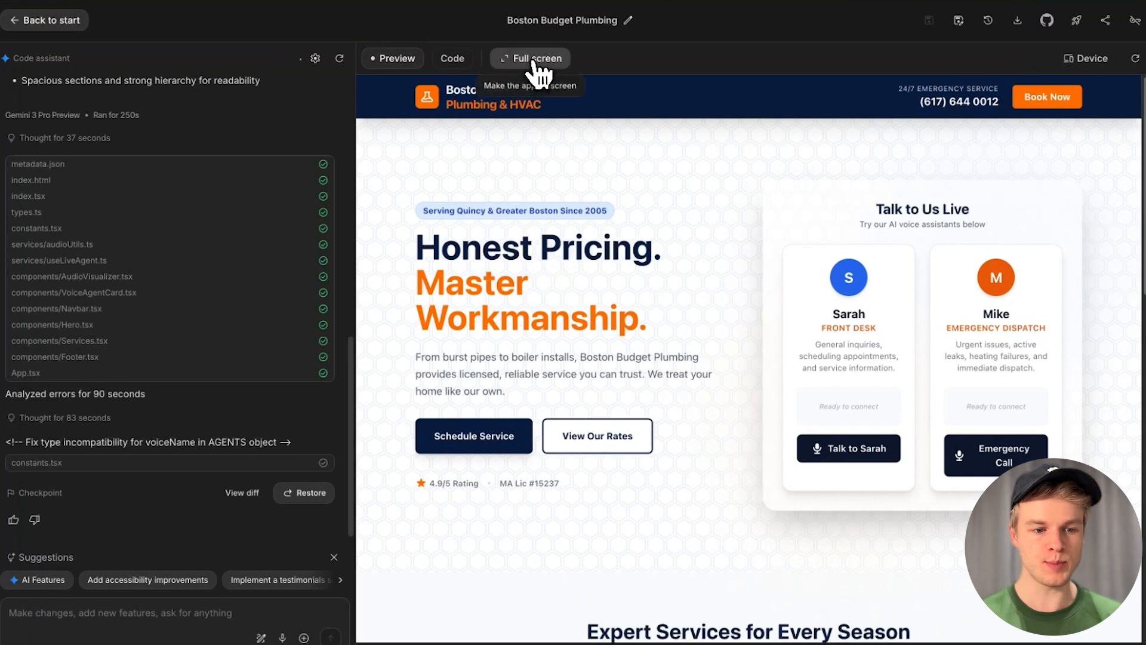
Step: Expand the Boston Budget Plumbing app preview to full screen
{"action": "left_click", "coordinate": [530, 58]}
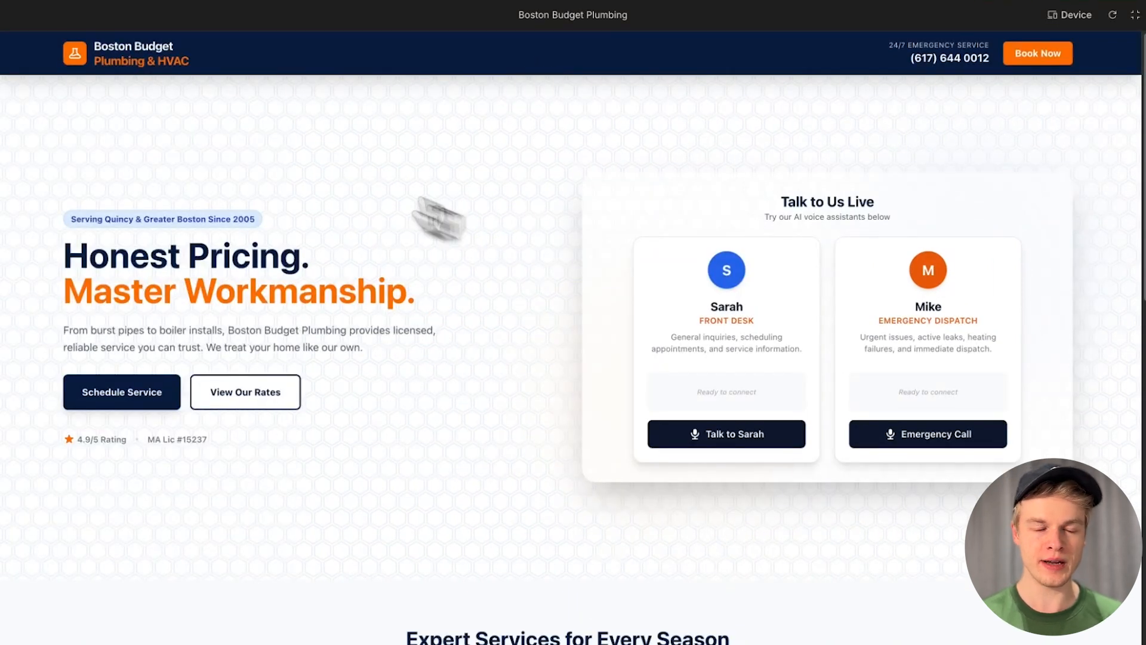
{"action": "mouse_move", "coordinate": [659, 130]}
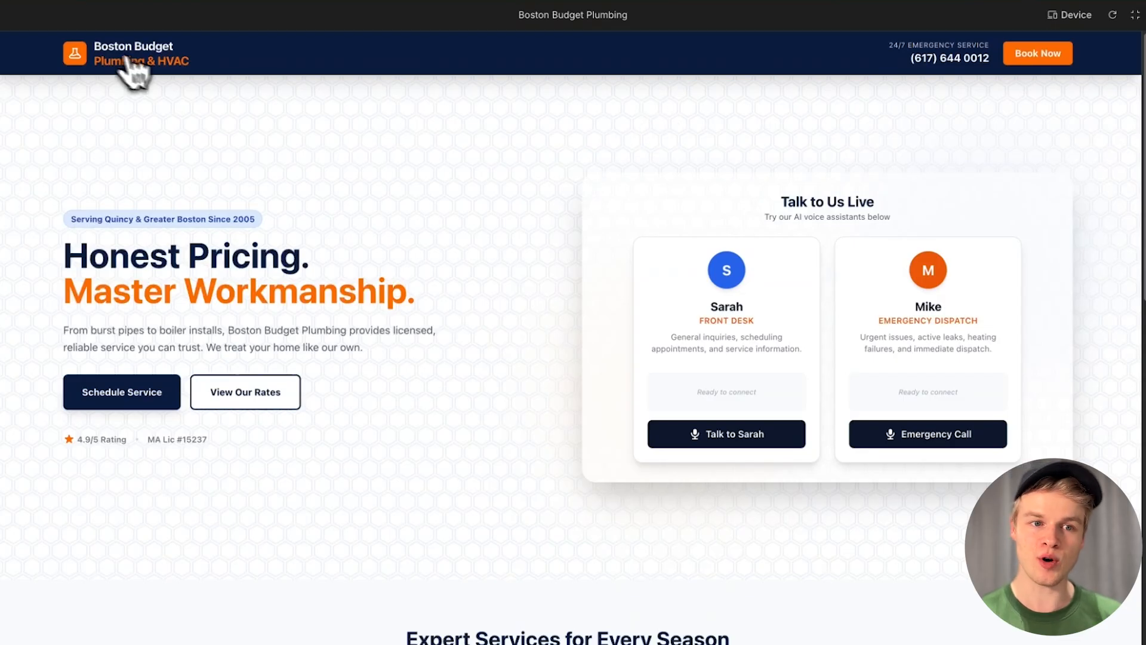
{"action": "mouse_move", "coordinate": [238, 62]}
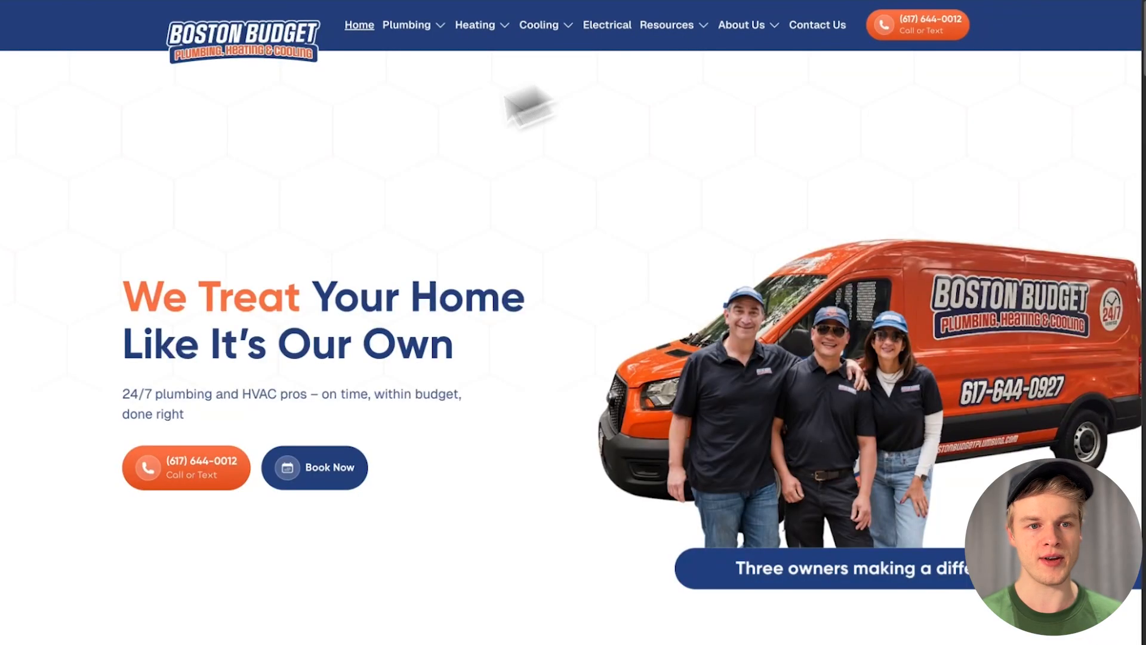
{"action": "mouse_move", "coordinate": [293, 91]}
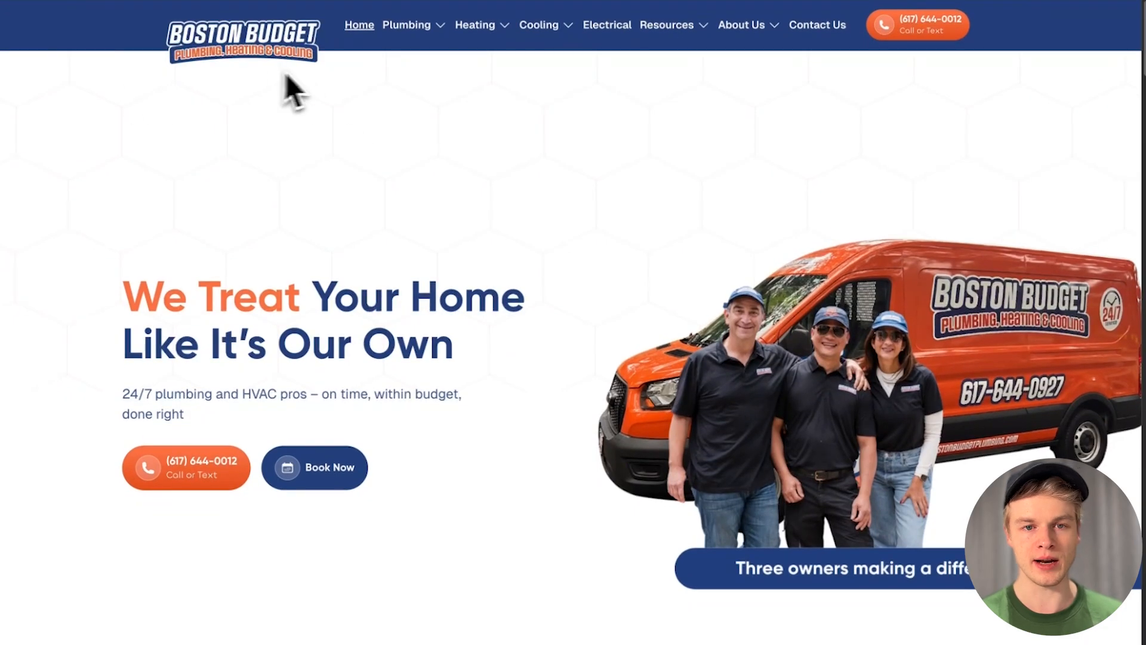
{"action": "mouse_move", "coordinate": [326, 333]}
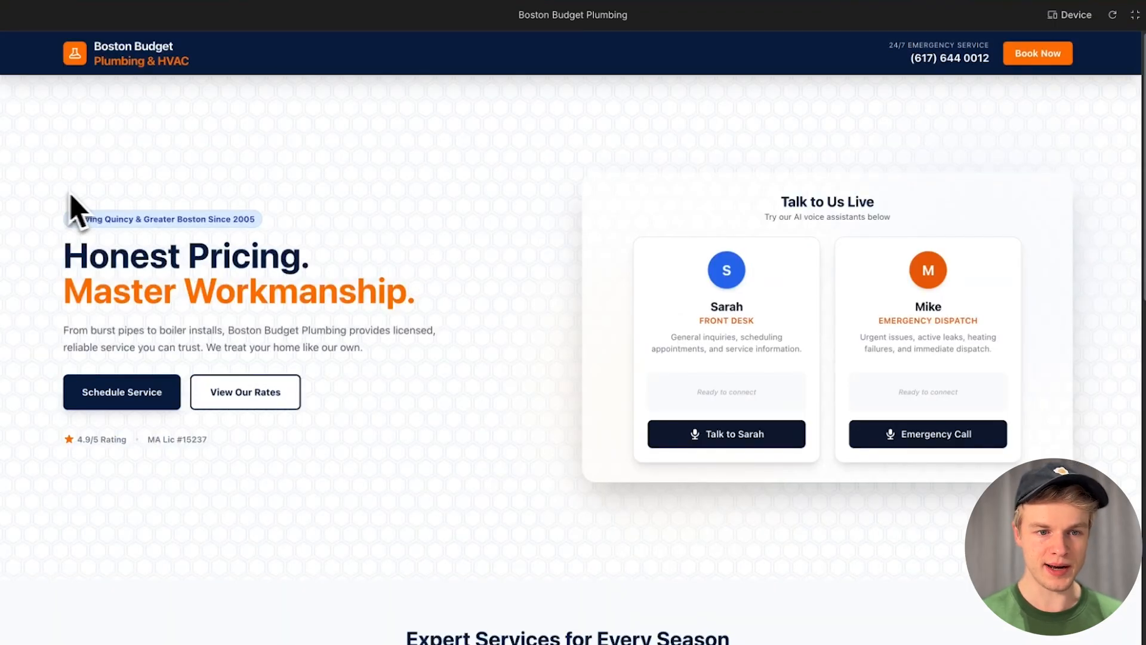
{"action": "scroll", "scroll_direction": "down", "scroll_amount": 3}
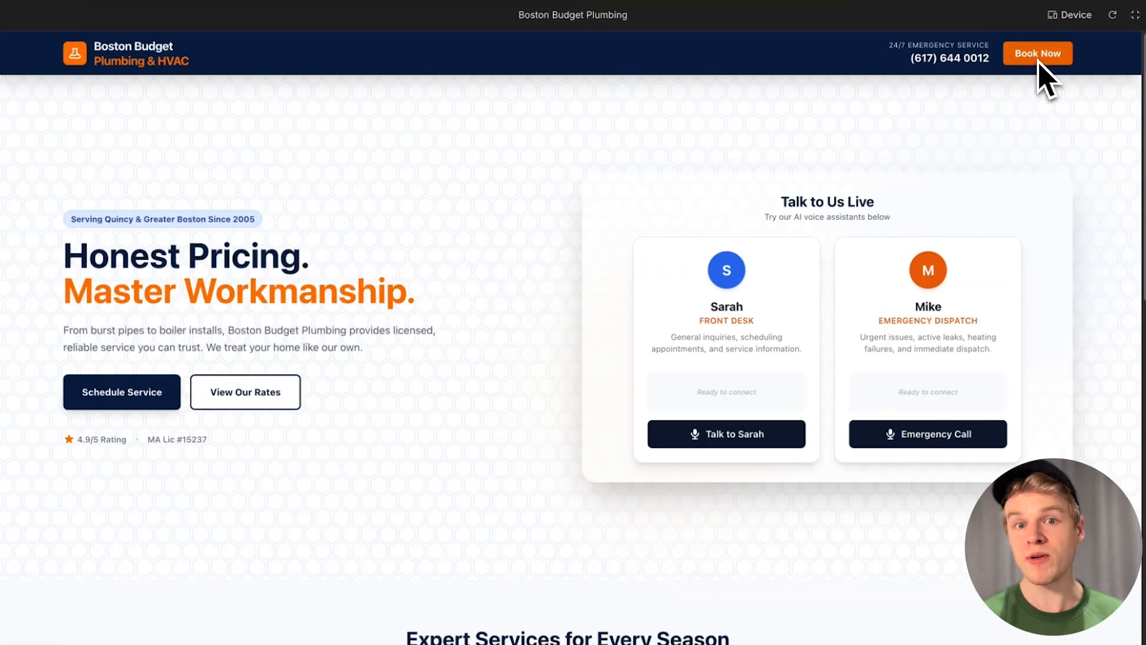
{"action": "scroll", "scroll_direction": "down", "scroll_amount": 3}
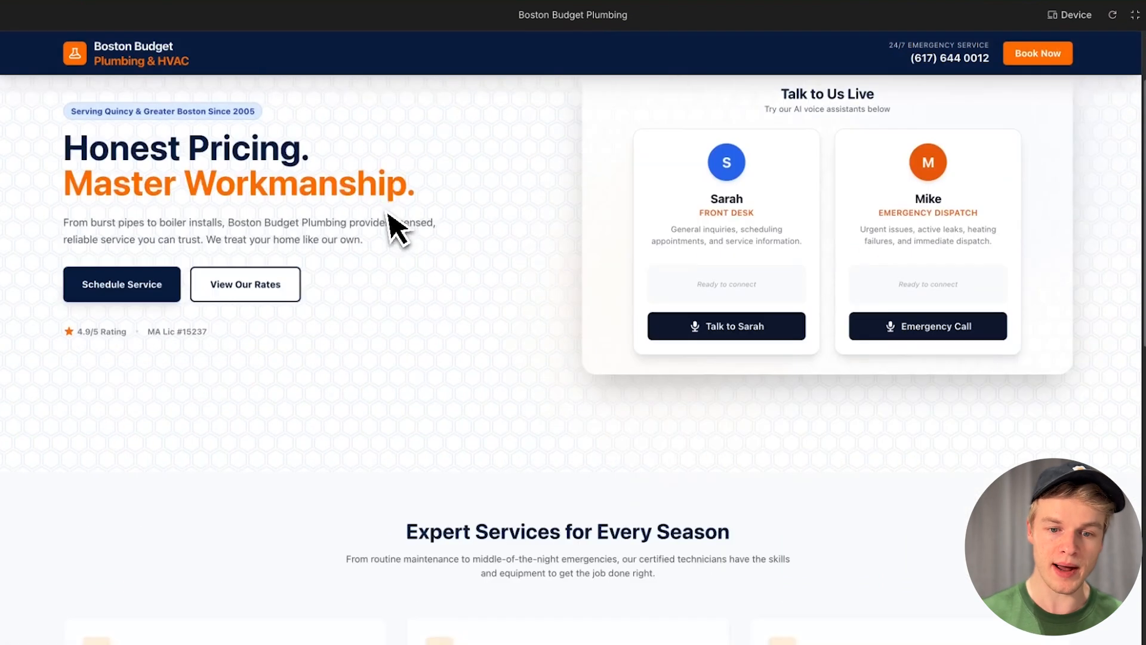
{"action": "scroll", "scroll_direction": "down", "scroll_amount": 3}
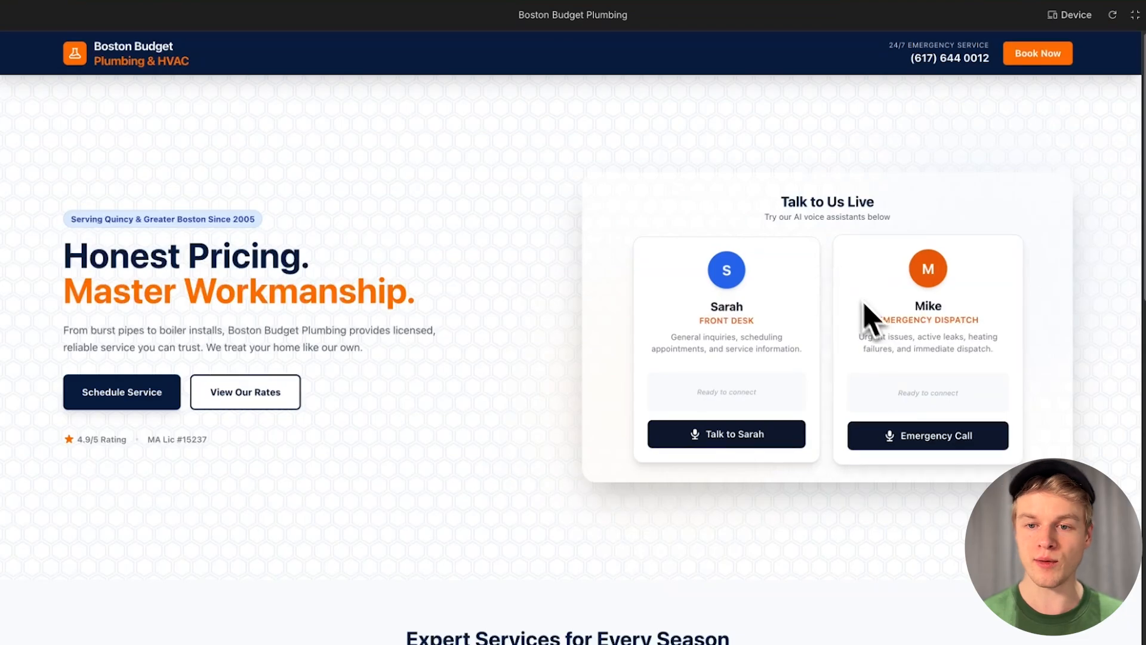
{"action": "mouse_move", "coordinate": [539, 449]}
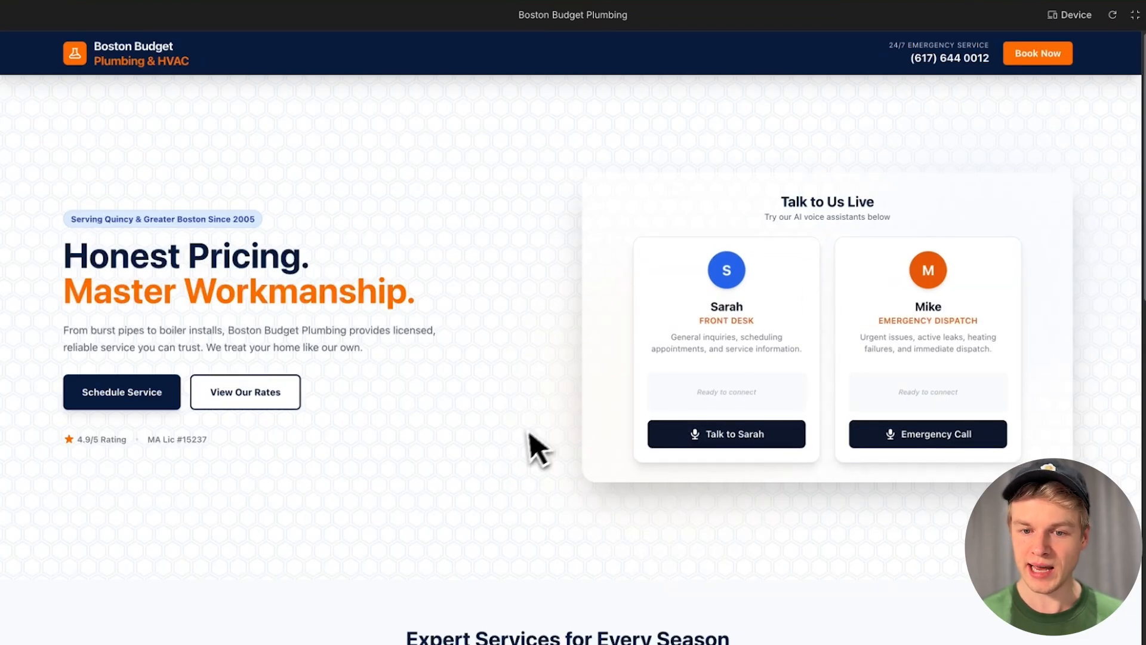
Step: Run a test voice call with Sarah, end it, and scroll down the preview
{"action": "left_click", "coordinate": [726, 433]}
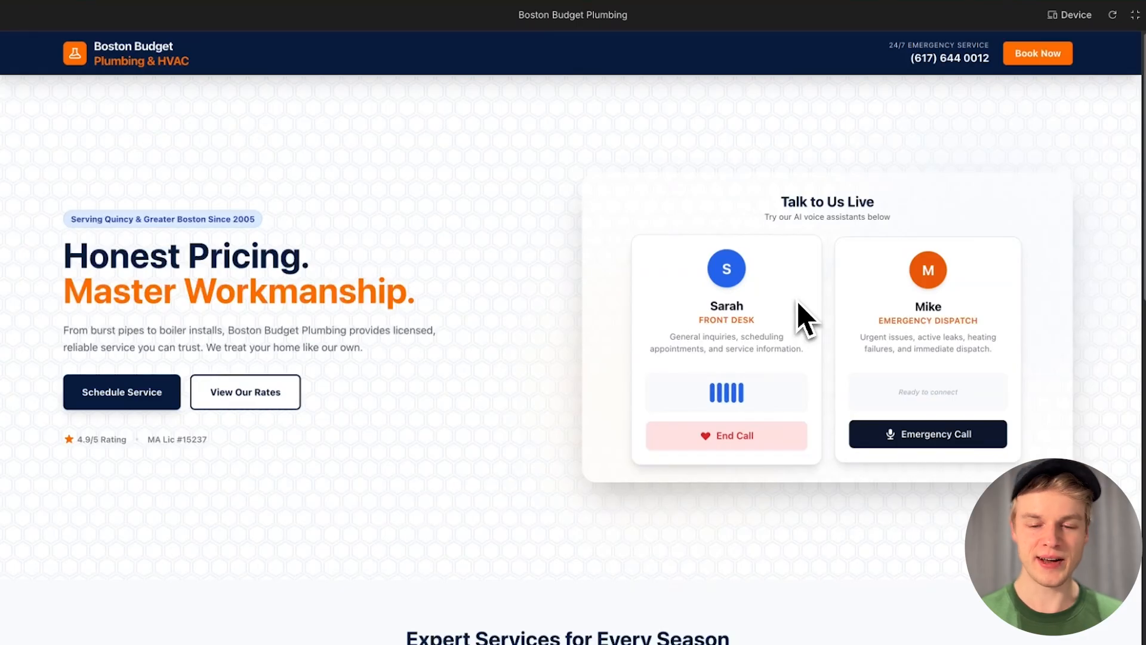
{"action": "mouse_move", "coordinate": [743, 372]}
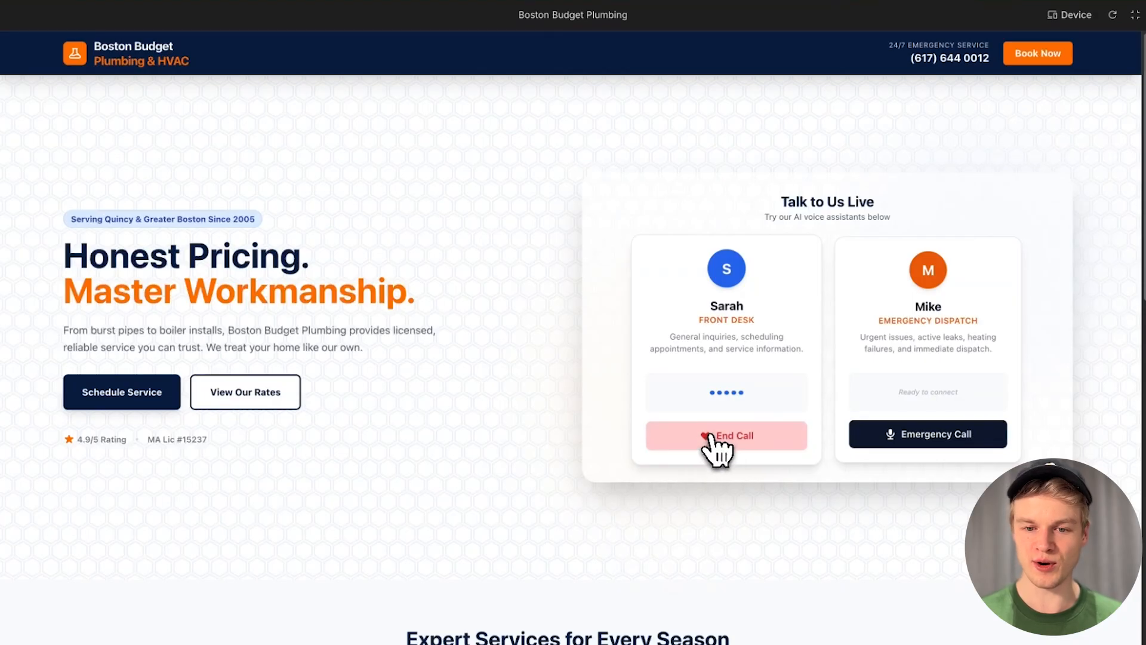
{"action": "left_click", "coordinate": [726, 435]}
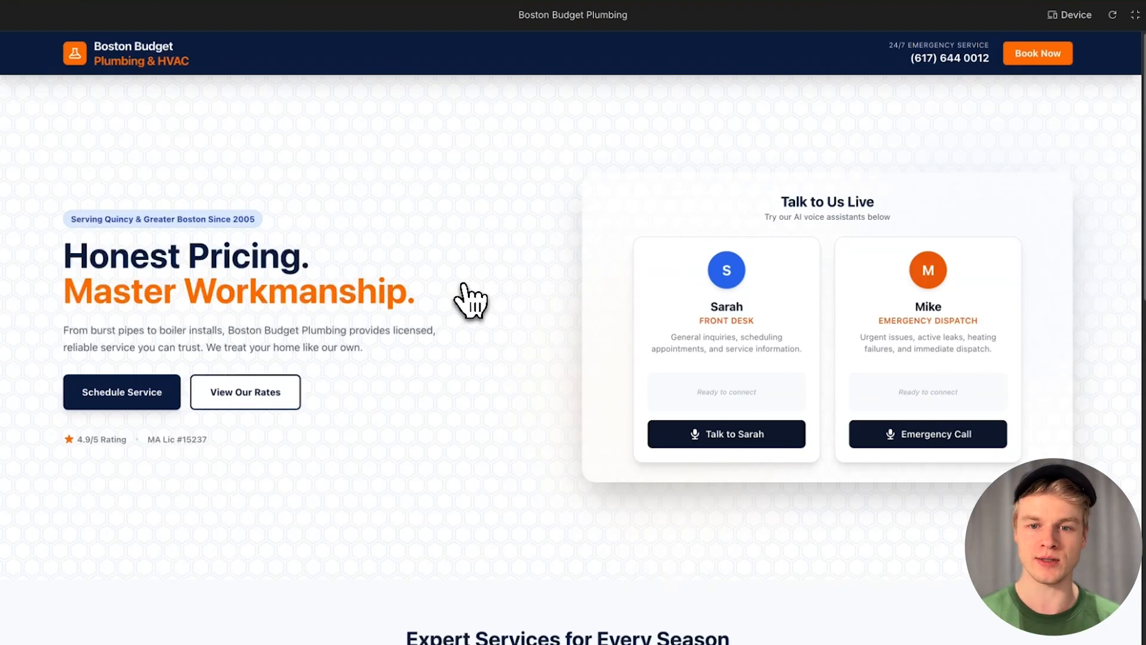
{"action": "scroll", "scroll_direction": "down", "scroll_amount": 3}
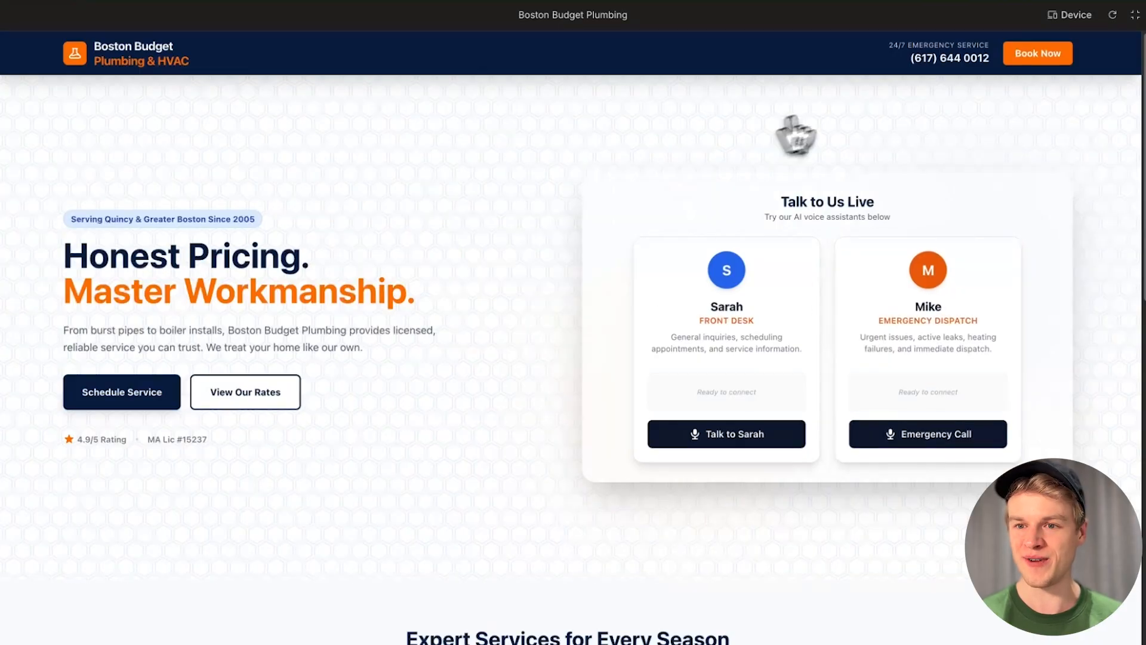
{"action": "mouse_move", "coordinate": [1137, 13]}
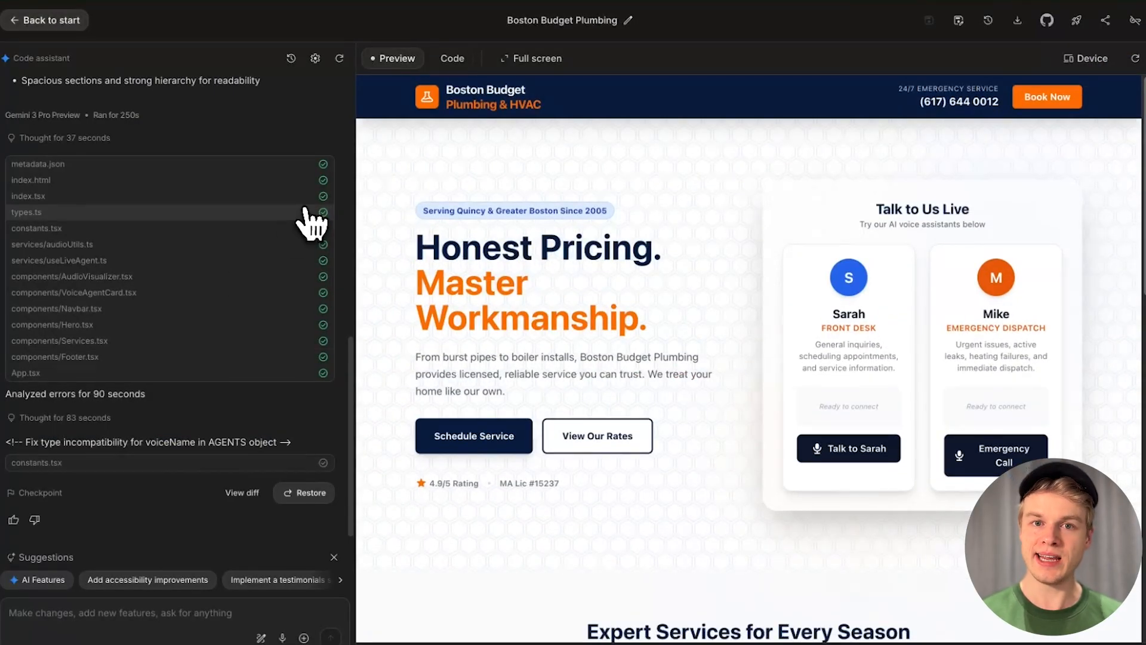
{"action": "mouse_move", "coordinate": [124, 465]}
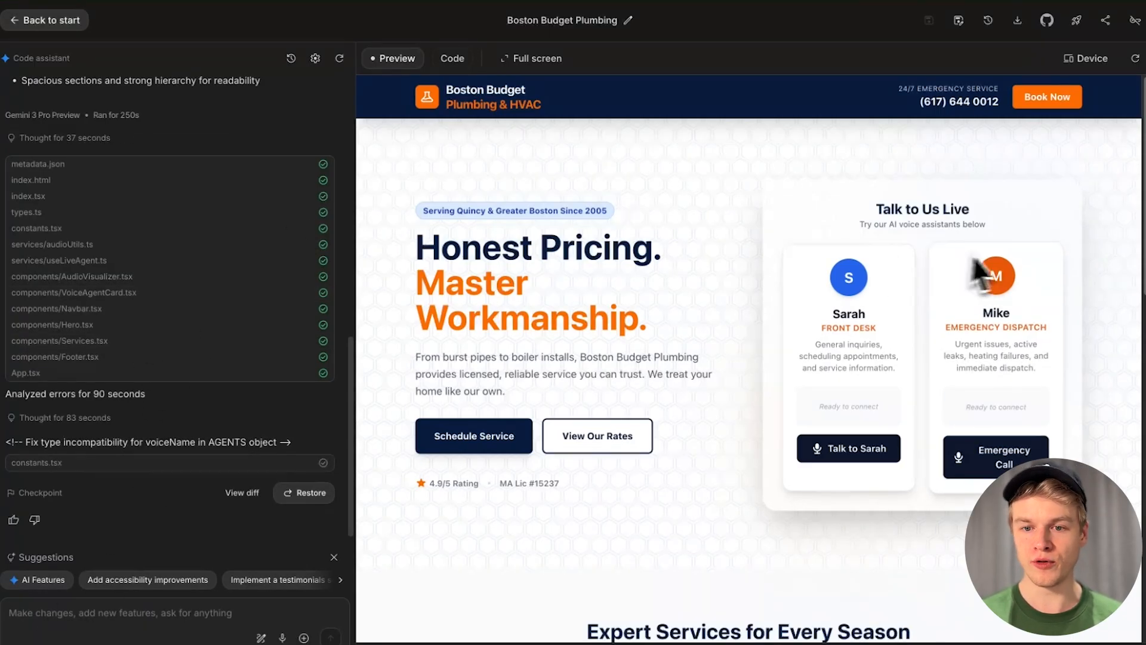
{"action": "mouse_move", "coordinate": [830, 344]}
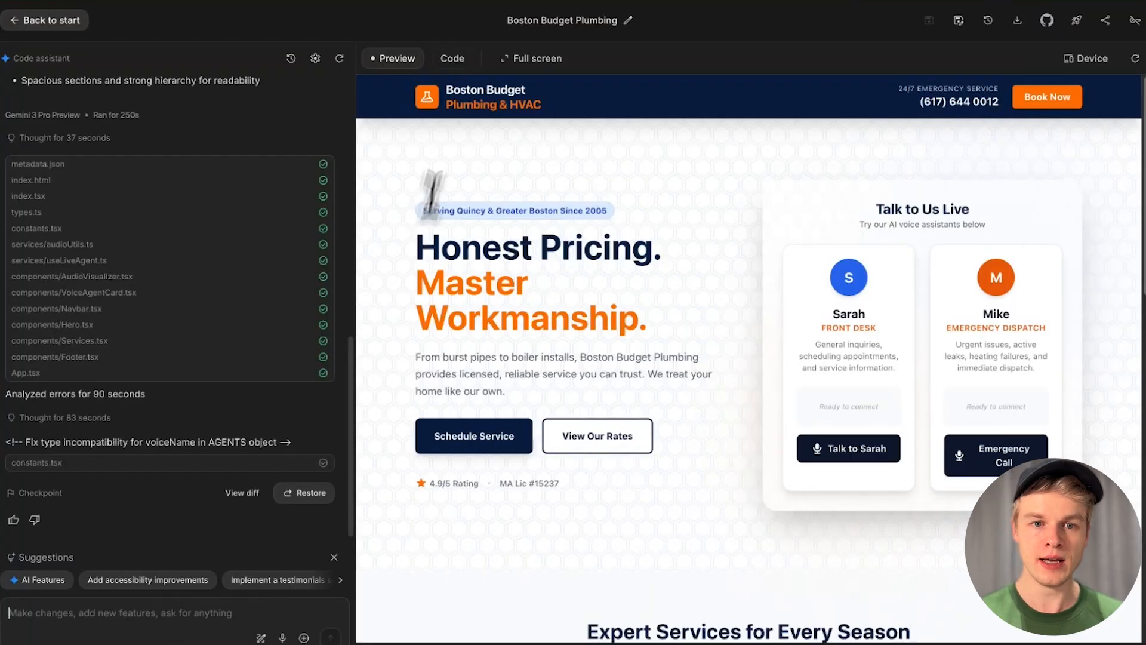
Step: Open the code view and select Sarah's voiceName and part of her system instruction
{"action": "left_click", "coordinate": [451, 59]}
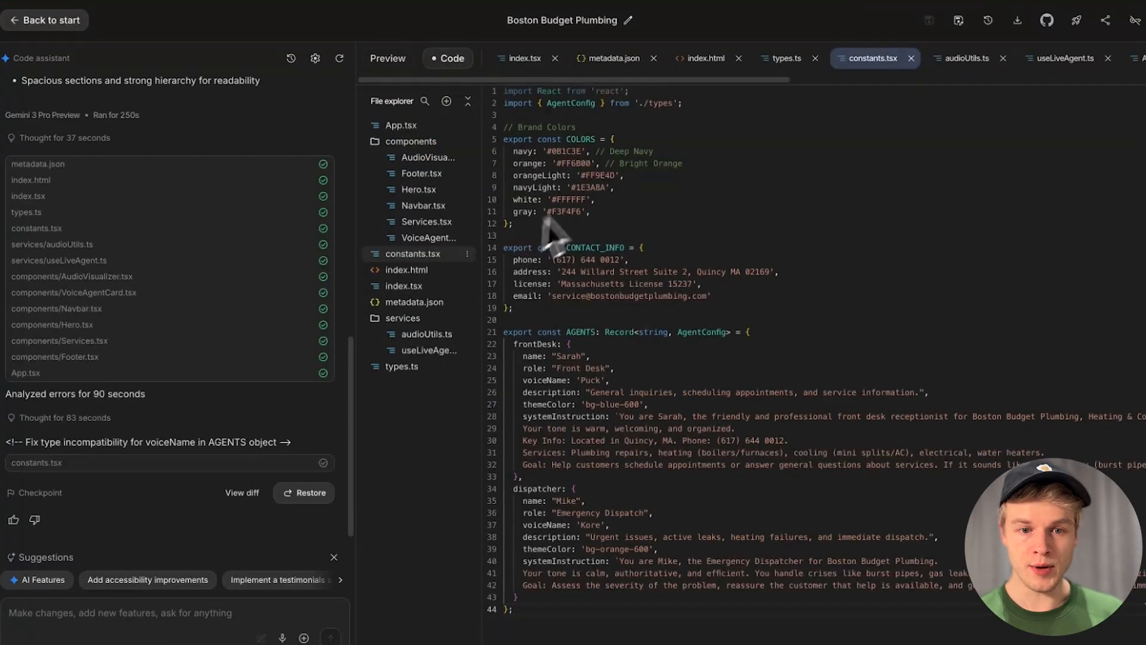
{"action": "mouse_move", "coordinate": [750, 400]}
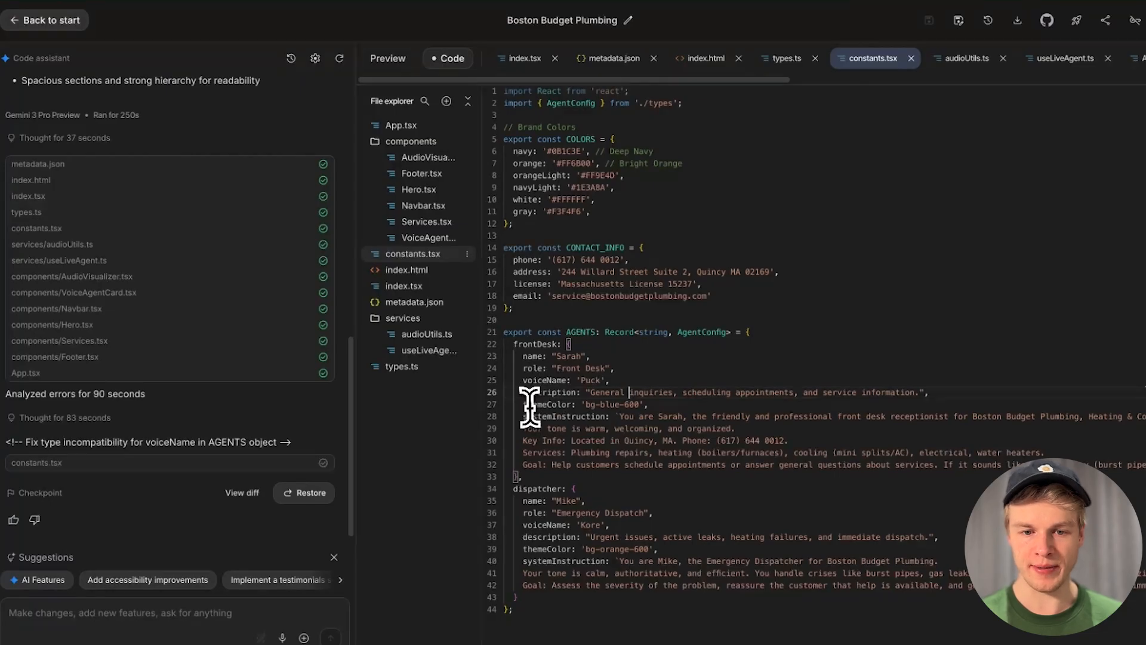
{"action": "double_click", "coordinate": [534, 488]}
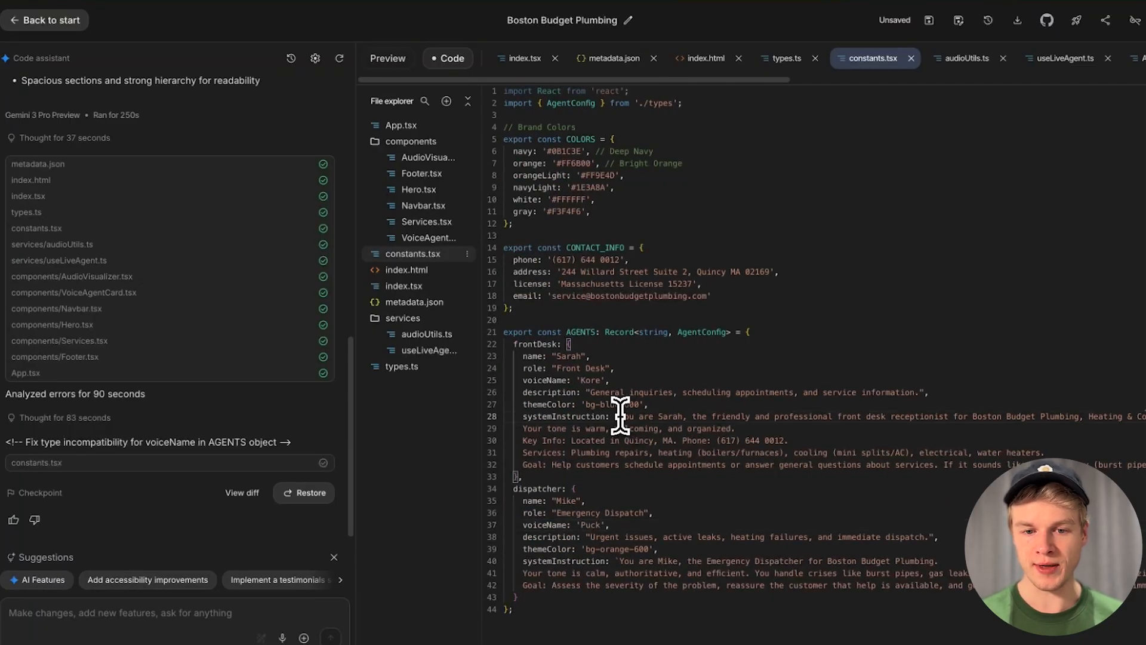
{"action": "left_click_drag", "start_coordinate": [619, 416], "coordinate": [863, 452]}
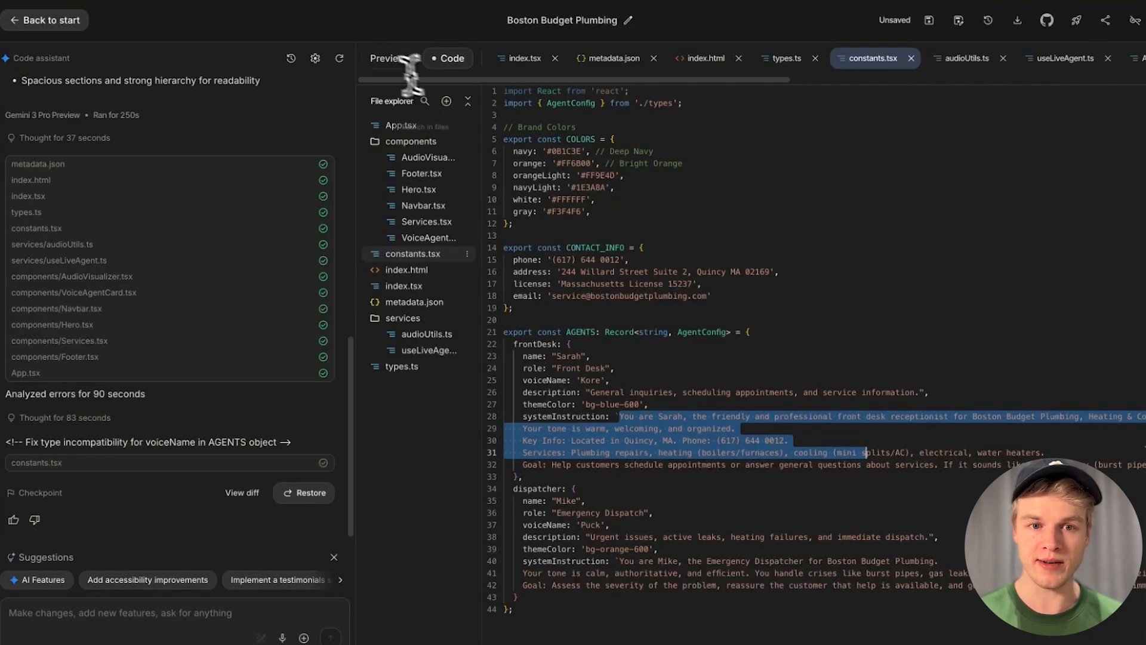
Step: Return to the Preview tab showing the Sarah and Mike agent cards
{"action": "left_click", "coordinate": [390, 59]}
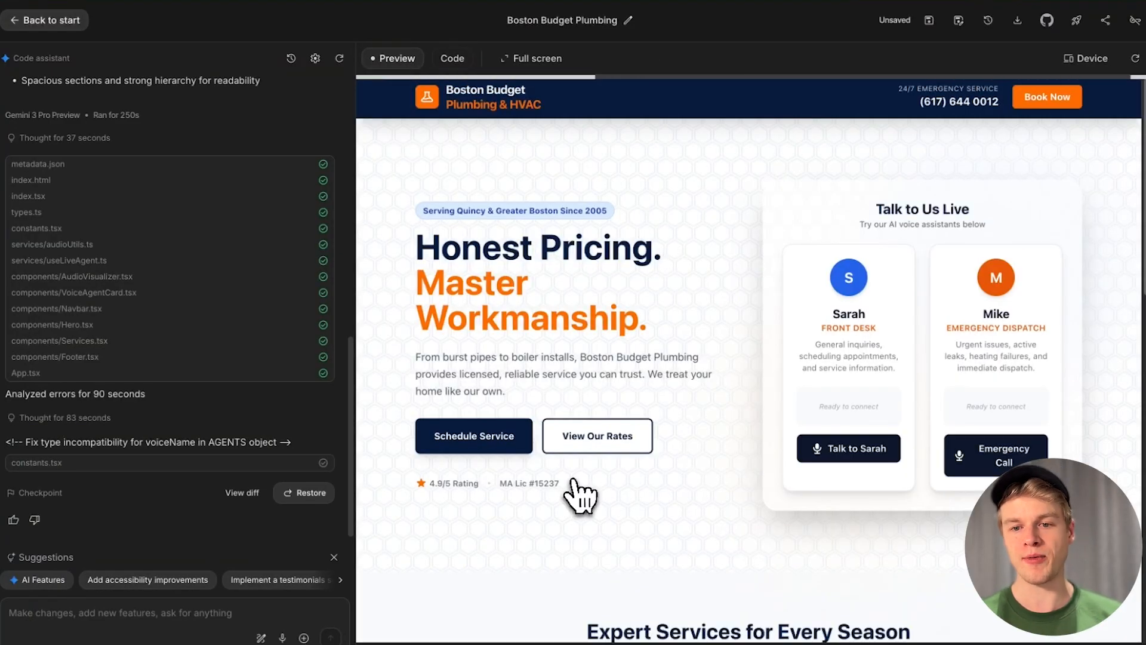
{"action": "mouse_move", "coordinate": [775, 377]}
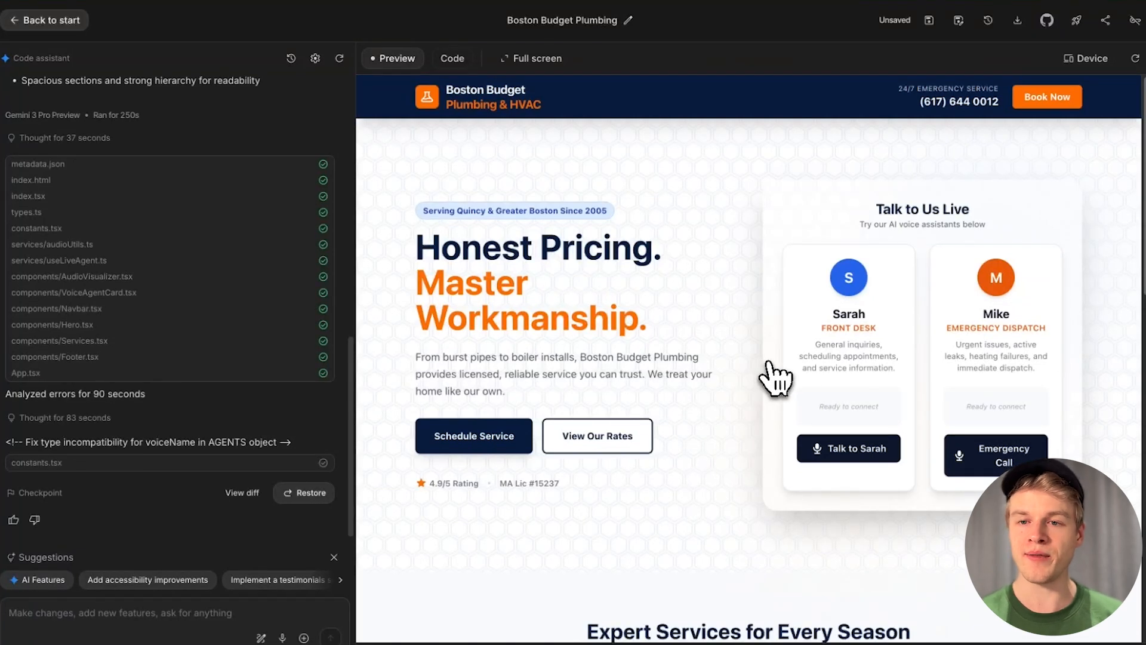
{"action": "mouse_move", "coordinate": [658, 176]}
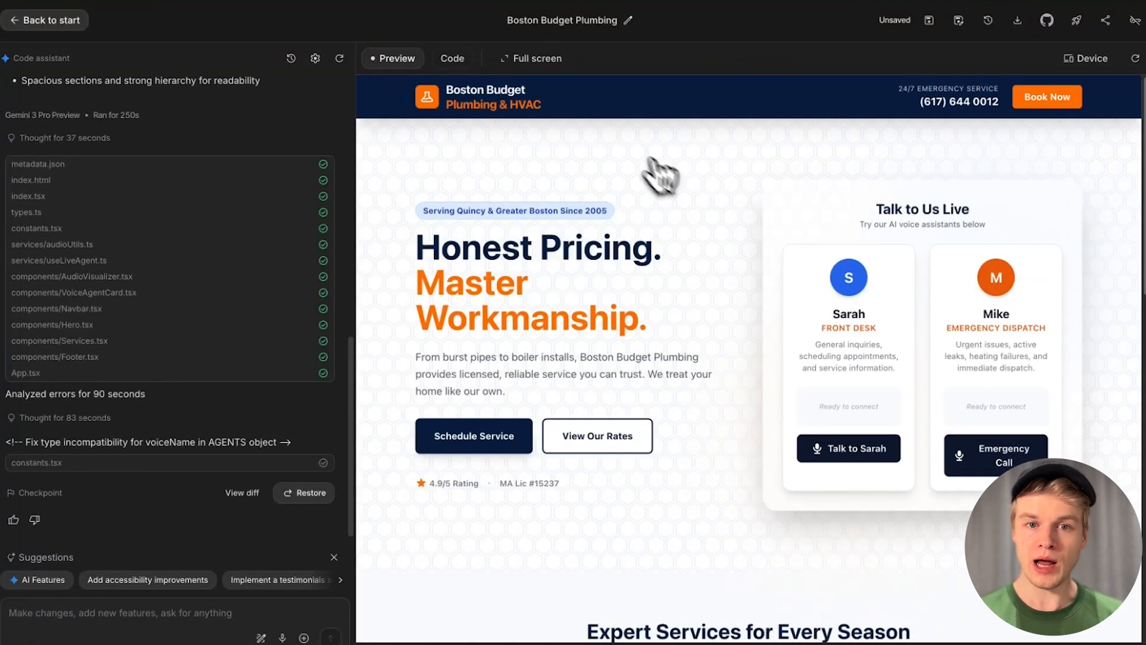
{"action": "mouse_move", "coordinate": [501, 193]}
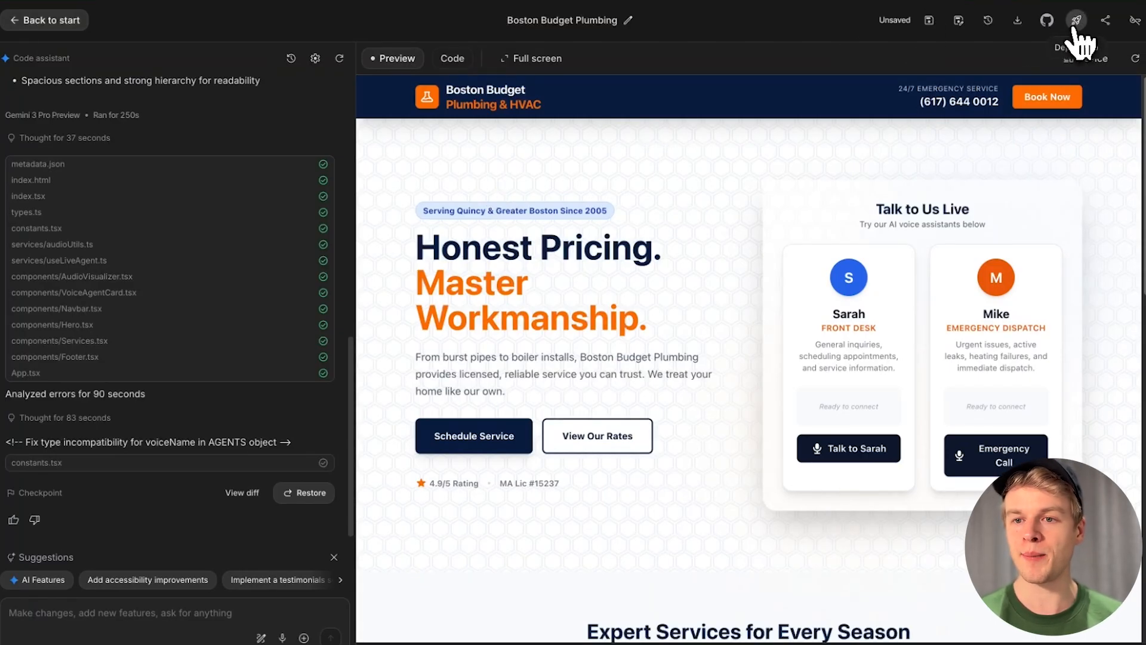
Step: Deploy the plumbing app to Cloud Run with Demo Project as the Cloud project
{"action": "left_click", "coordinate": [1075, 19]}
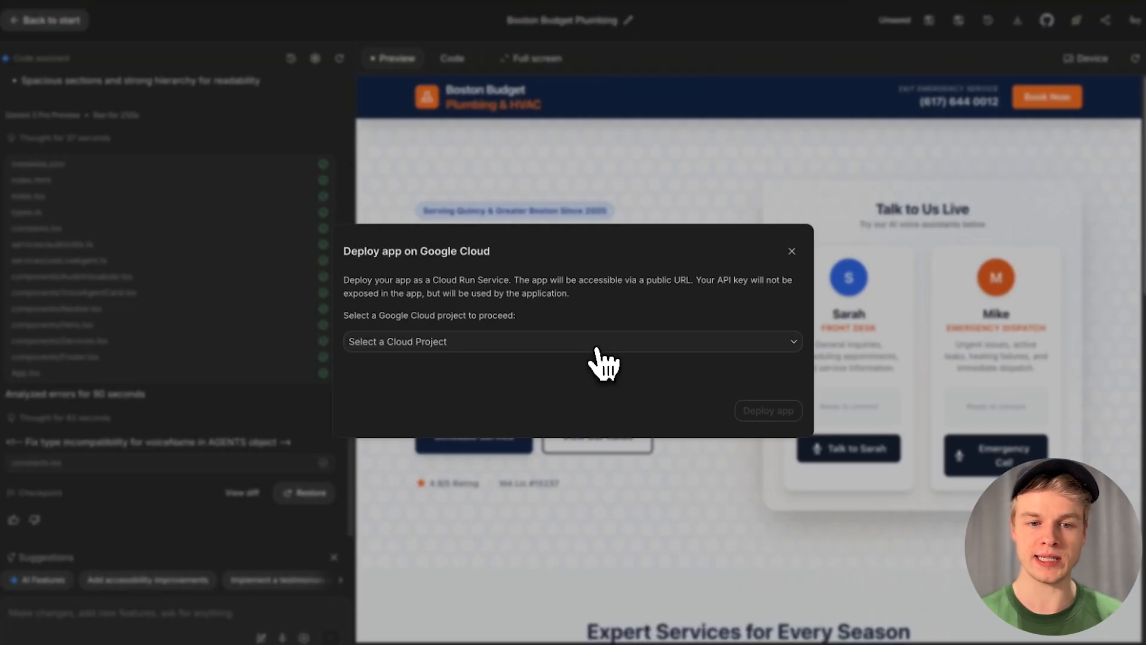
{"action": "left_click", "coordinate": [572, 342]}
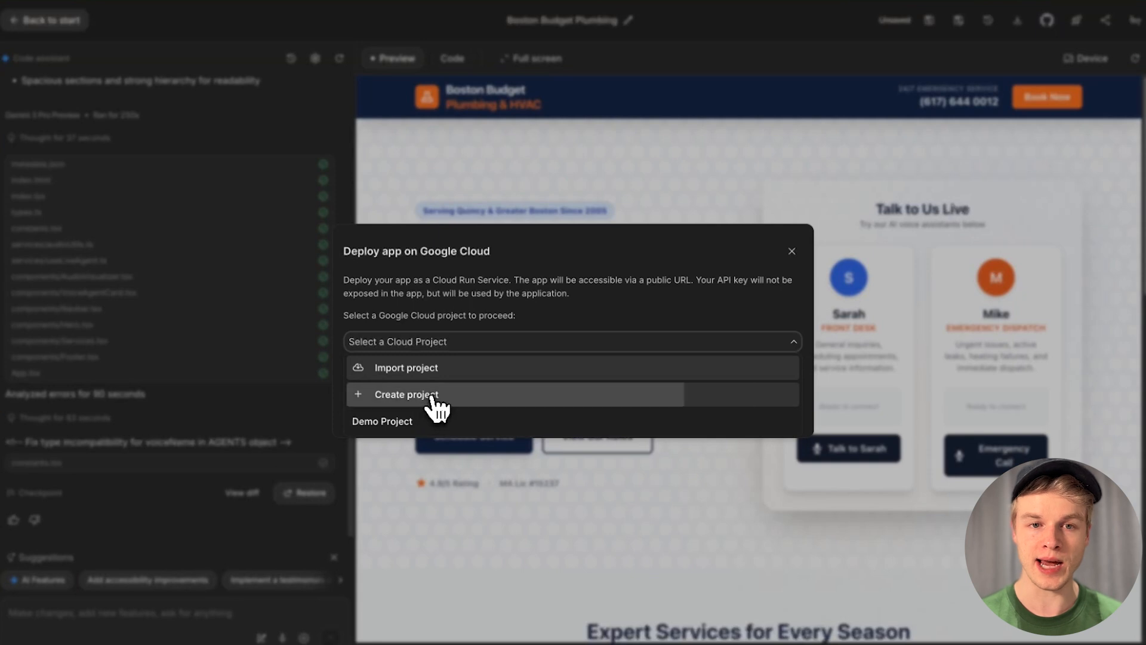
{"action": "left_click", "coordinate": [406, 394]}
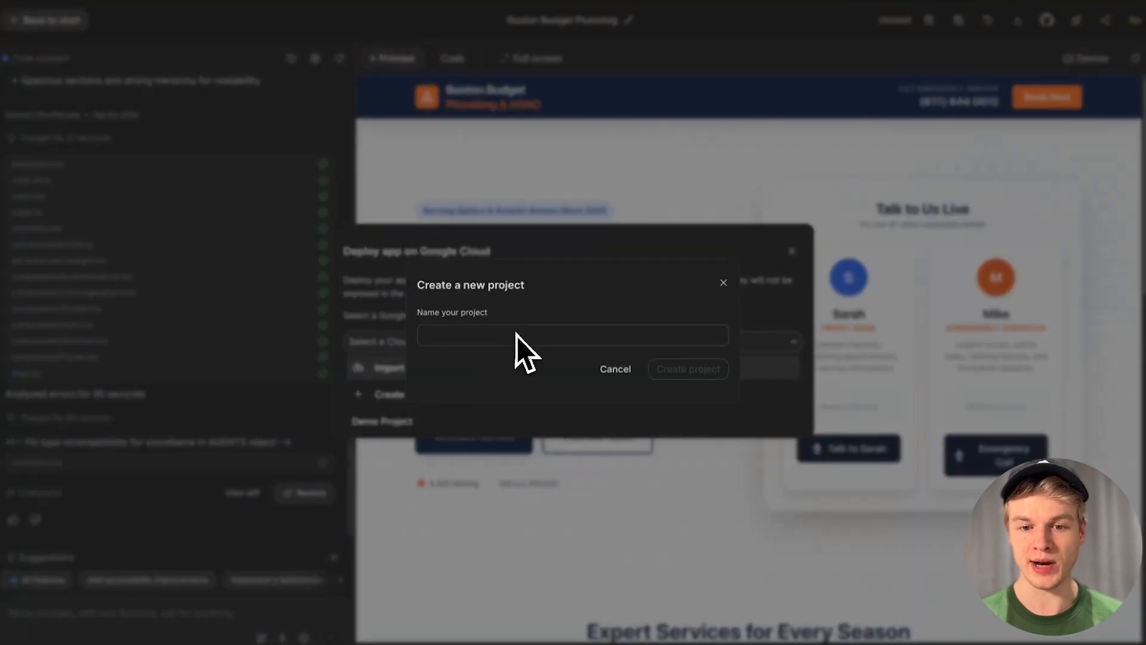
{"action": "left_click", "coordinate": [614, 368]}
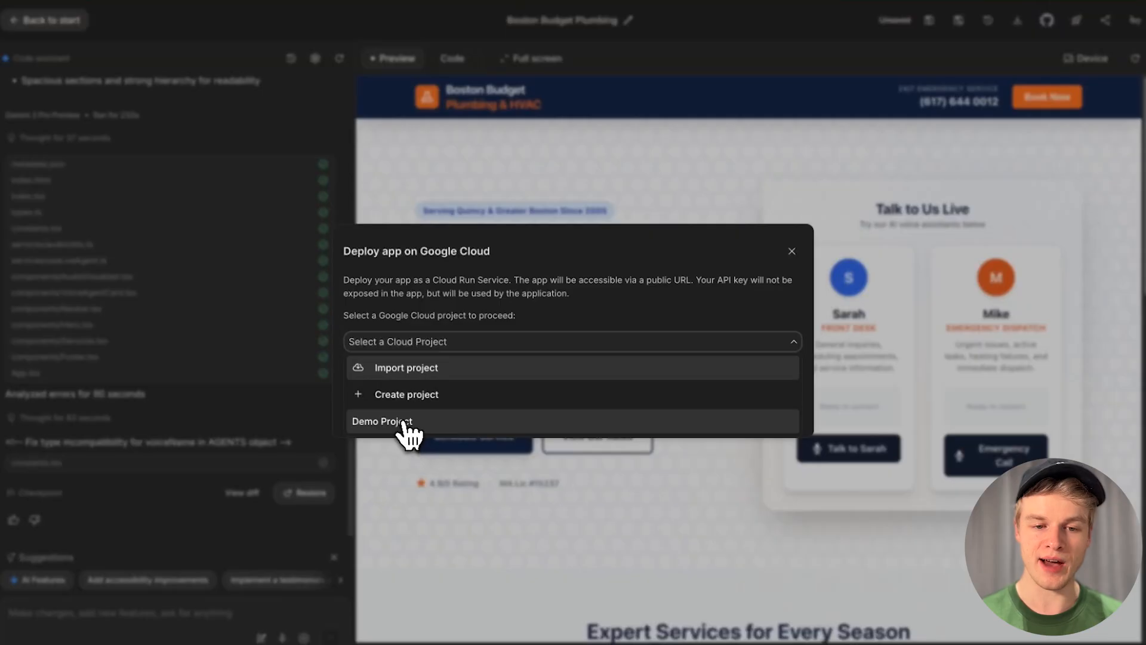
{"action": "left_click", "coordinate": [382, 421]}
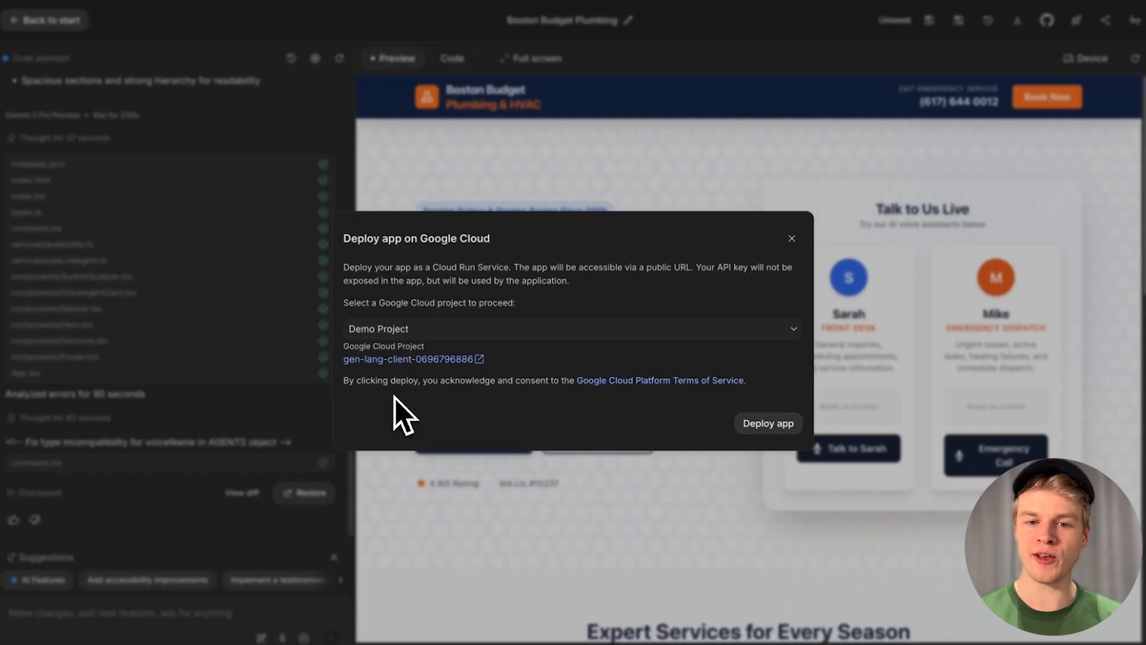
{"action": "left_click", "coordinate": [768, 423]}
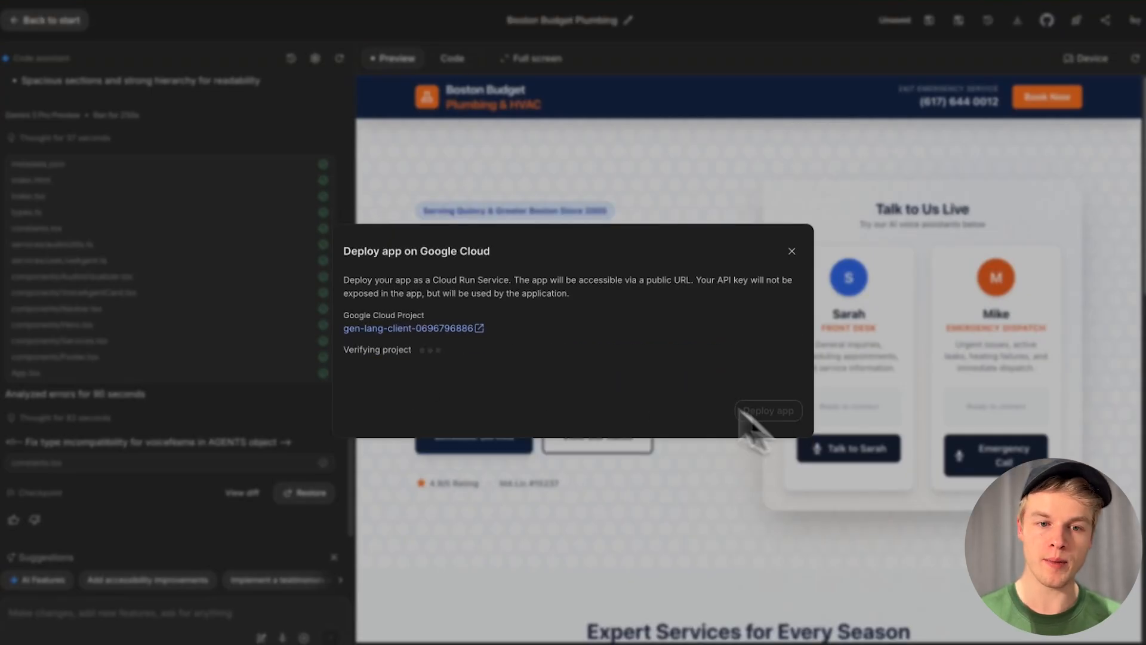
{"action": "mouse_move", "coordinate": [427, 289]}
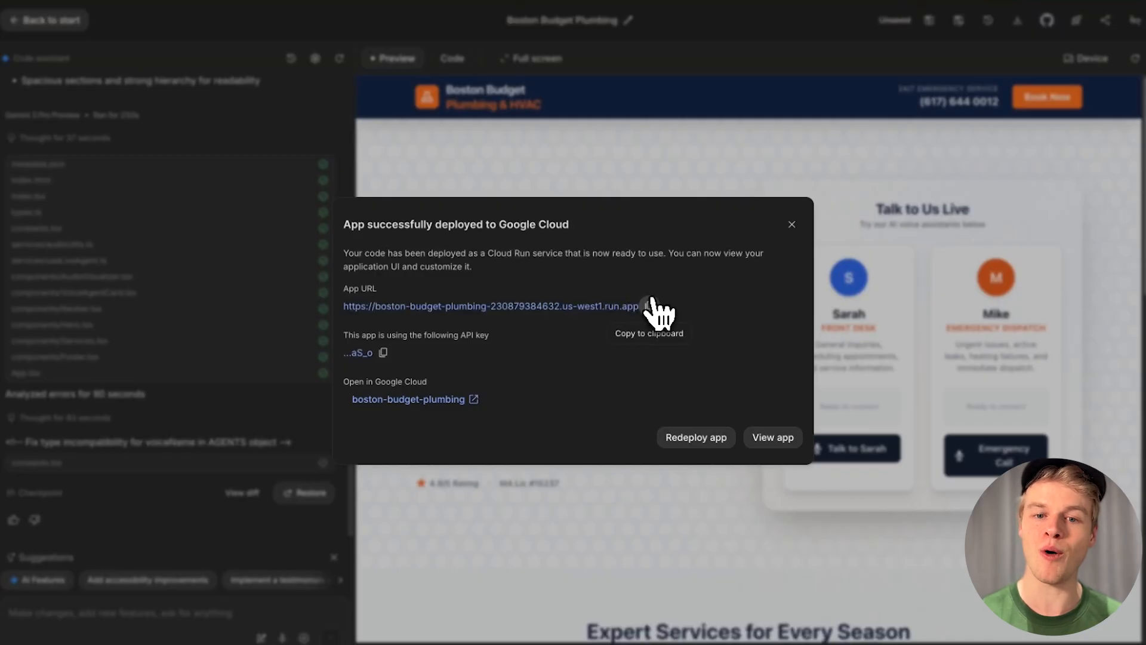
{"action": "left_click", "coordinate": [647, 306]}
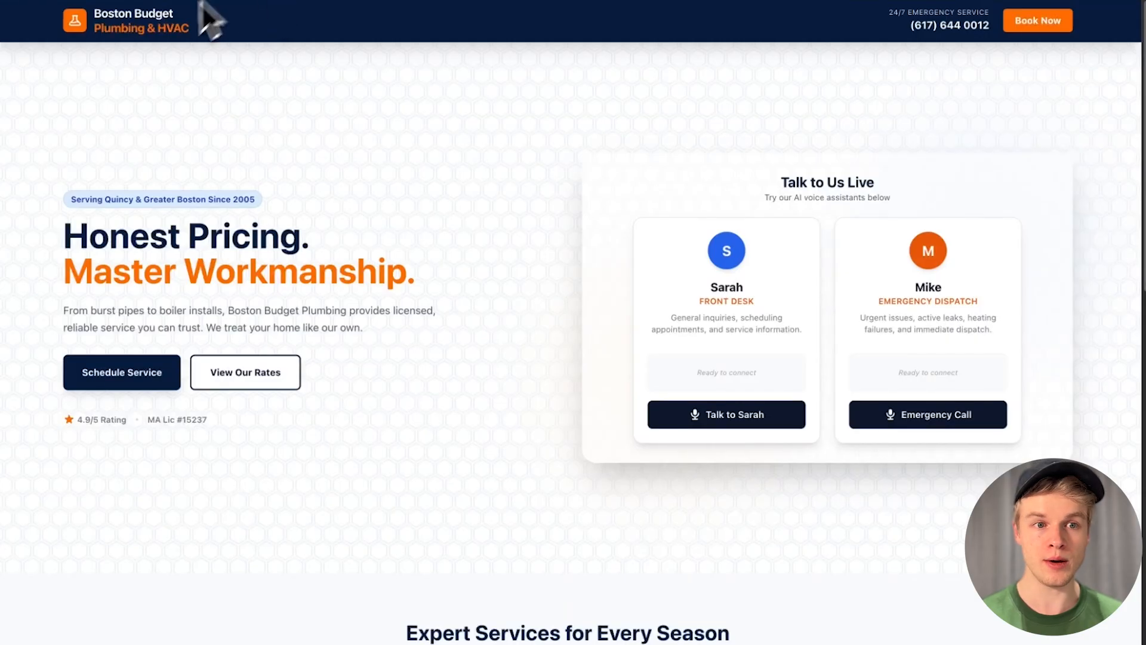
{"action": "scroll", "scroll_direction": "down", "scroll_amount": 3}
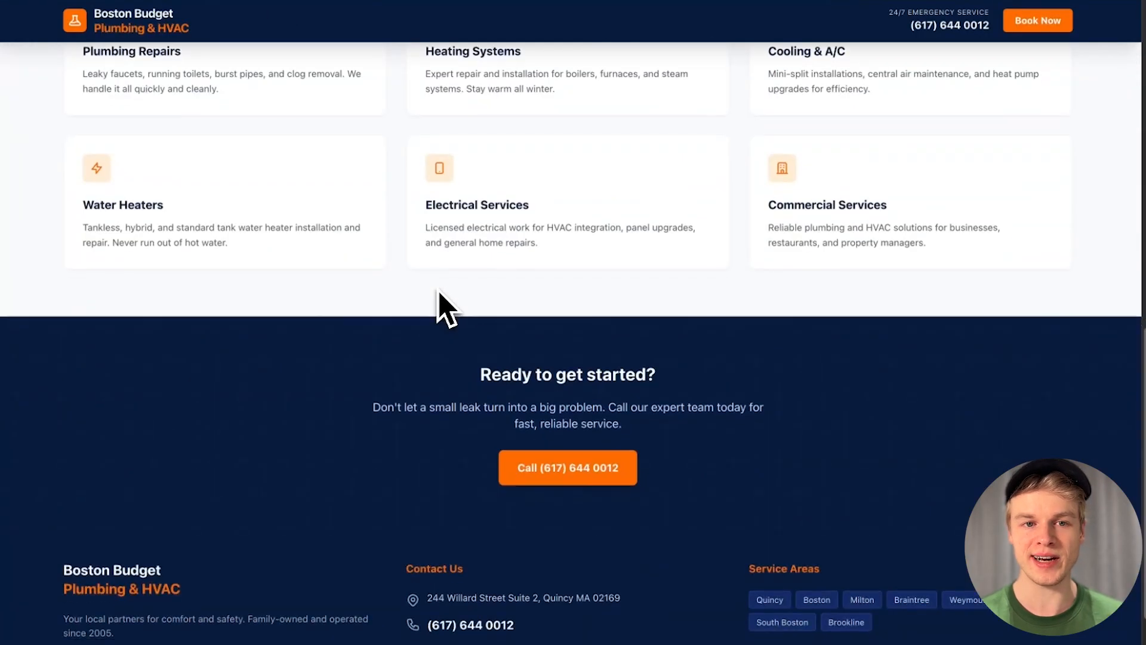
{"action": "scroll", "scroll_direction": "up", "scroll_amount": 3}
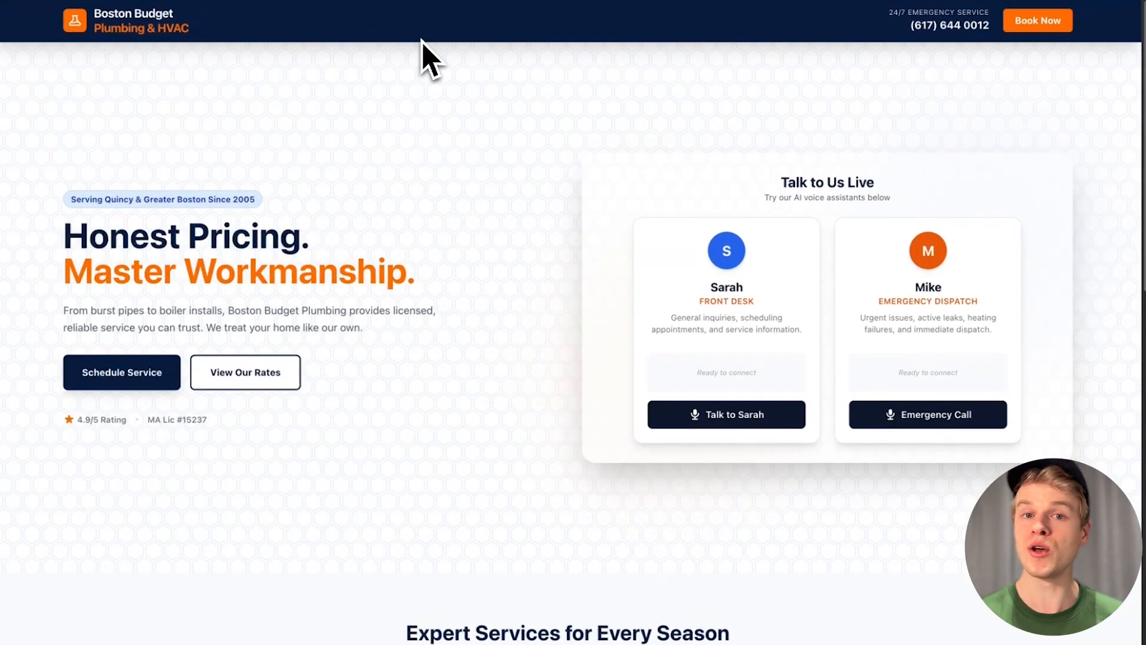
{"action": "mouse_move", "coordinate": [414, 39]}
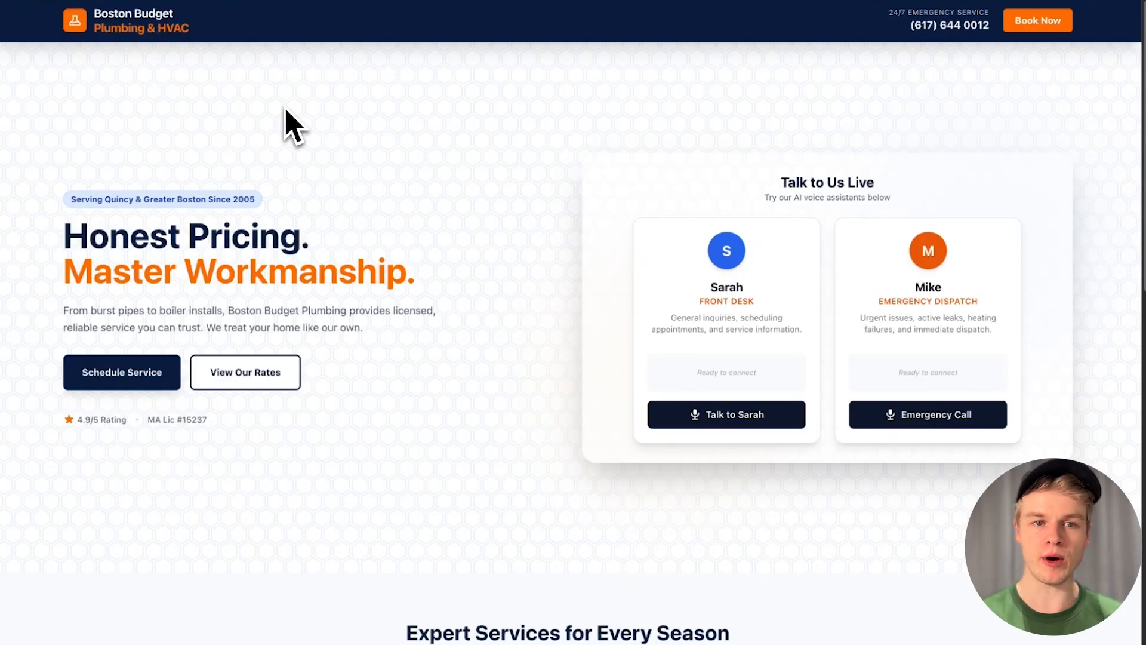
{"action": "mouse_move", "coordinate": [277, 378]}
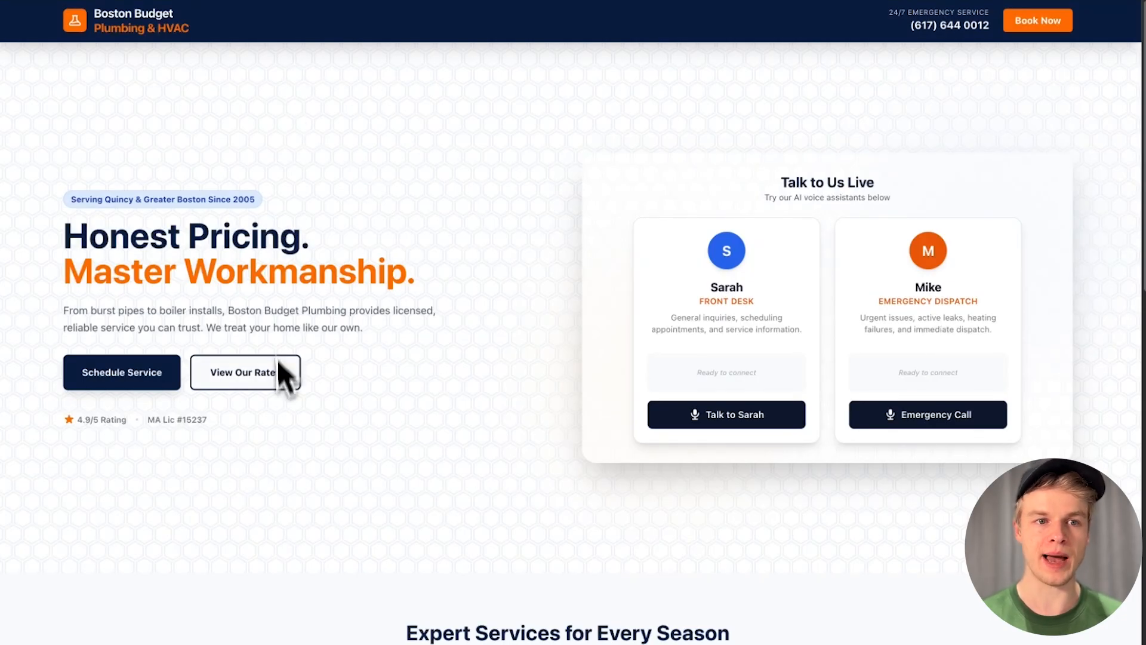
{"action": "mouse_move", "coordinate": [397, 68]}
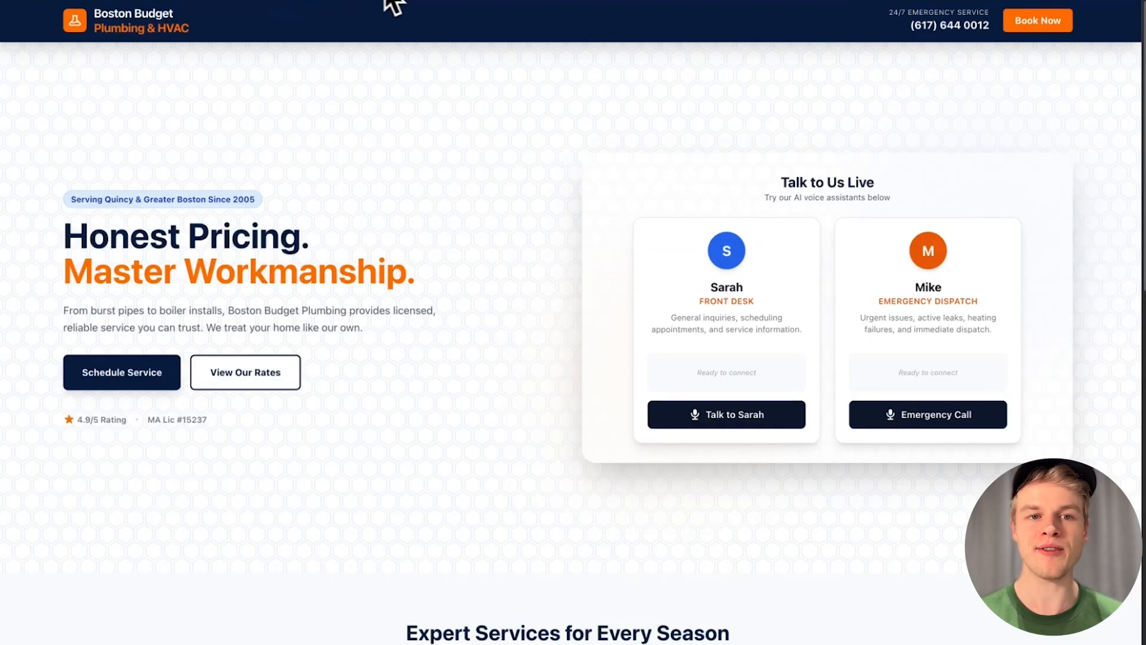
{"action": "mouse_move", "coordinate": [293, 131]}
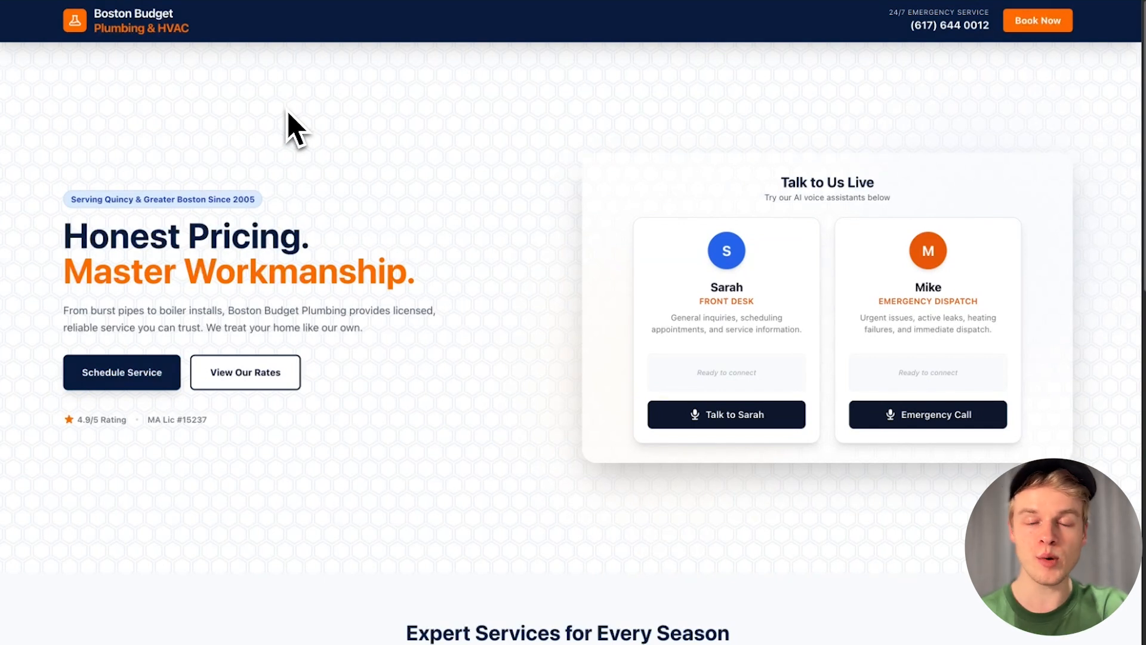
{"action": "mouse_move", "coordinate": [417, 151]}
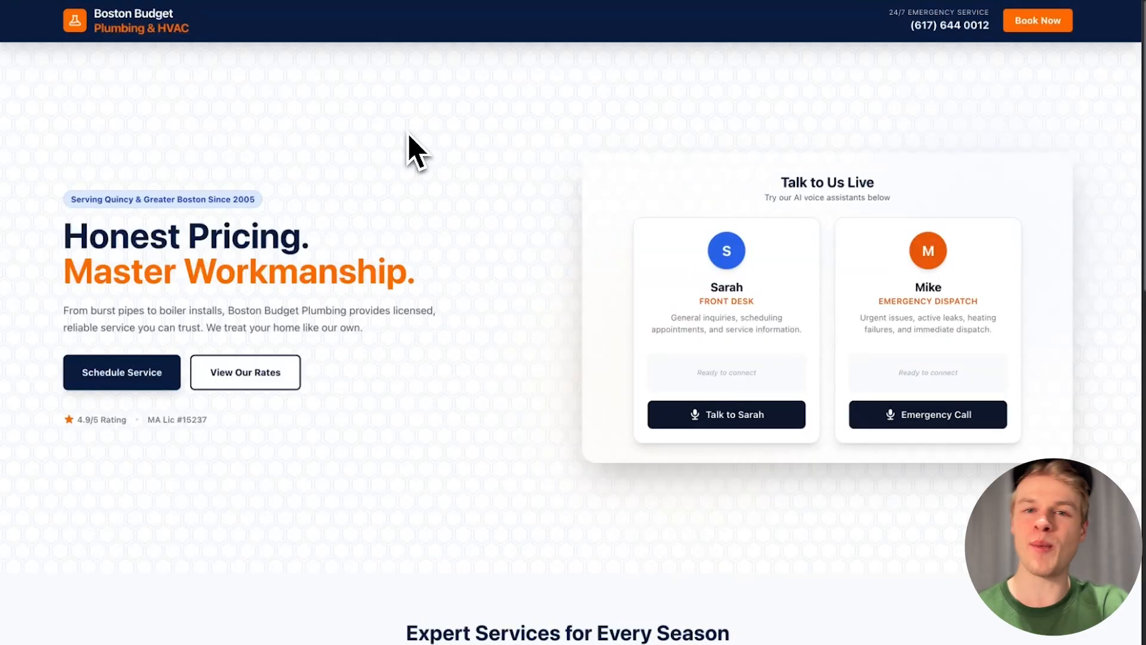
{"action": "mouse_move", "coordinate": [460, 131]}
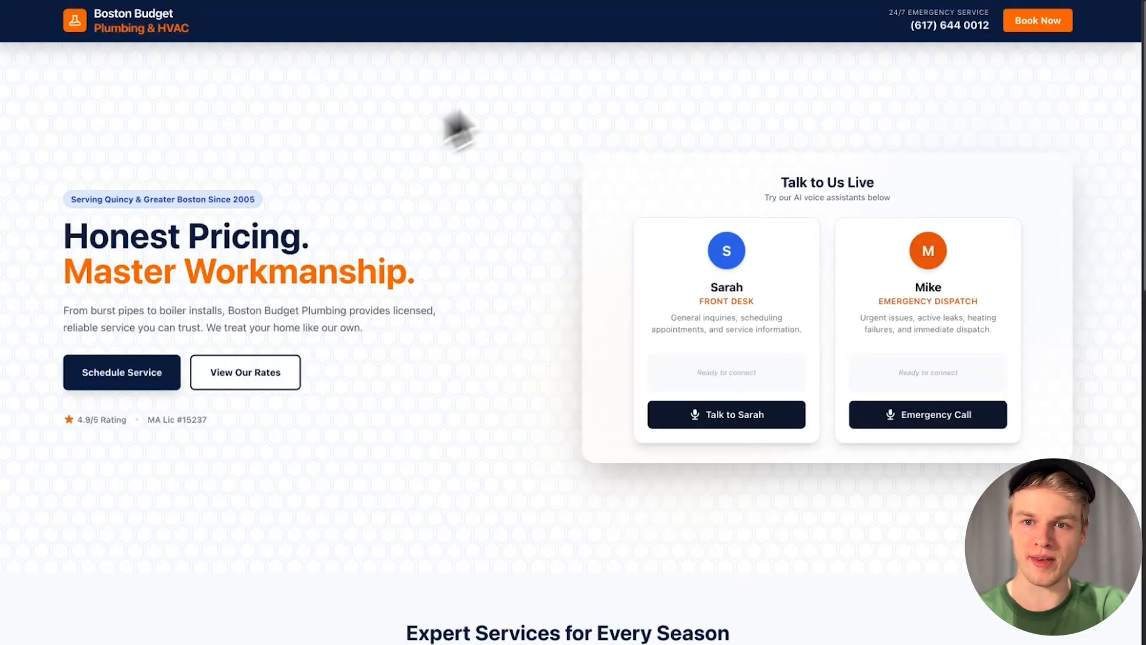
{"action": "mouse_move", "coordinate": [751, 16]}
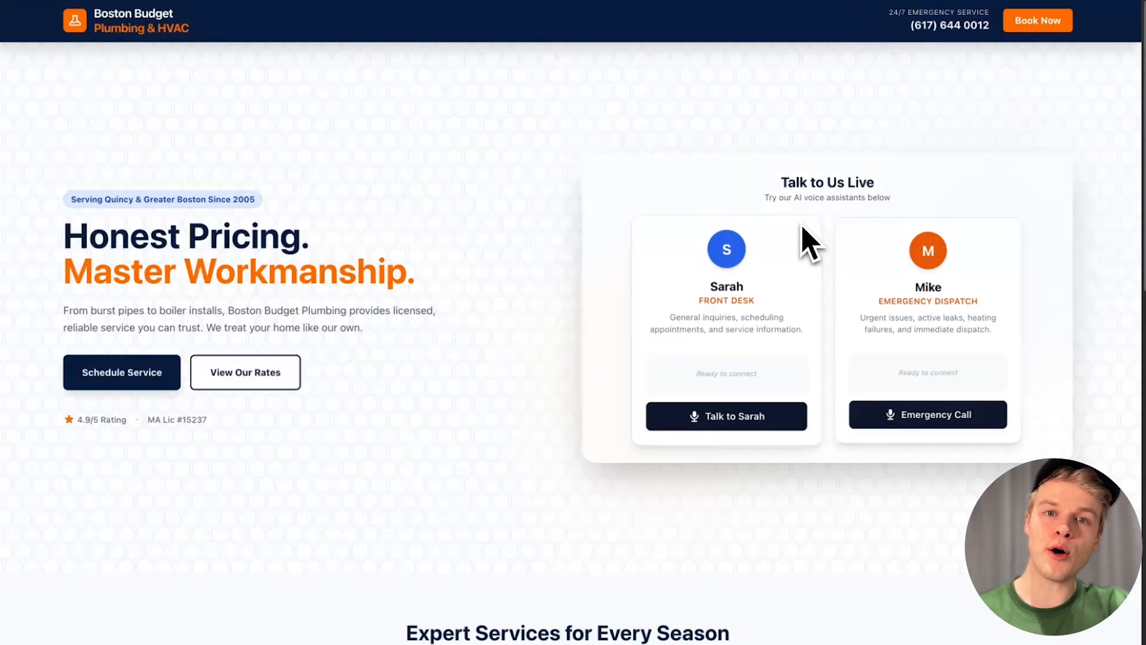
{"action": "mouse_move", "coordinate": [398, 215]}
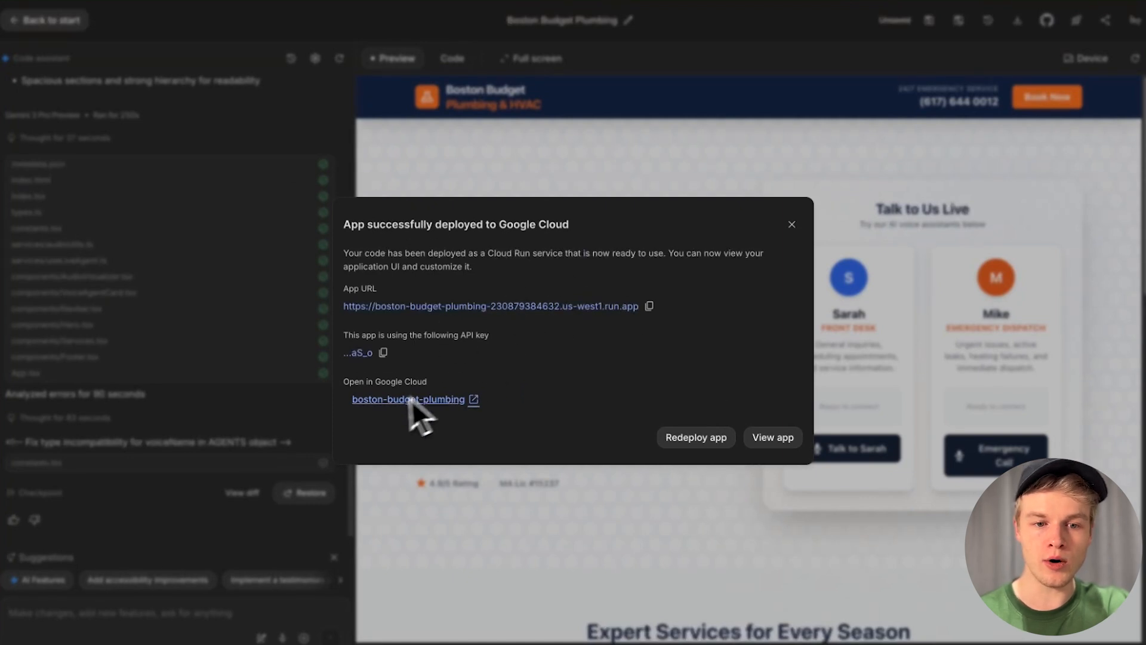
Step: Open the boston-budget-plumbing service in Cloud Console and view its Domain mappings
{"action": "left_click", "coordinate": [407, 399]}
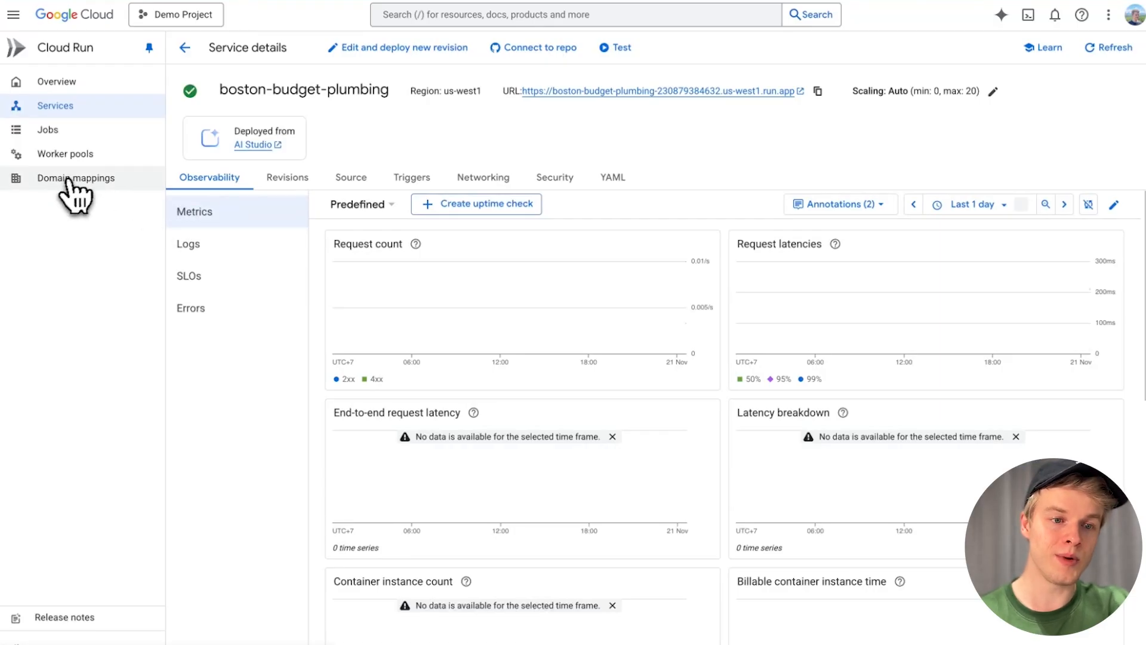
{"action": "left_click", "coordinate": [75, 178]}
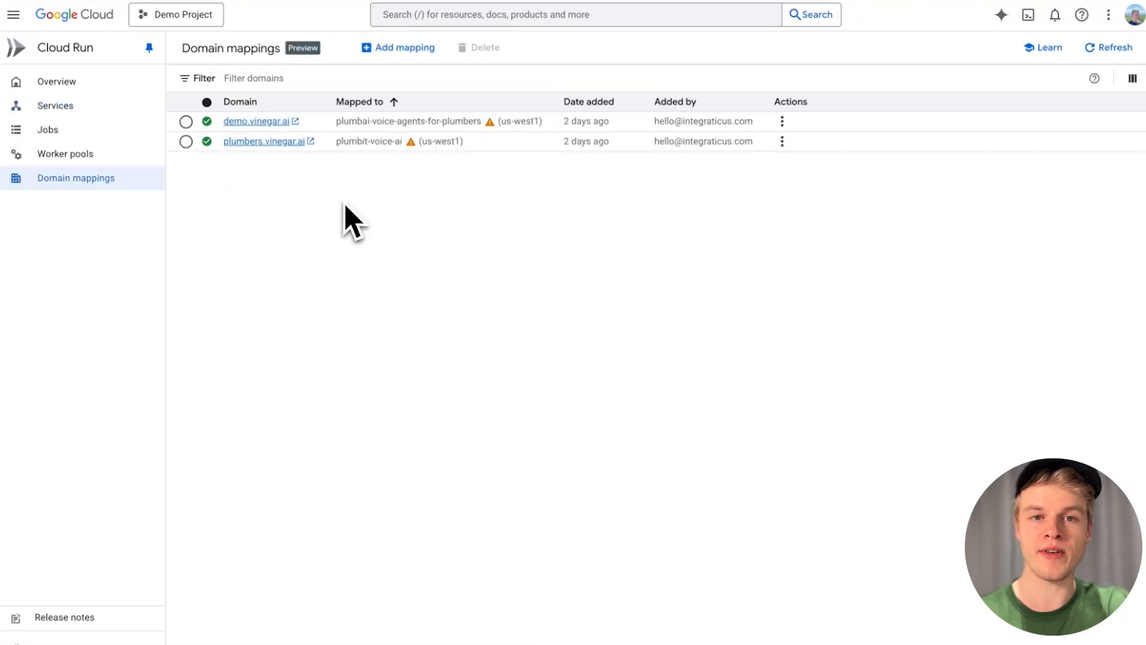
Step: Switch to the browser tab with cloudflare.com
{"action": "left_click", "coordinate": [205, 79]}
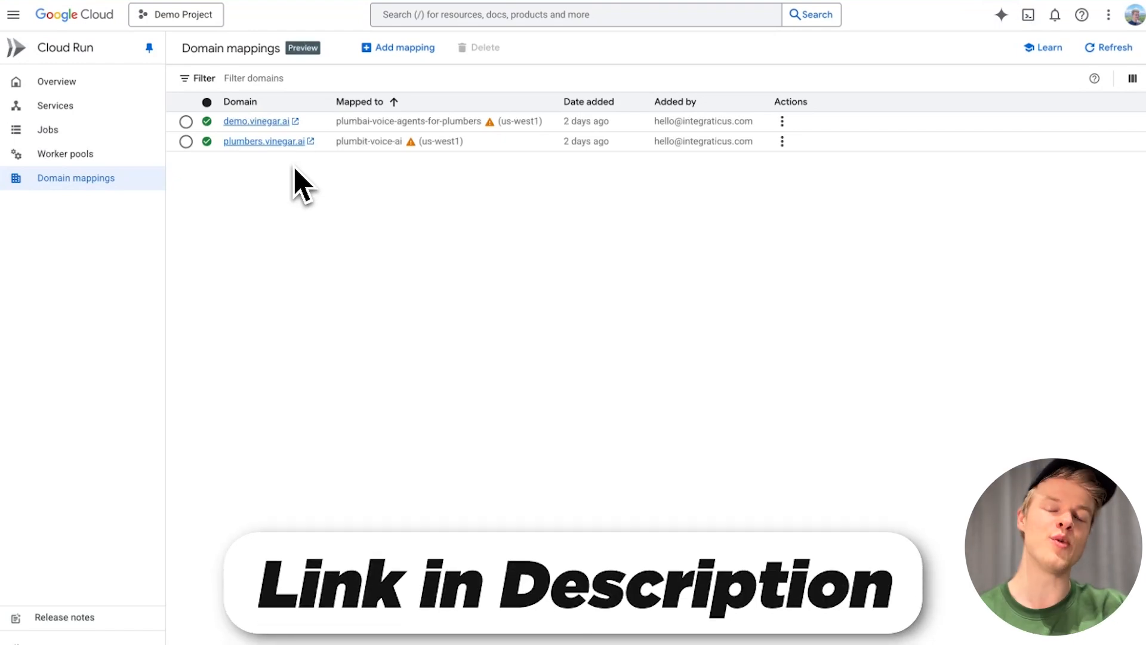
{"action": "mouse_move", "coordinate": [333, 193]}
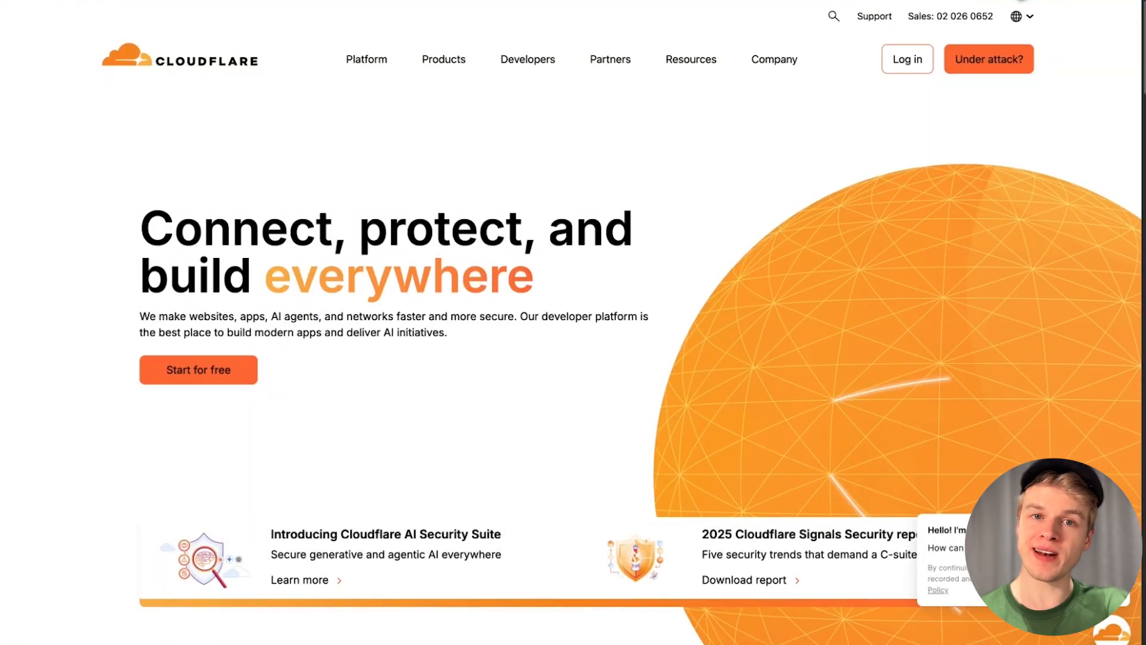
{"action": "mouse_move", "coordinate": [344, 182]}
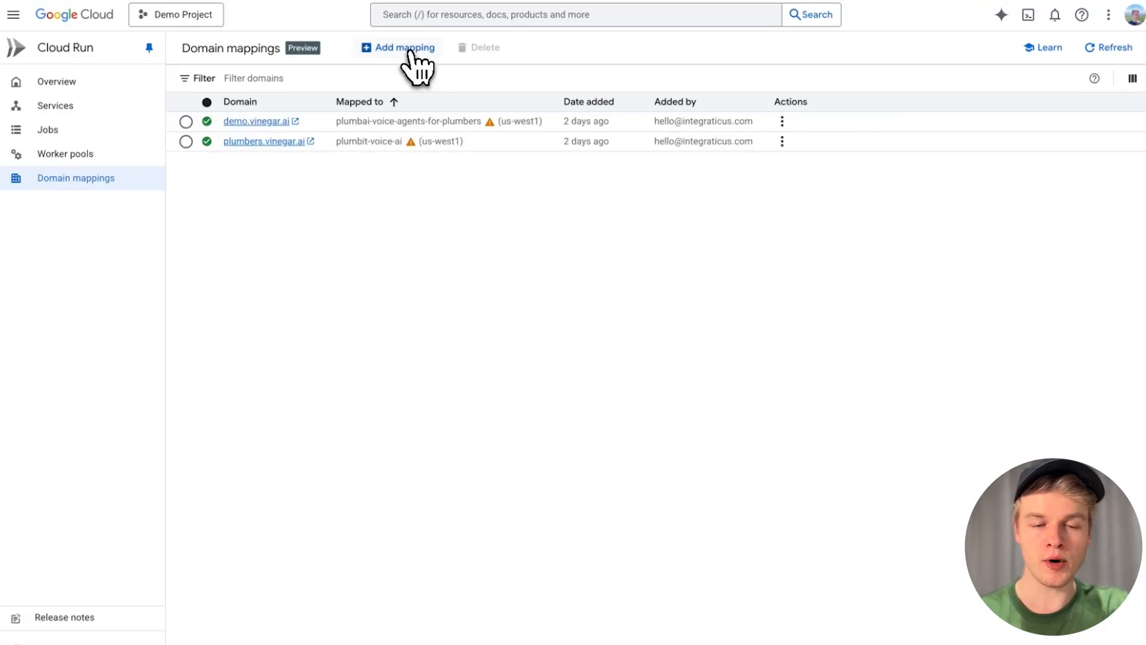
Step: Add a mapping of boston-budget-plumbing to subdomain 'bostonbudgetplumbing' and continue to DNS records
{"action": "left_click", "coordinate": [398, 48]}
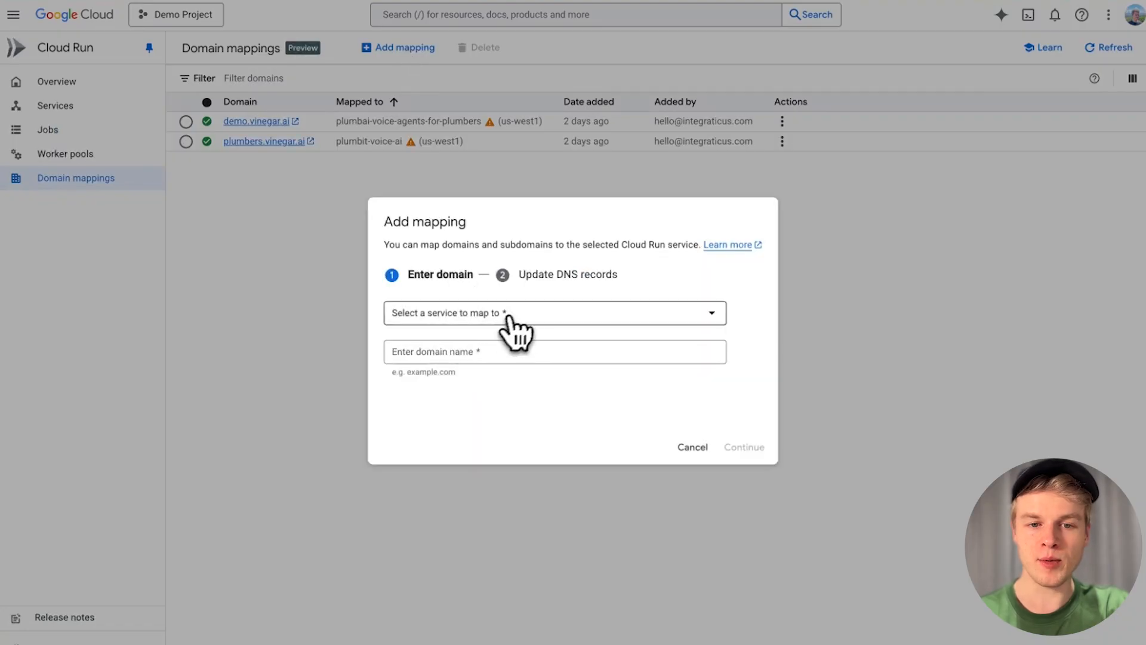
{"action": "left_click", "coordinate": [553, 313]}
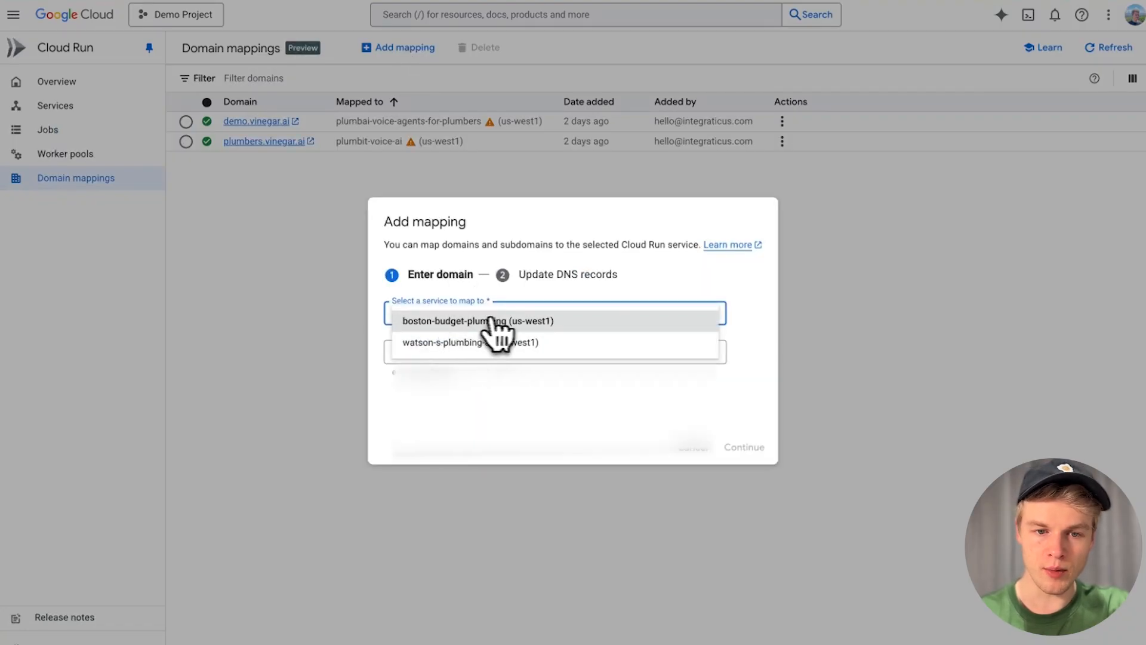
{"action": "left_click", "coordinate": [478, 320]}
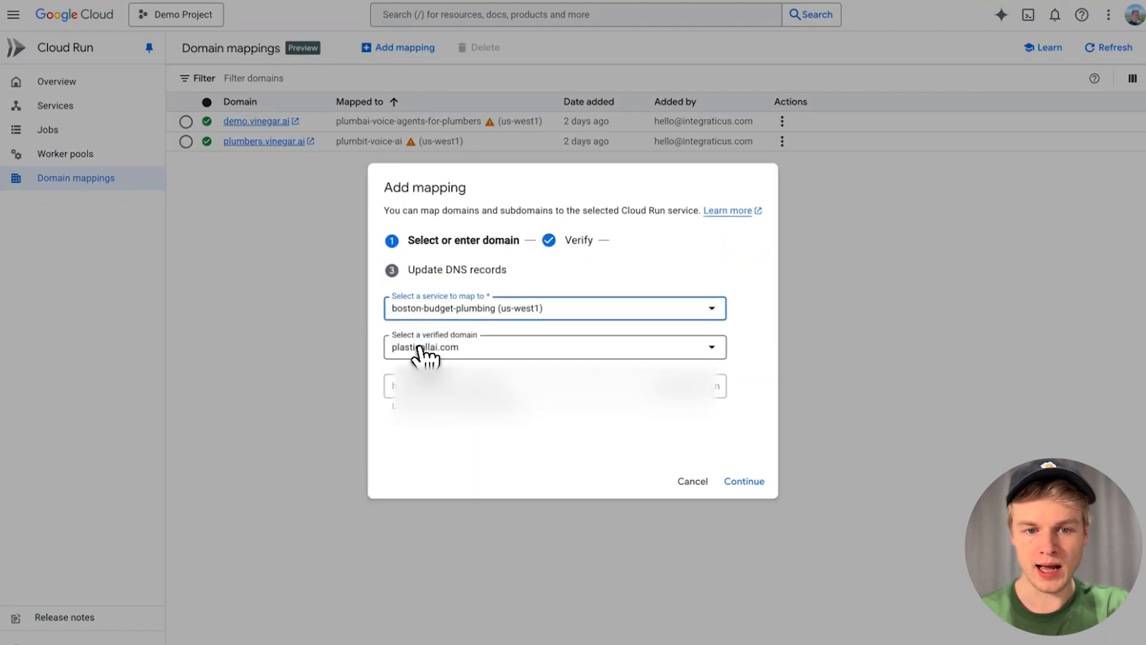
{"action": "left_click", "coordinate": [554, 346]}
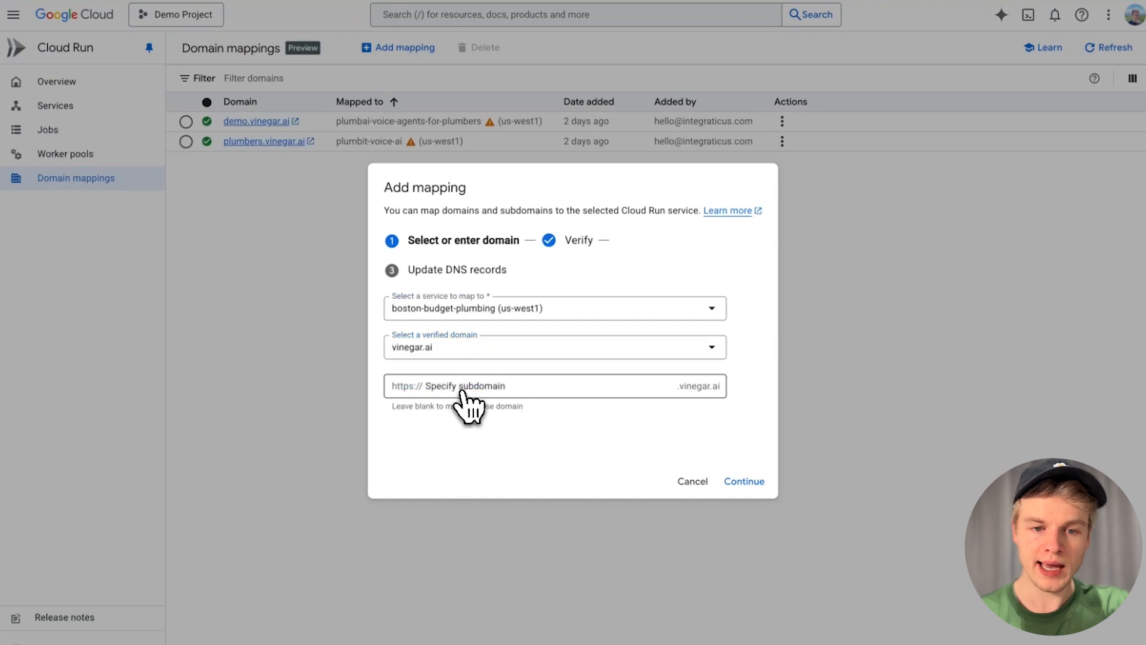
{"action": "type", "text": "bostonbudgetplumbing"}
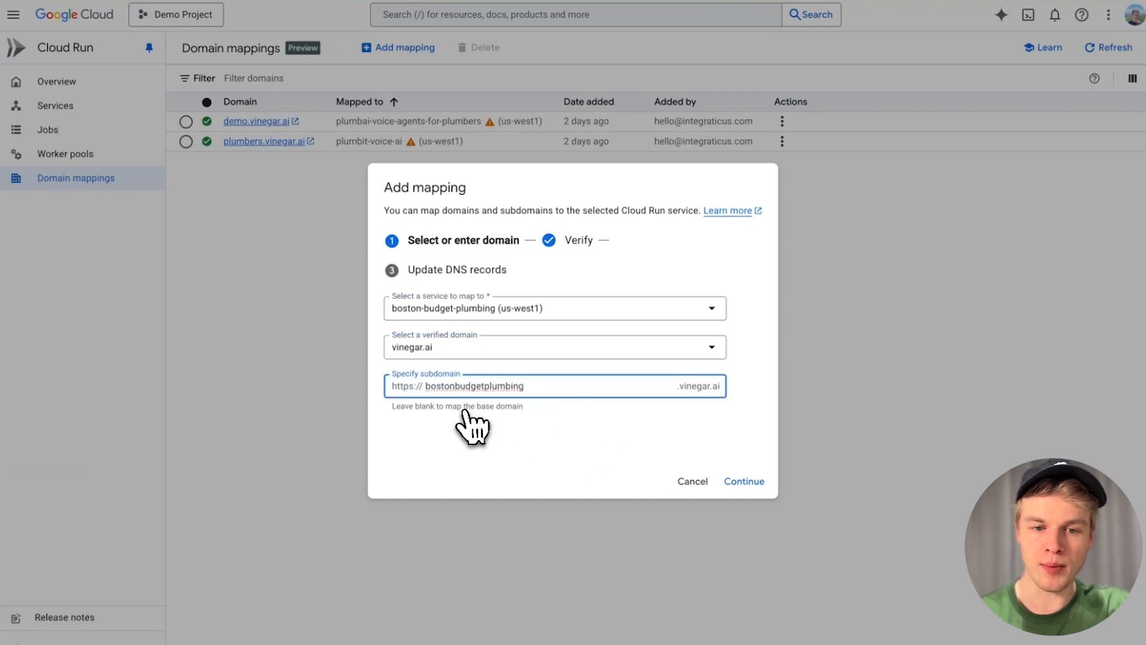
{"action": "mouse_move", "coordinate": [733, 406]}
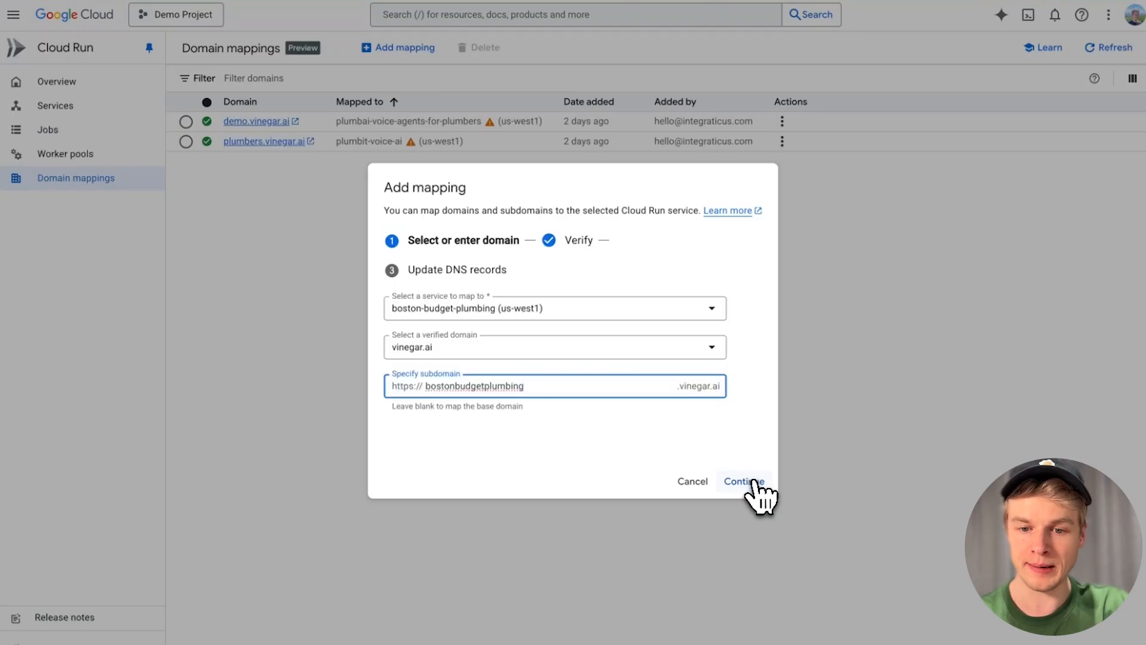
{"action": "left_click", "coordinate": [743, 481]}
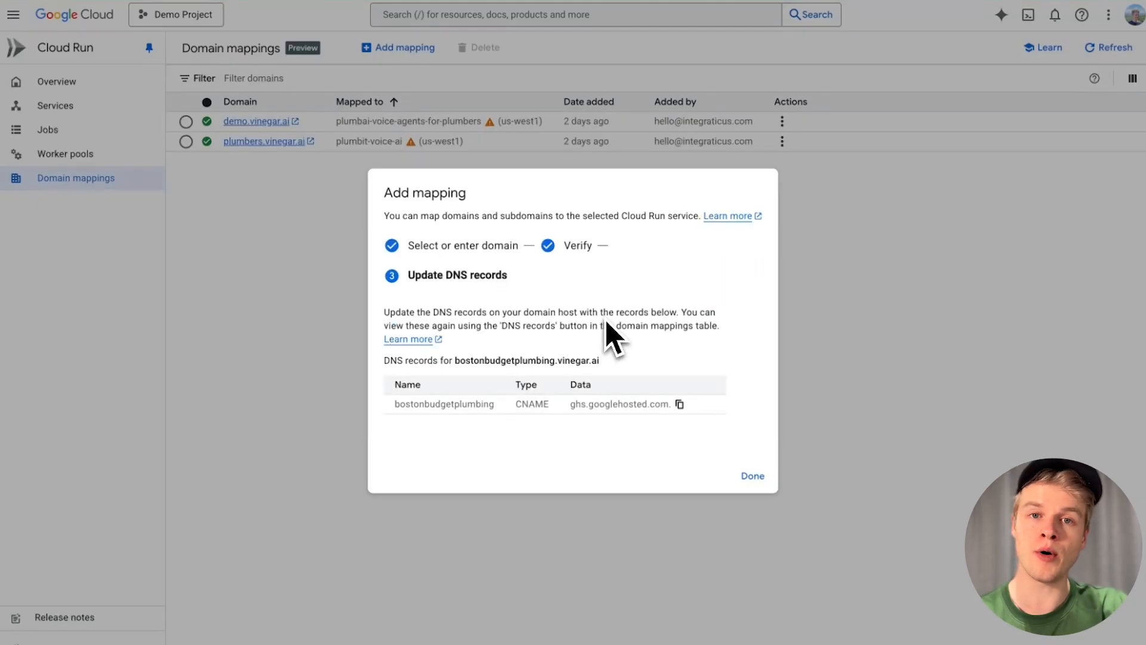
{"action": "mouse_move", "coordinate": [461, 424]}
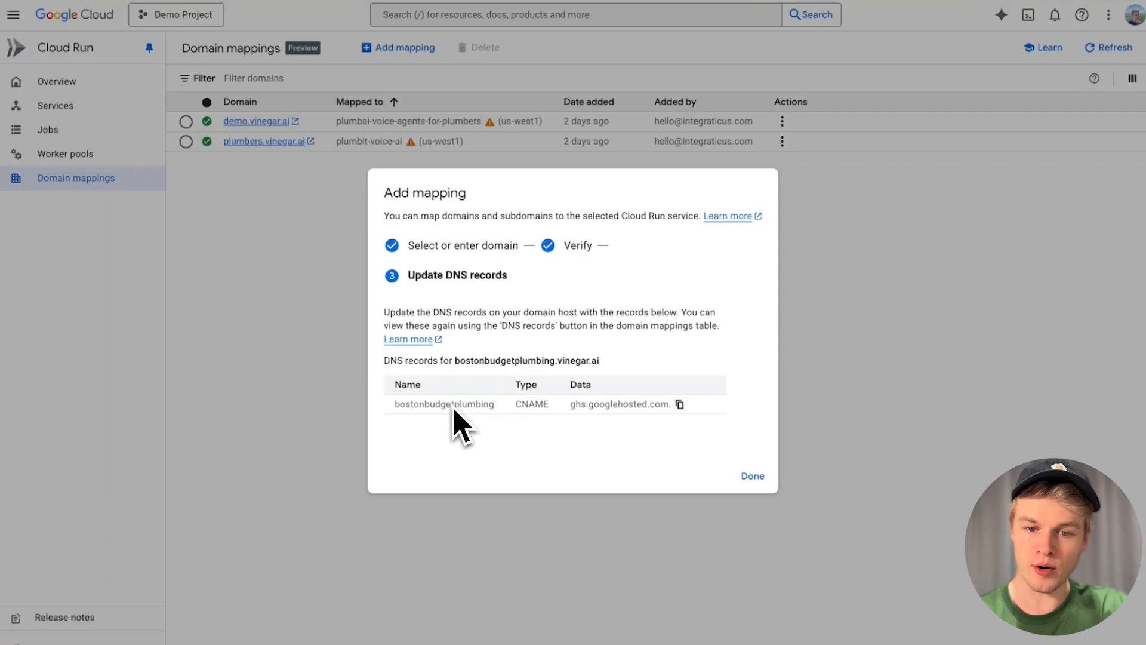
{"action": "mouse_move", "coordinate": [503, 430]}
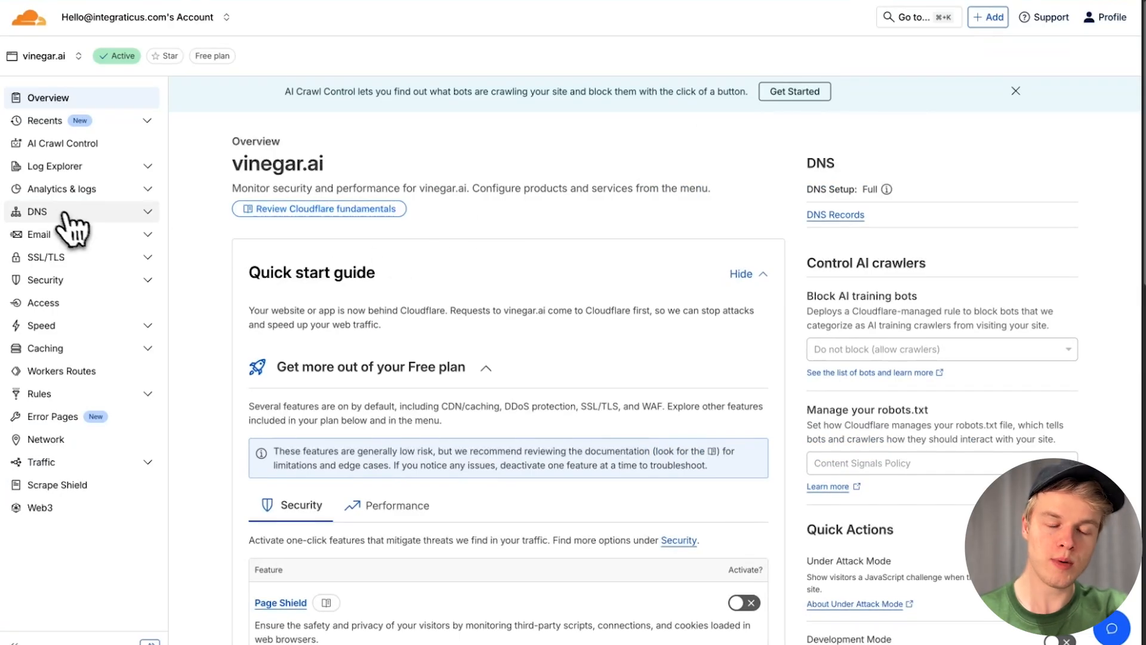
Step: Add a DNS-only CNAME 'bostonbudgetplumbing' → ghs.googlehosted.com in vinegar.ai, commented 'Voice A'
{"action": "left_click", "coordinate": [36, 211]}
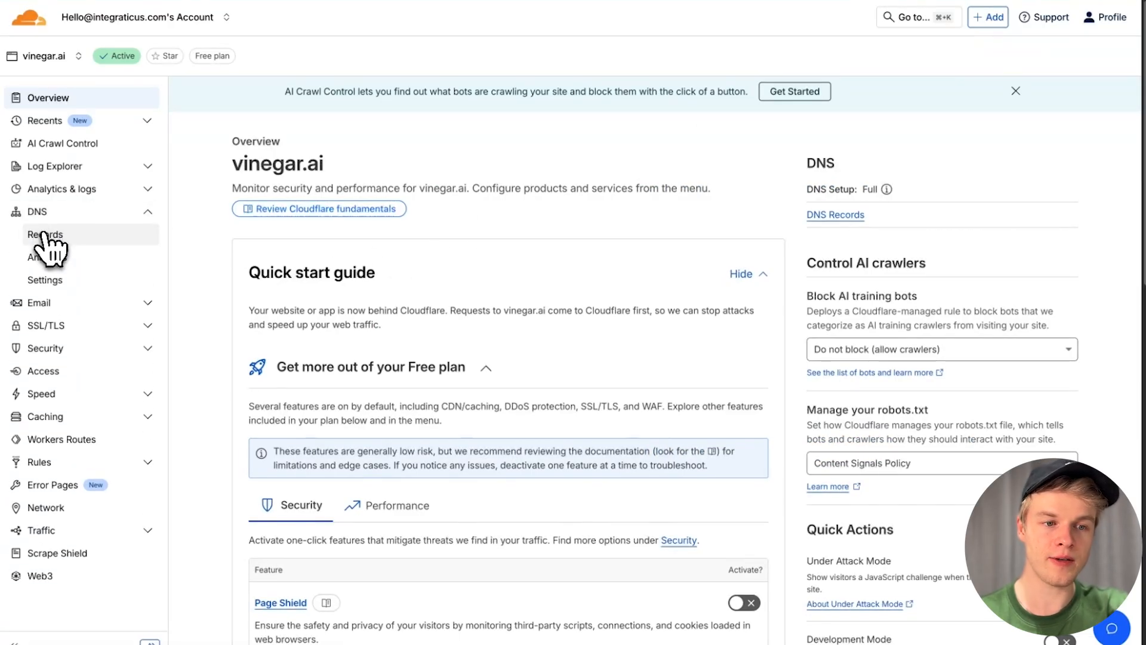
{"action": "left_click", "coordinate": [46, 234]}
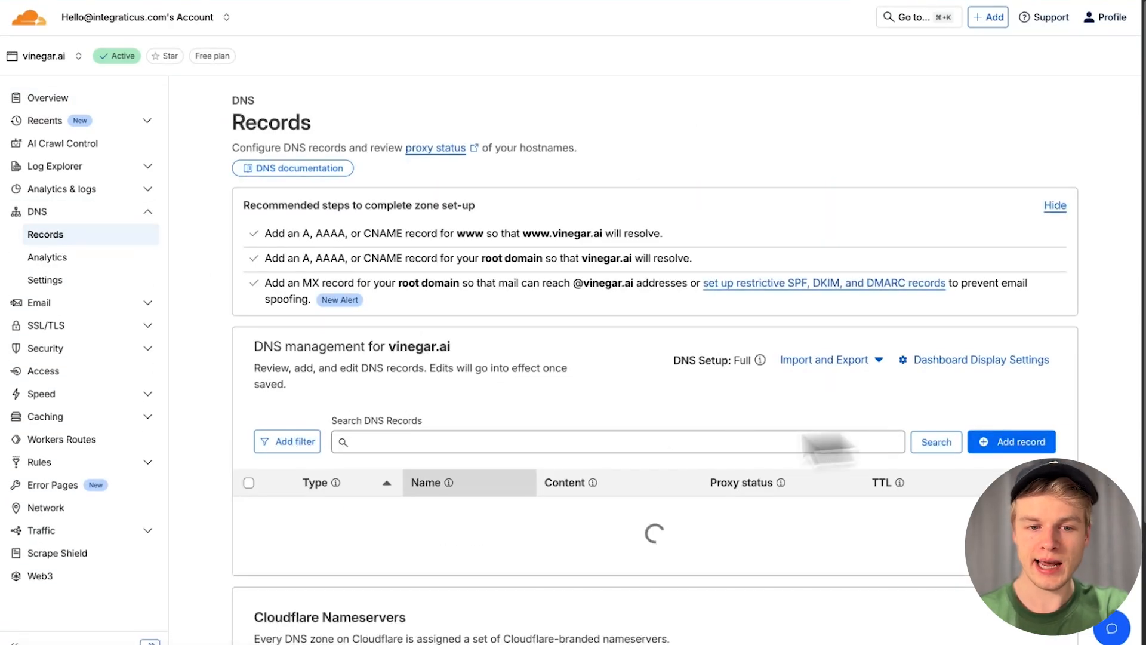
{"action": "left_click", "coordinate": [1012, 442]}
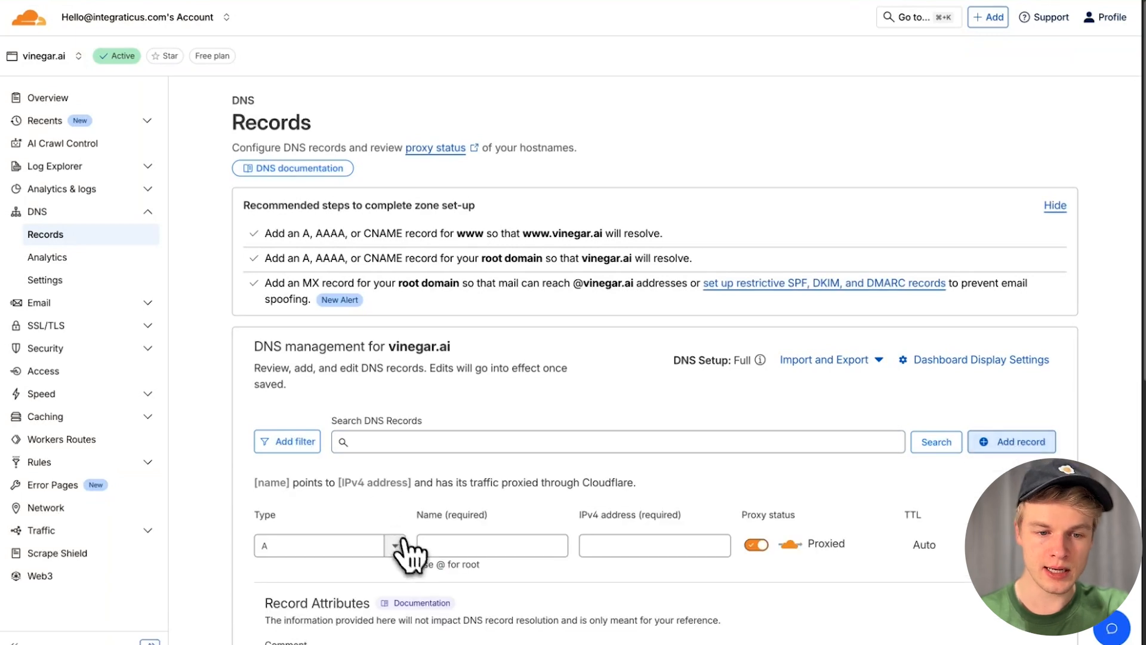
{"action": "left_click", "coordinate": [329, 545]}
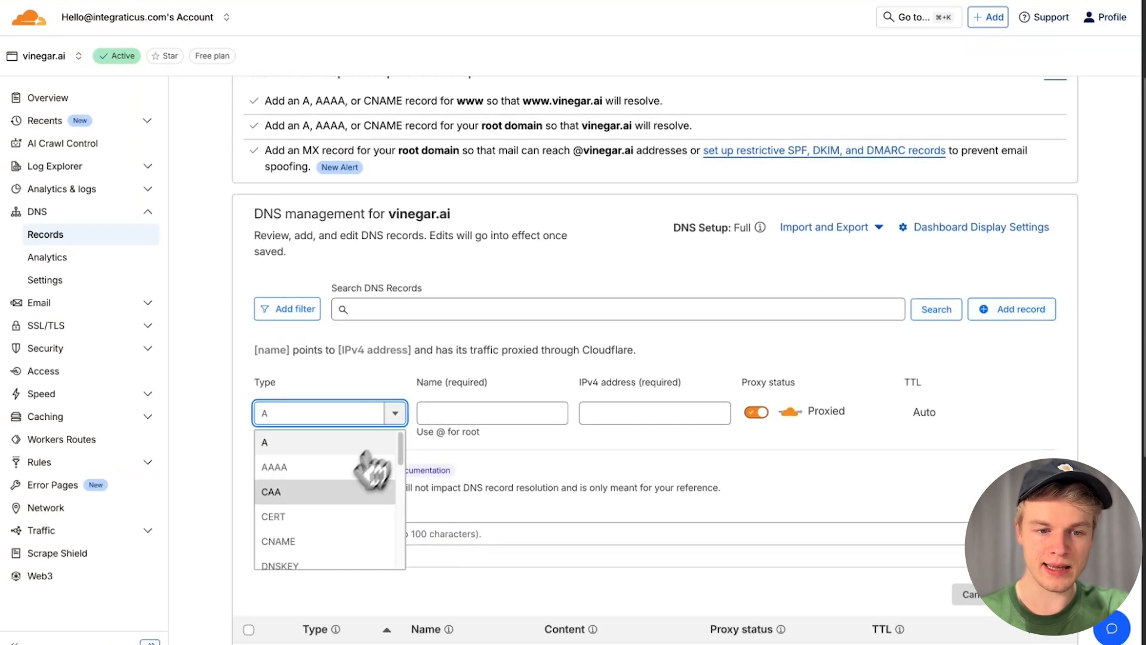
{"action": "left_click", "coordinate": [279, 544]}
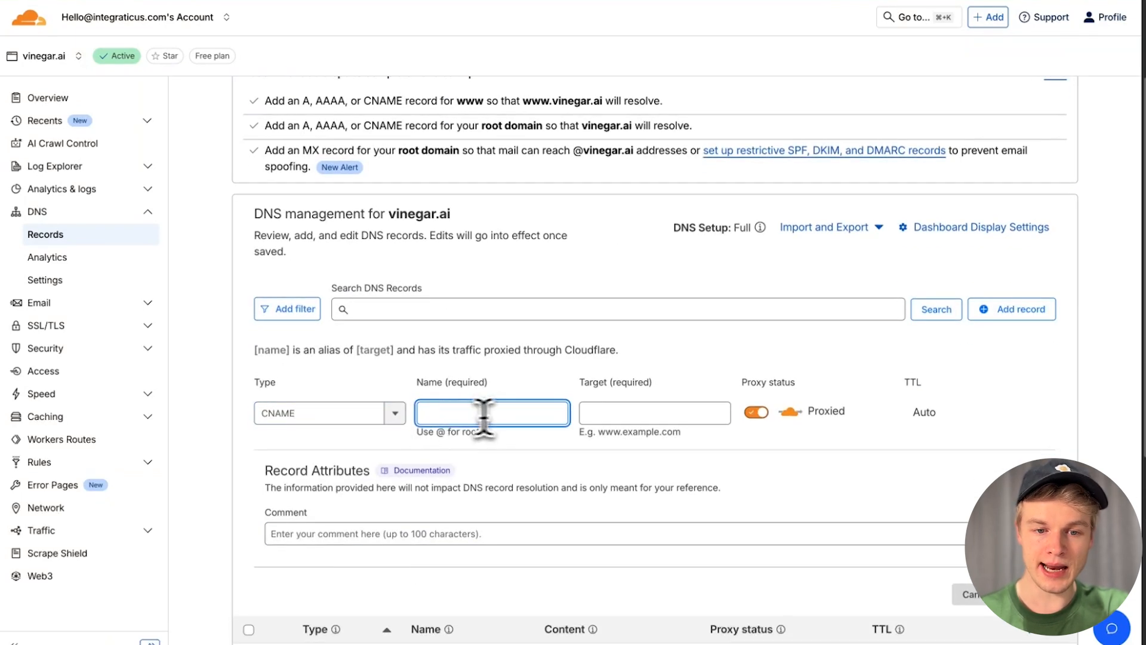
{"action": "type", "text": "bostonbudgetplumbing"}
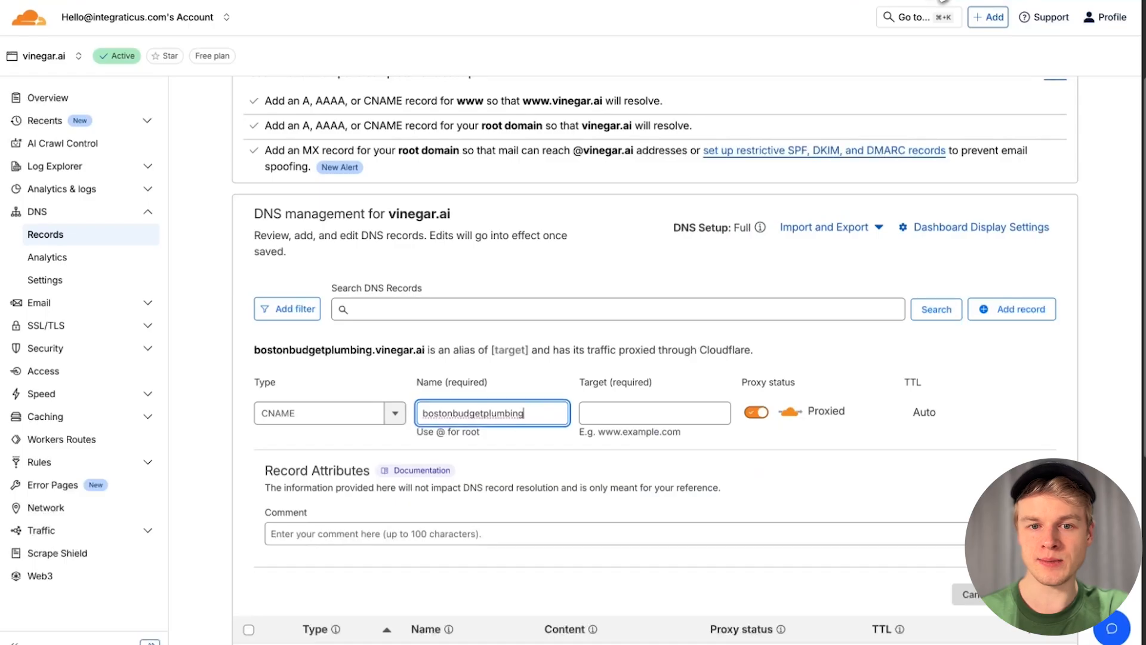
{"action": "type", "text": "ghs.googlehosted.com"}
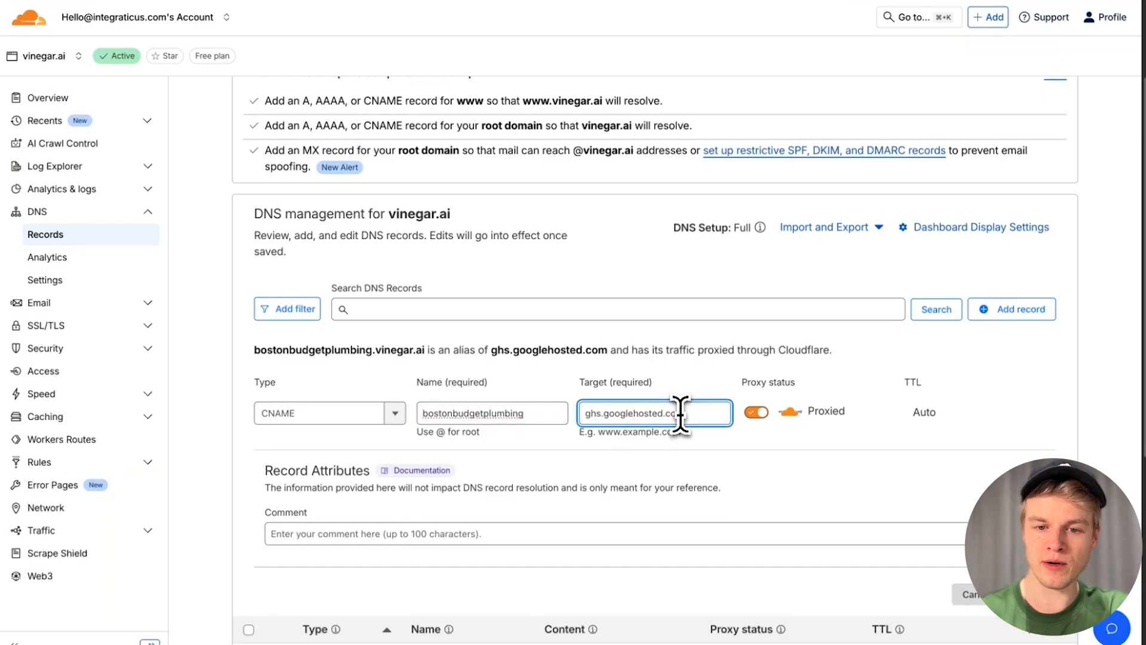
{"action": "mouse_move", "coordinate": [760, 453]}
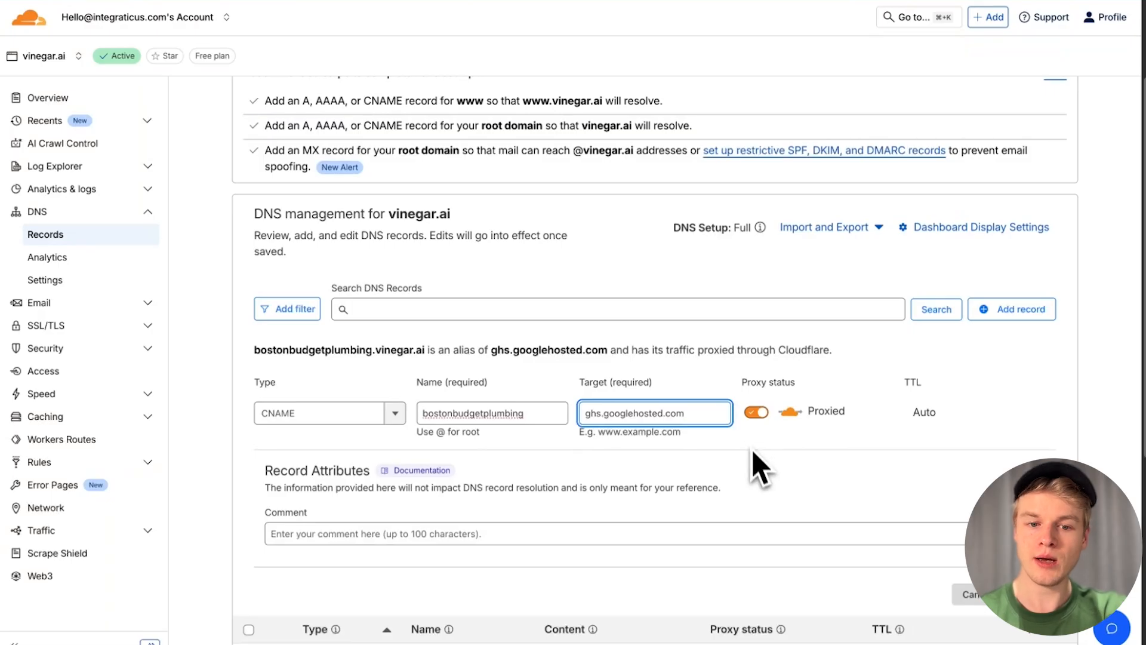
{"action": "mouse_move", "coordinate": [702, 449]}
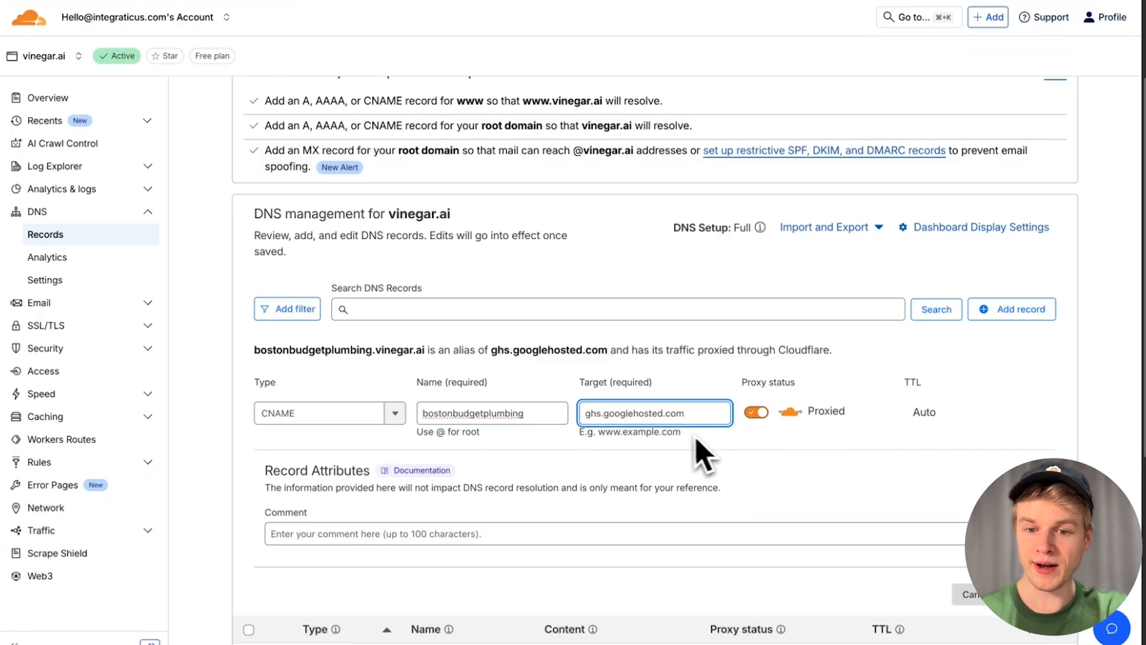
{"action": "left_click", "coordinate": [755, 411]}
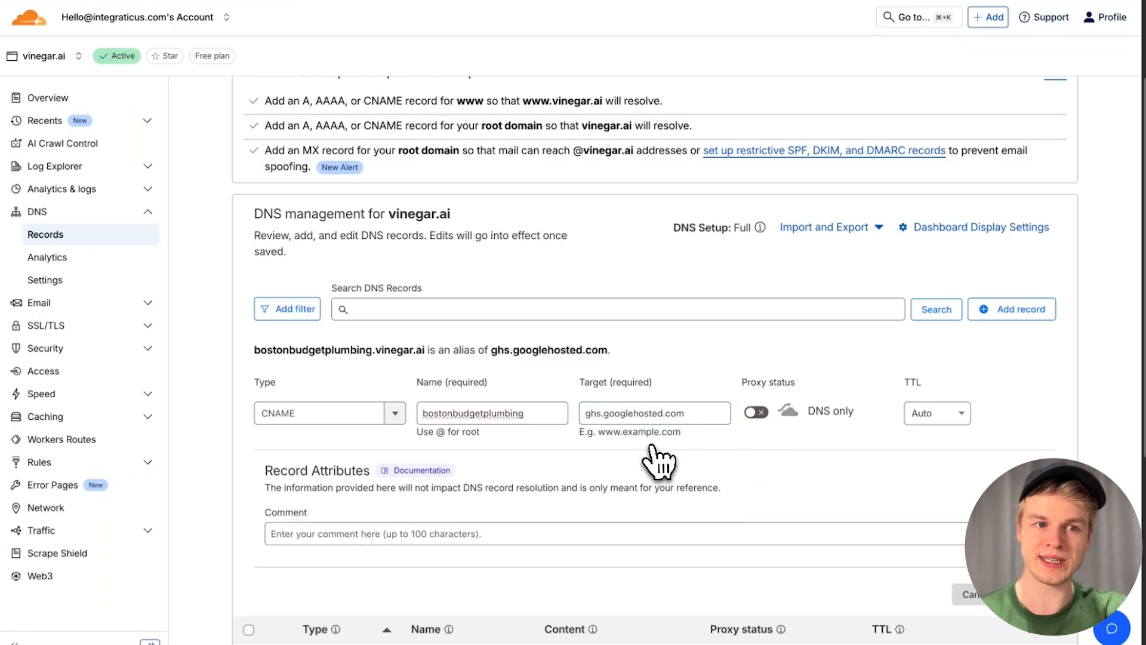
{"action": "left_click", "coordinate": [430, 533]}
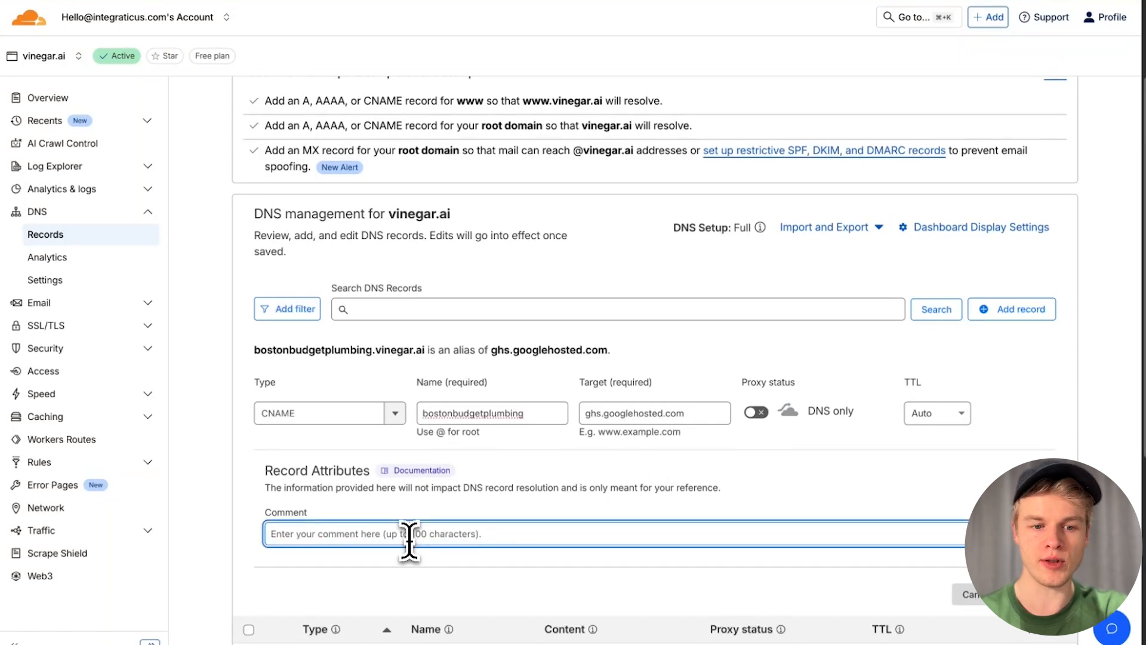
{"action": "mouse_move", "coordinate": [353, 592]}
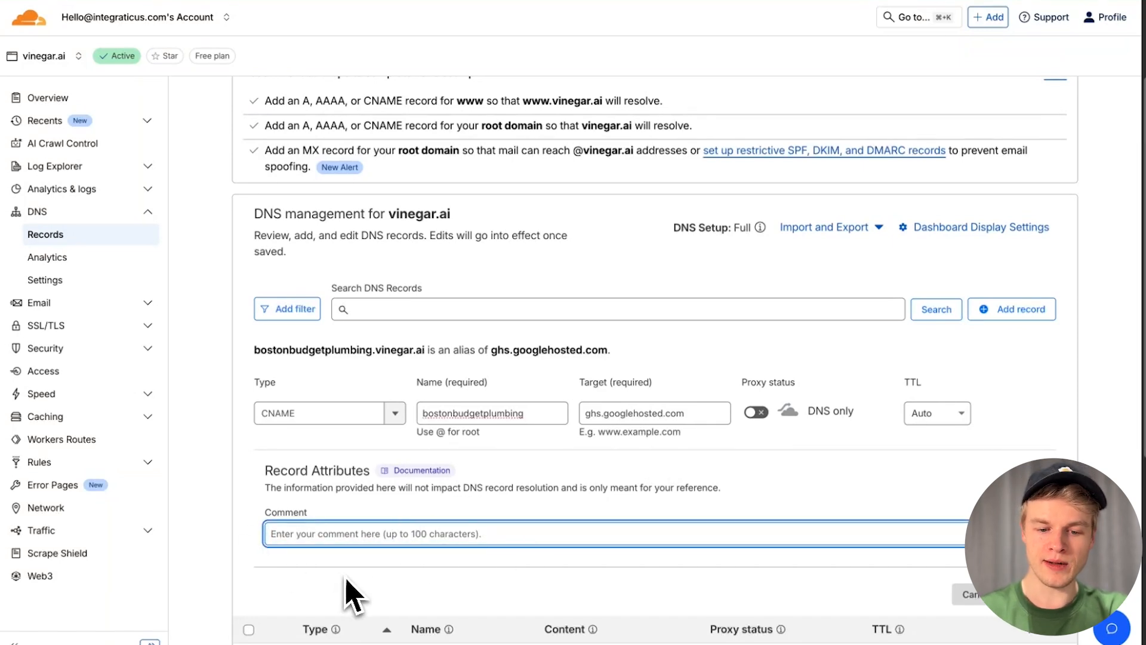
{"action": "type", "text": "Voice A"}
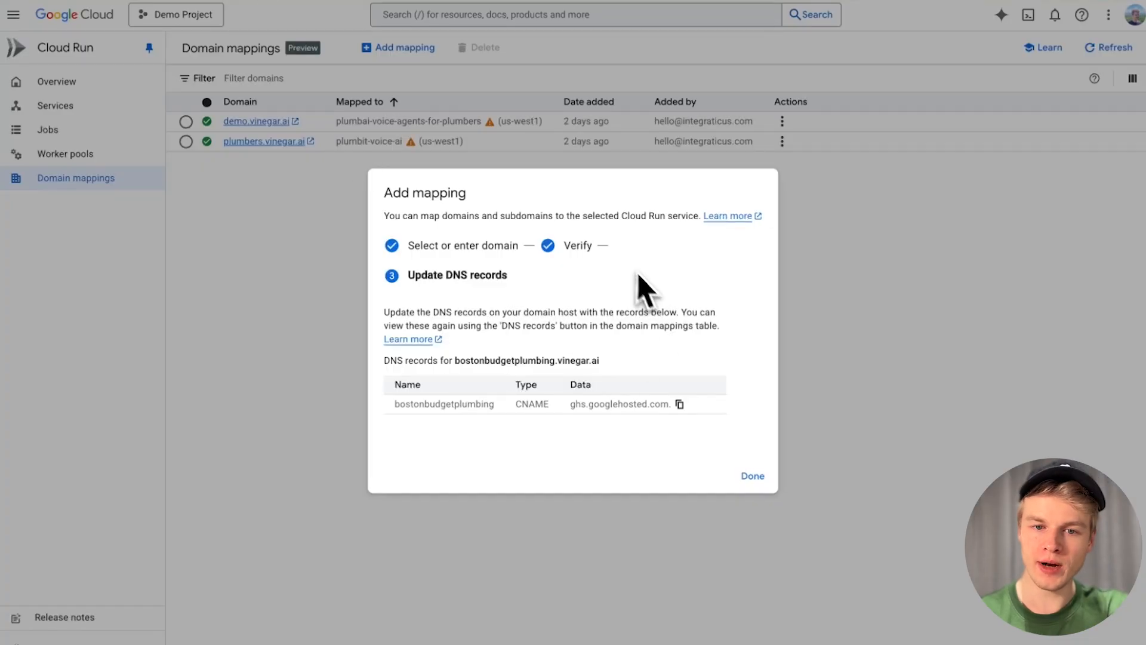
Step: Finish the Update DNS records step of the bostonbudgetplumbing.vinegar.ai mapping
{"action": "left_click", "coordinate": [752, 476]}
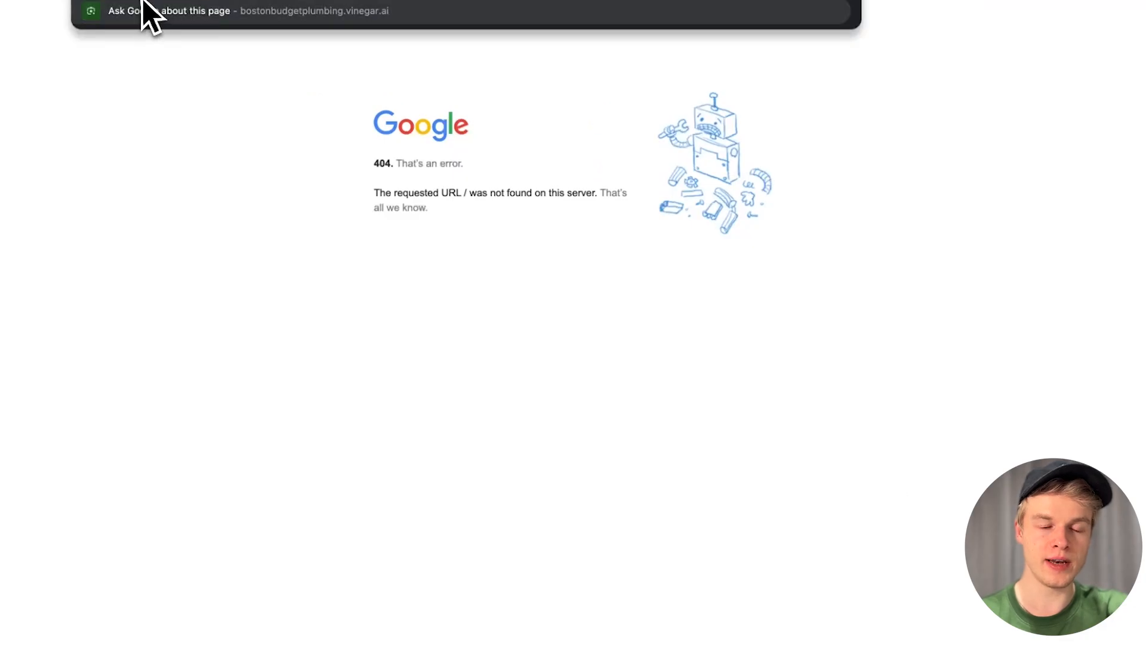
{"action": "mouse_move", "coordinate": [281, 110]}
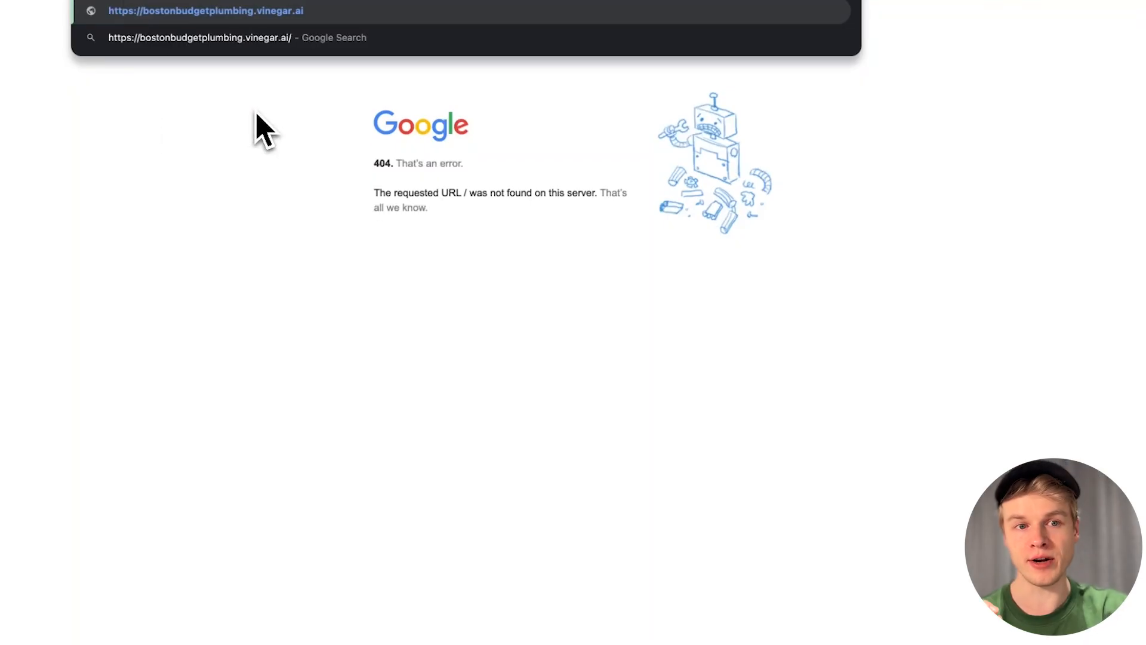
{"action": "mouse_move", "coordinate": [245, 40]}
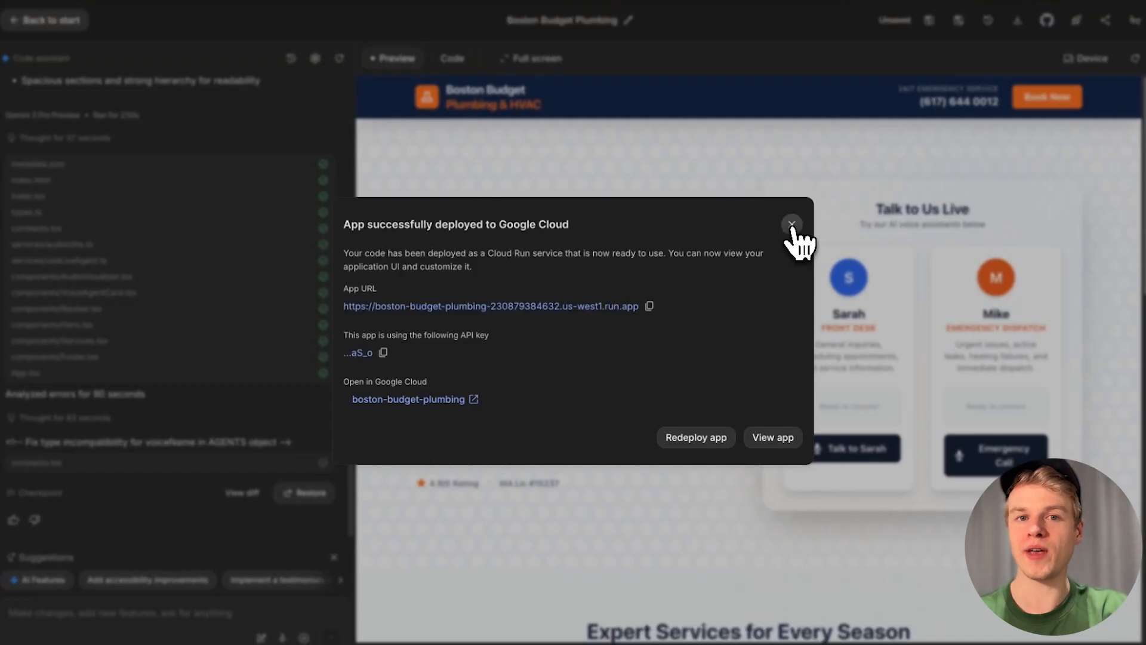
Step: Dismiss the 'App successfully deployed to Google Cloud' dialog
{"action": "left_click", "coordinate": [791, 223]}
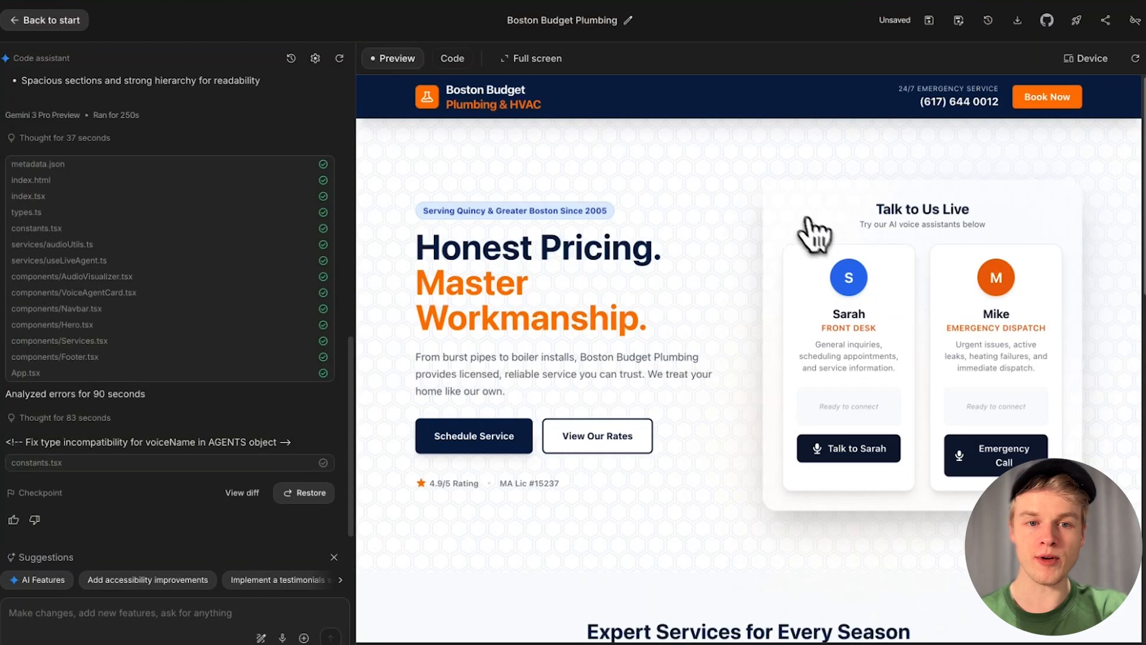
{"action": "mouse_move", "coordinate": [527, 277]}
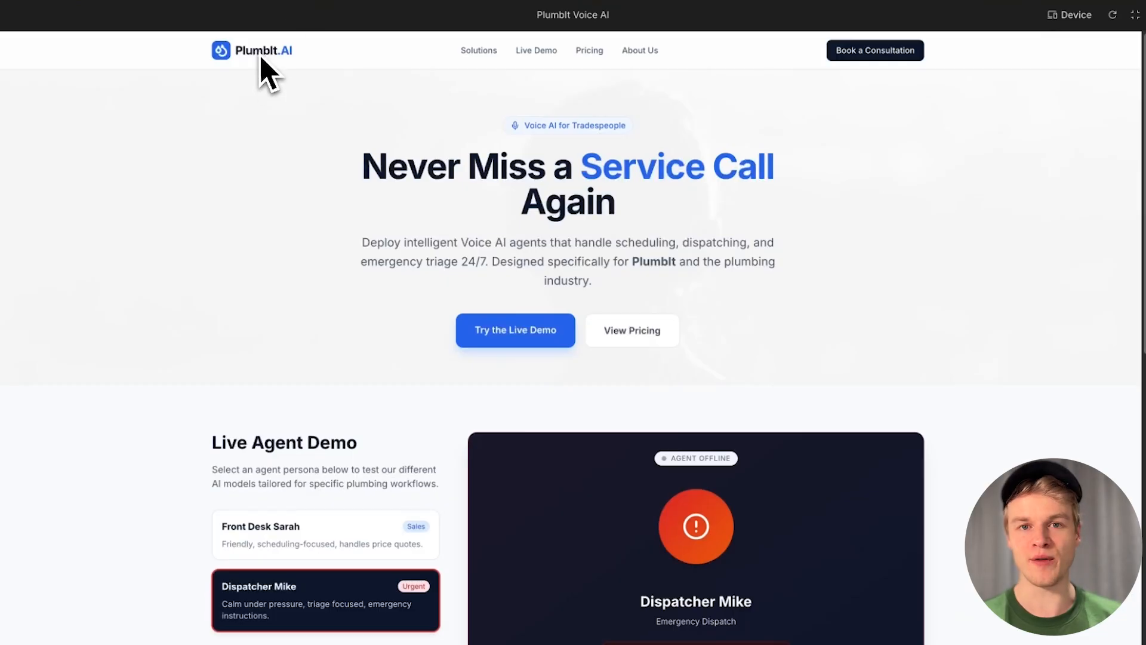
{"action": "mouse_move", "coordinate": [315, 216]}
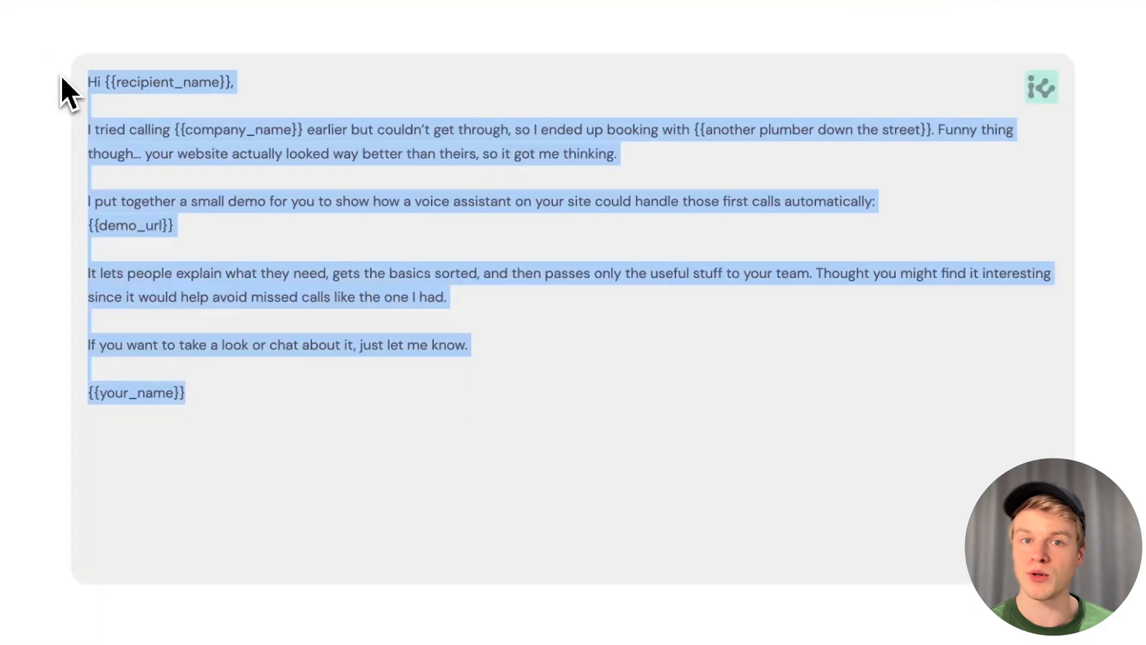
{"action": "left_click", "coordinate": [87, 82]}
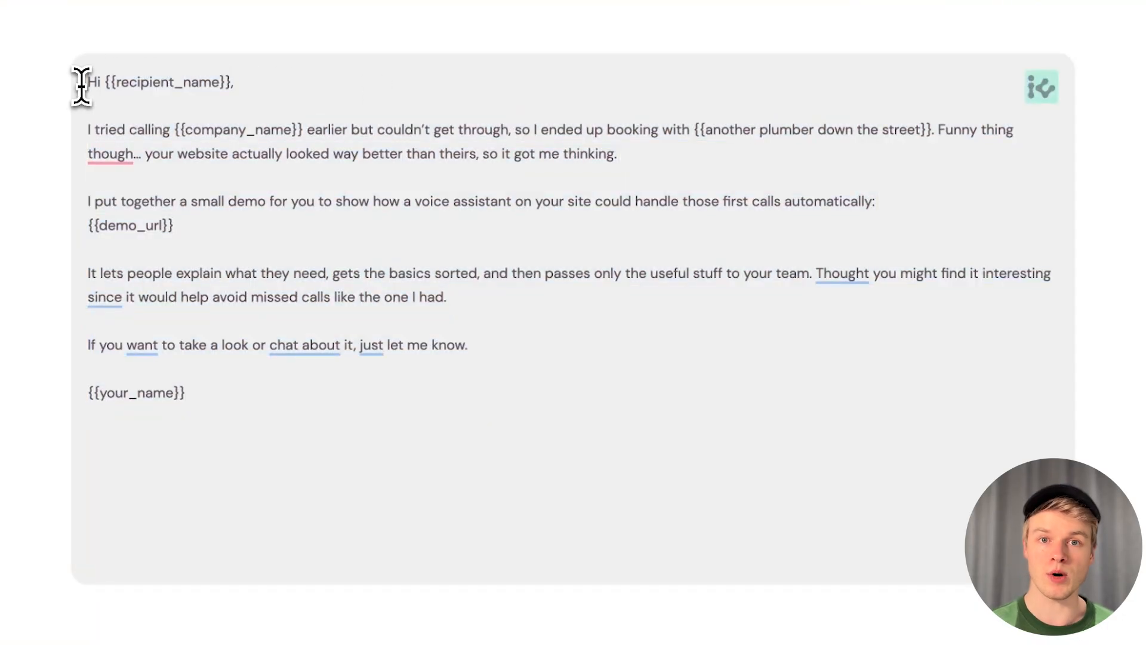